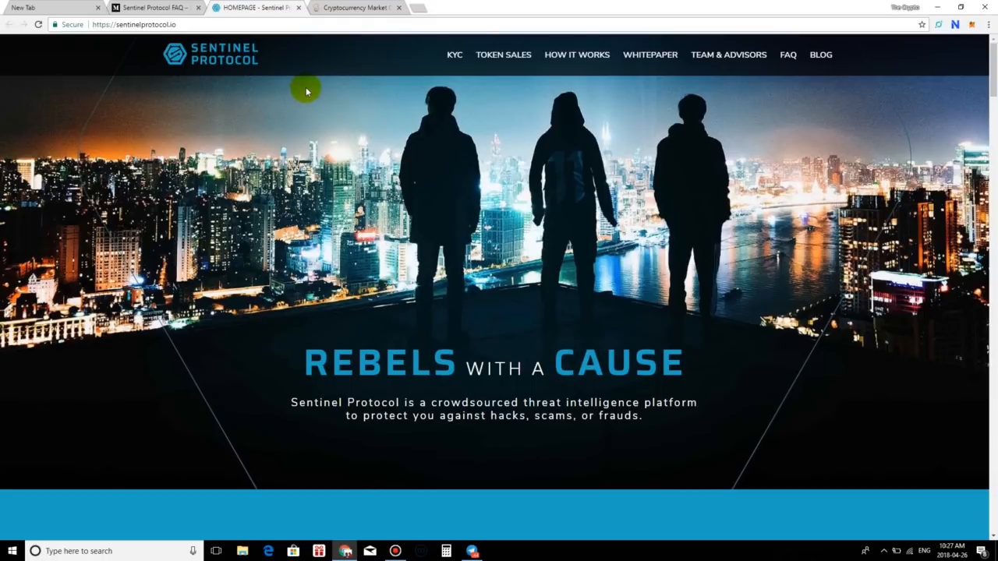
mouse_move(362, 8)
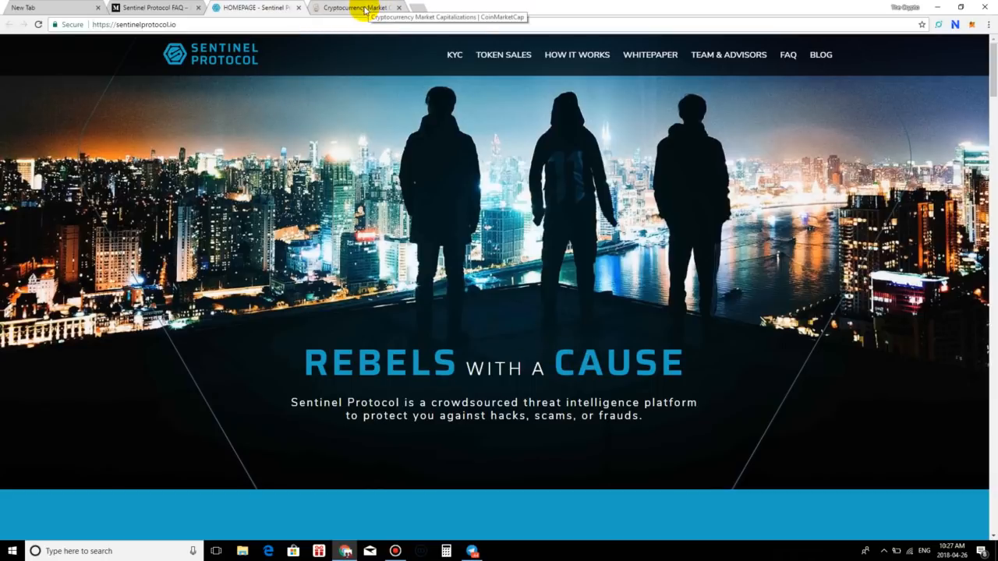
Switch to the CoinMarketCap tab showing the top-100 cryptocurrencies by market cap.
left_click(356, 8)
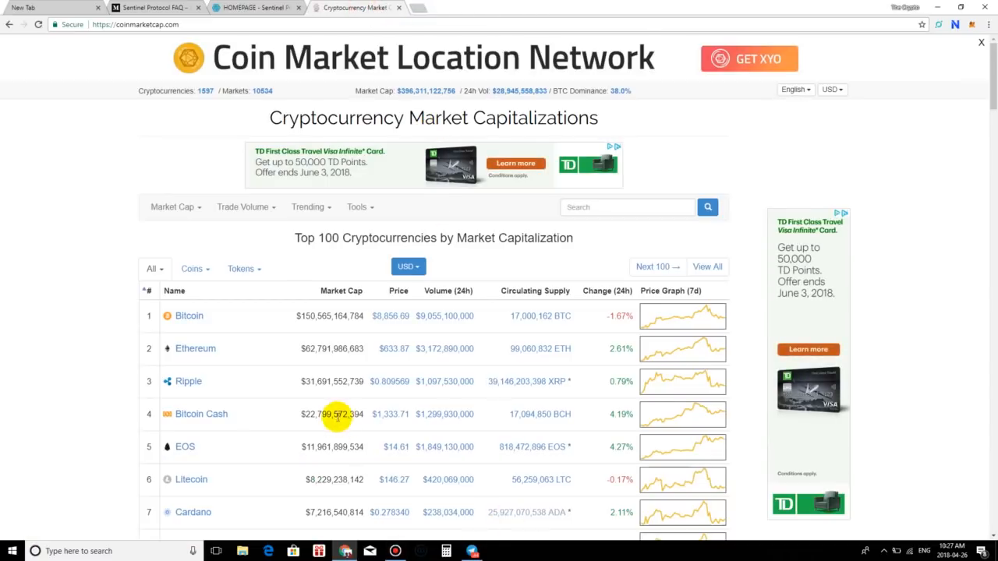
mouse_move(644, 144)
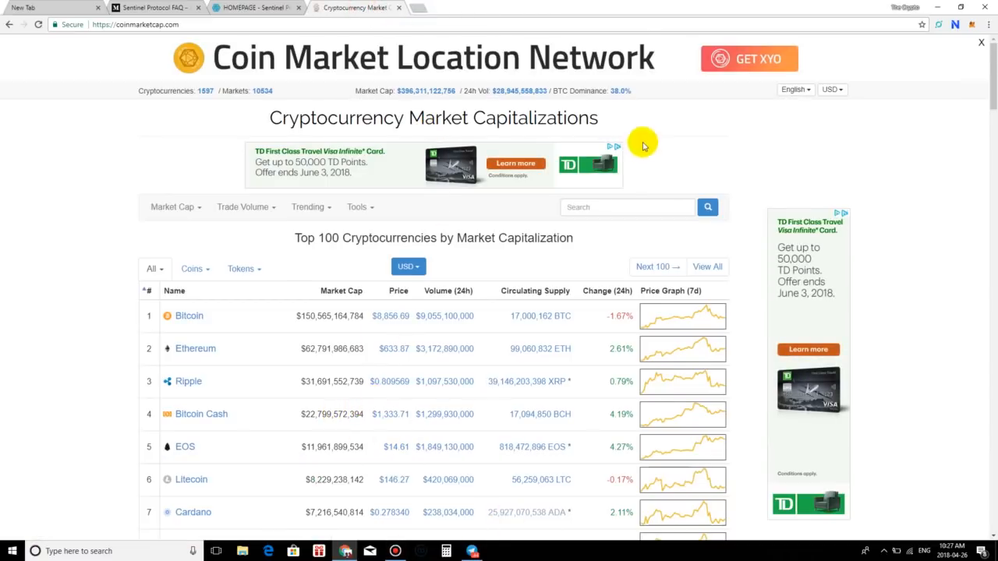
mouse_move(214, 40)
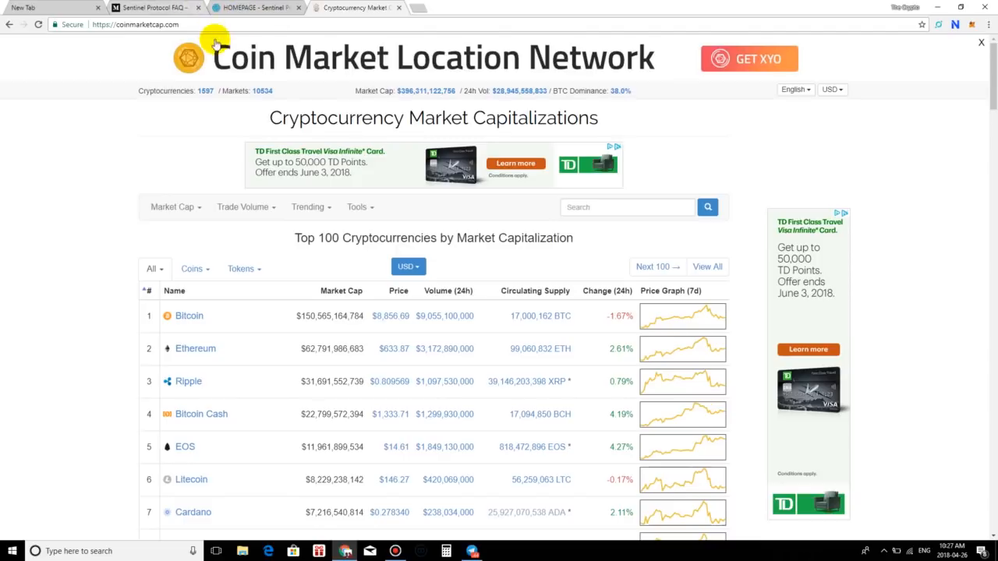
mouse_move(254, 28)
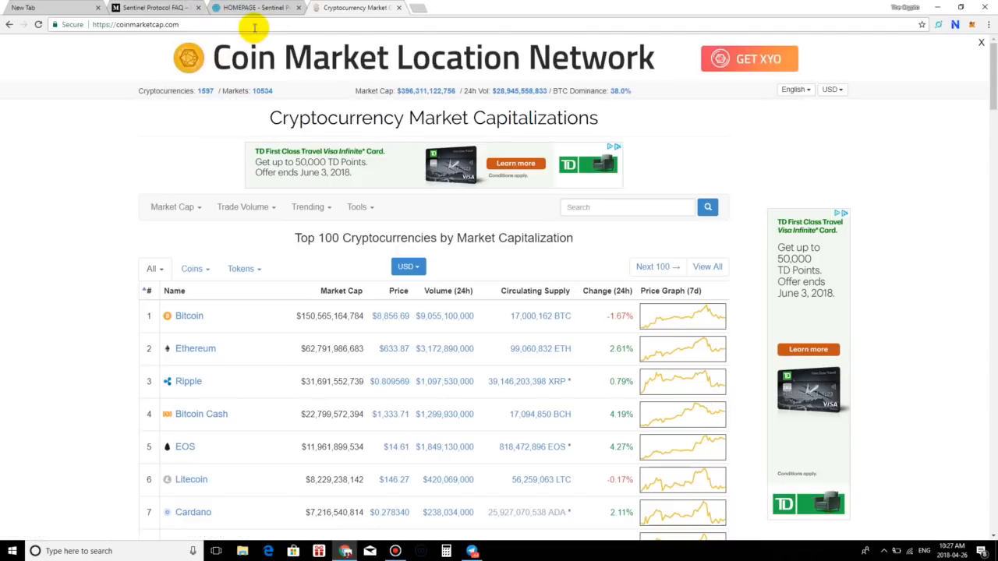
Return to the Sentinel Protocol homepage and glance down and back up the page.
left_click(253, 7)
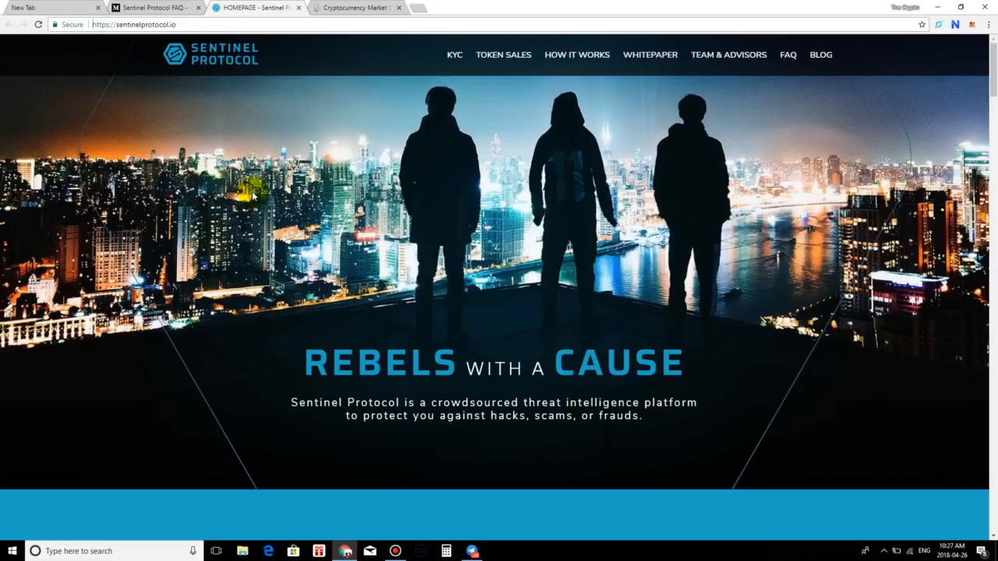
mouse_move(258, 219)
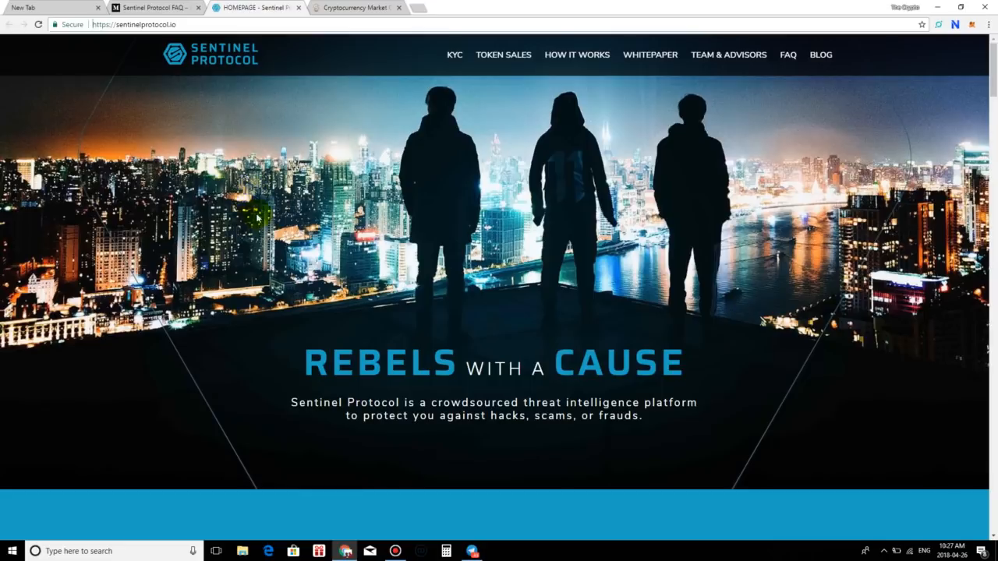
double_click(155, 25)
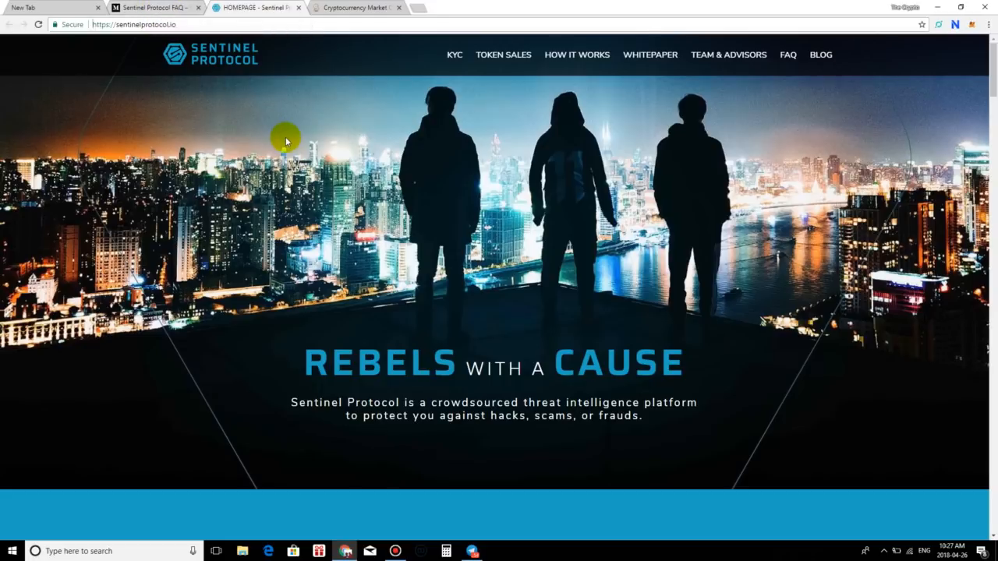
scroll("down", 3)
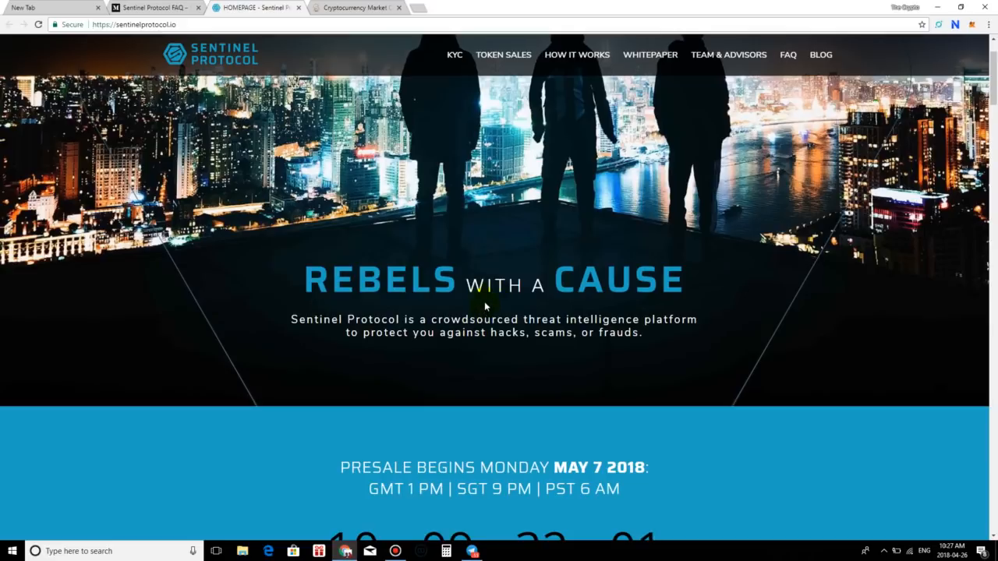
scroll("up", 3)
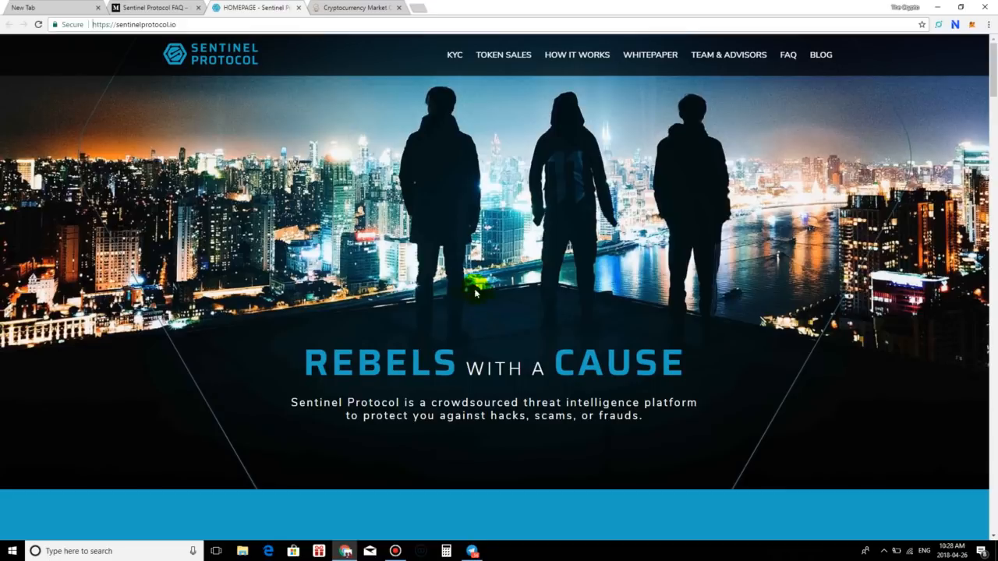
Briefly check the Medium FAQ tab, then come back to the Sentinel Protocol homepage.
left_click(152, 7)
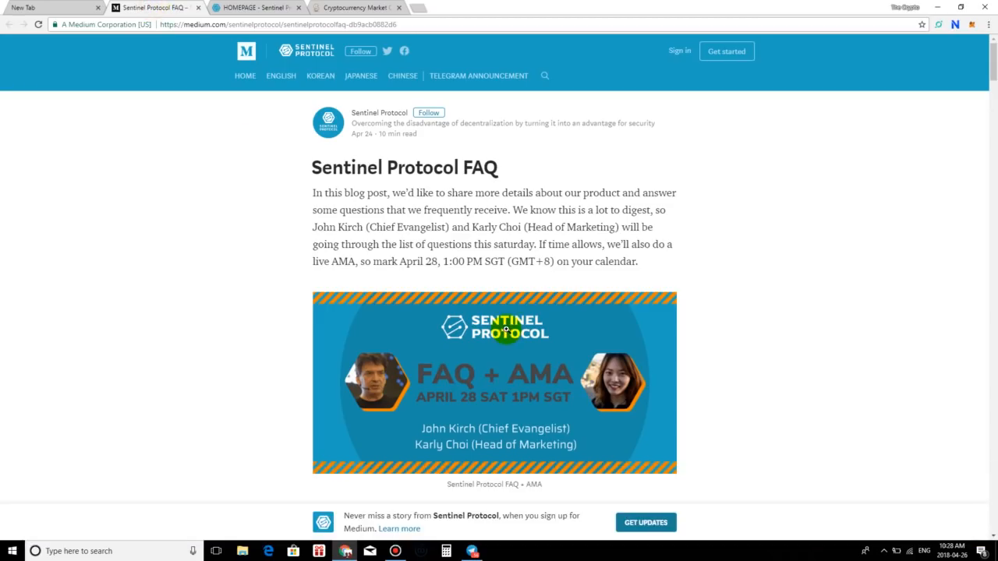
left_click(253, 7)
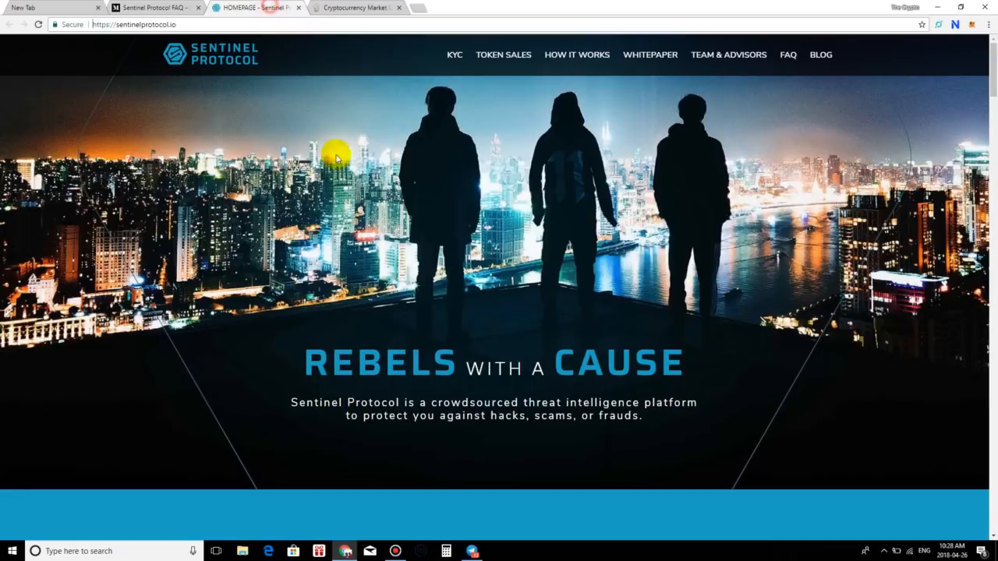
mouse_move(355, 190)
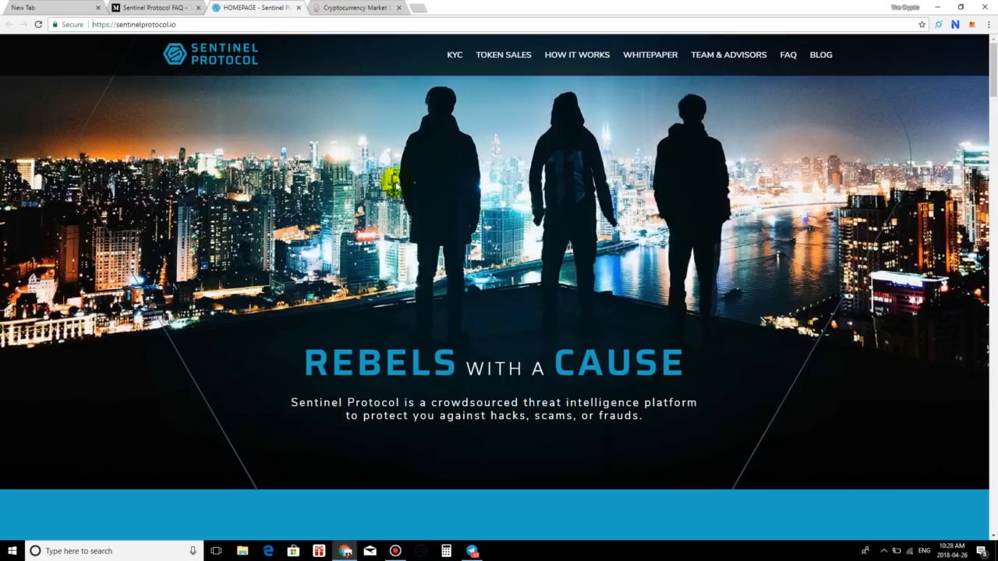
mouse_move(425, 226)
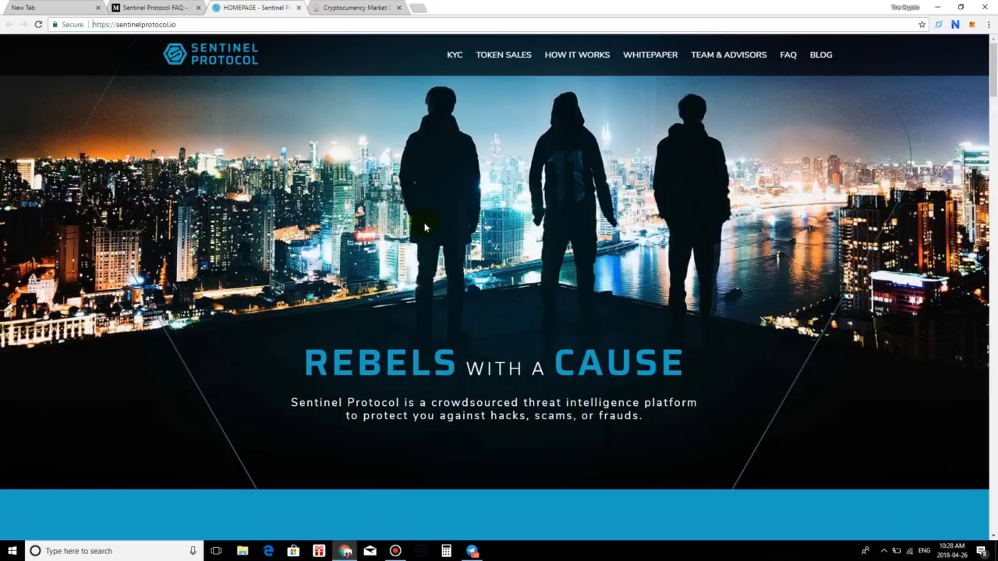
mouse_move(472, 297)
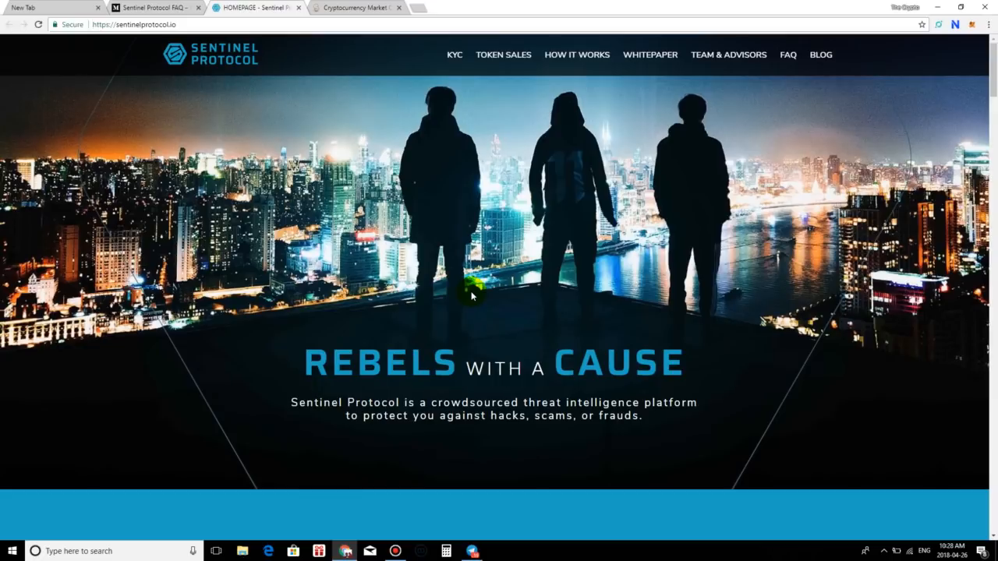
mouse_move(638, 429)
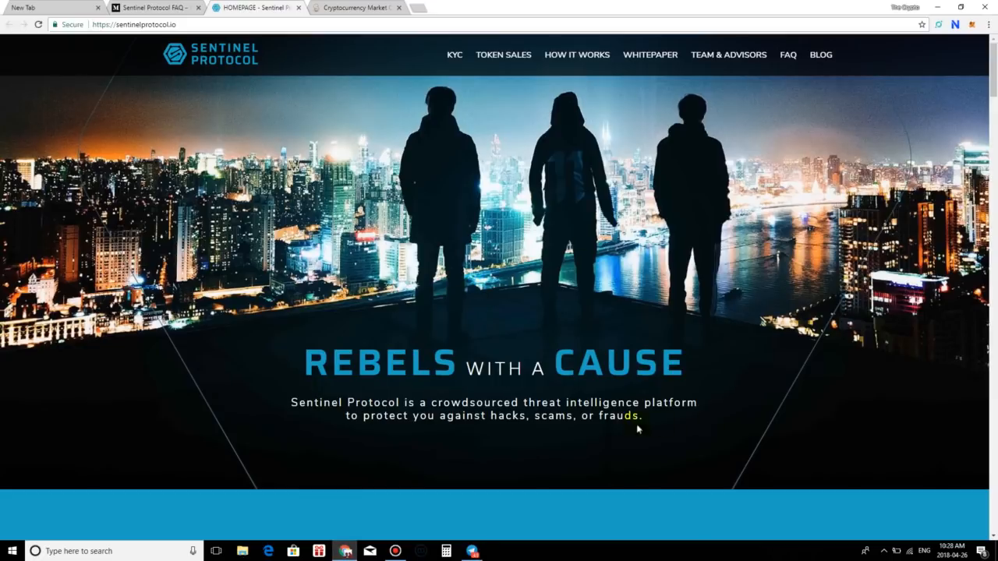
mouse_move(690, 418)
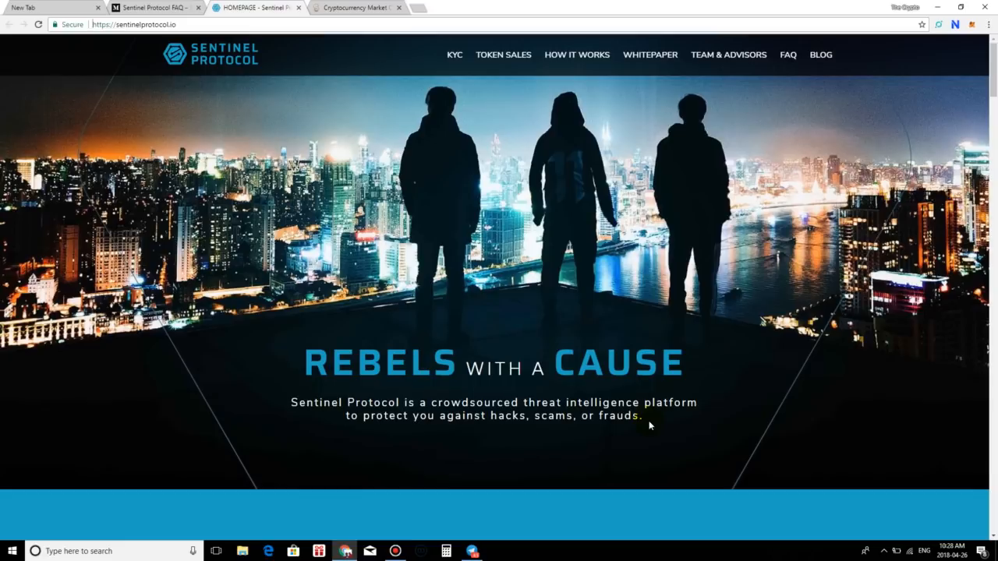
Switch to CoinMarketCap and scroll down through the Top 100 Cryptocurrencies table from Bitcoin onward.
left_click(357, 7)
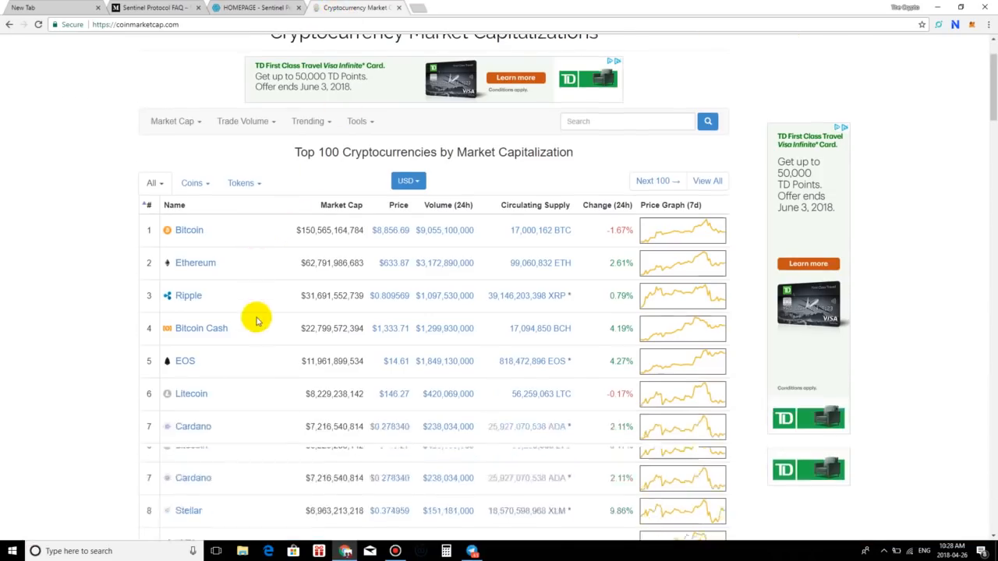
scroll("down", 3)
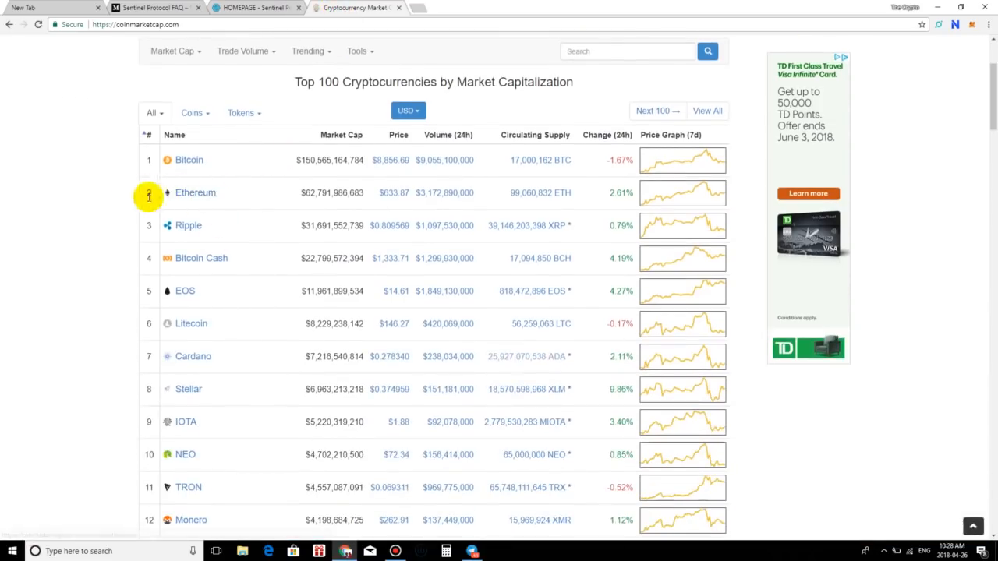
mouse_move(185, 281)
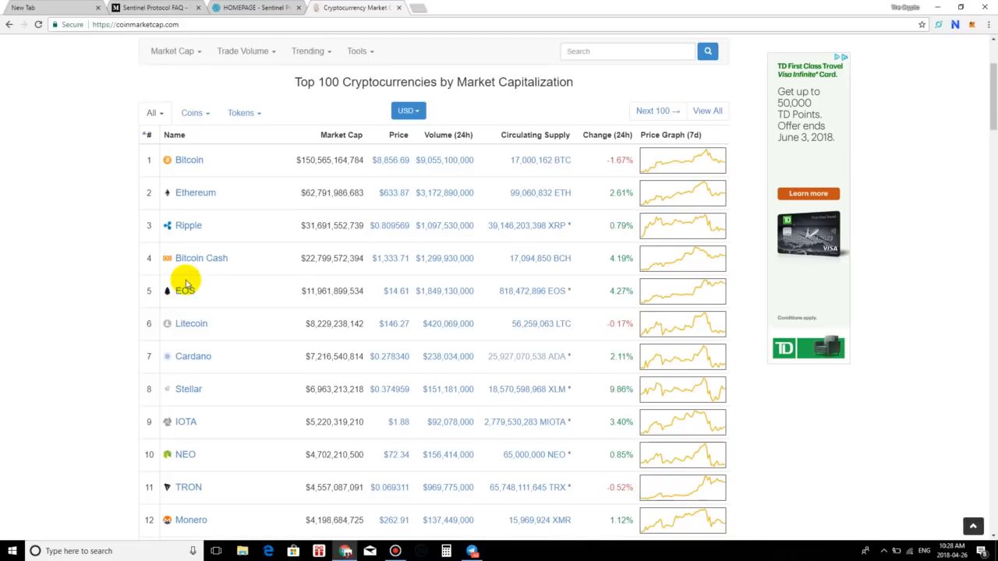
mouse_move(245, 304)
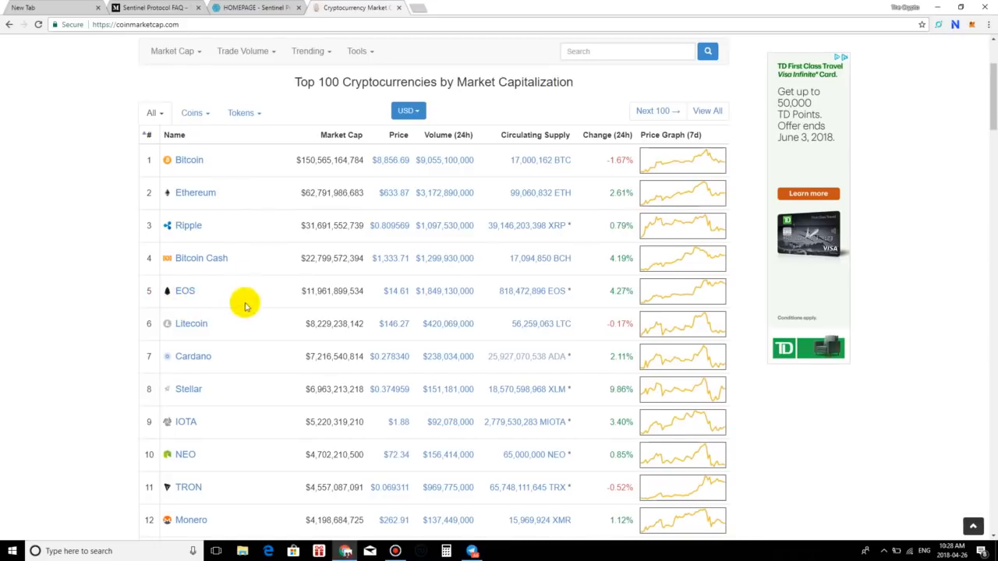
mouse_move(186, 303)
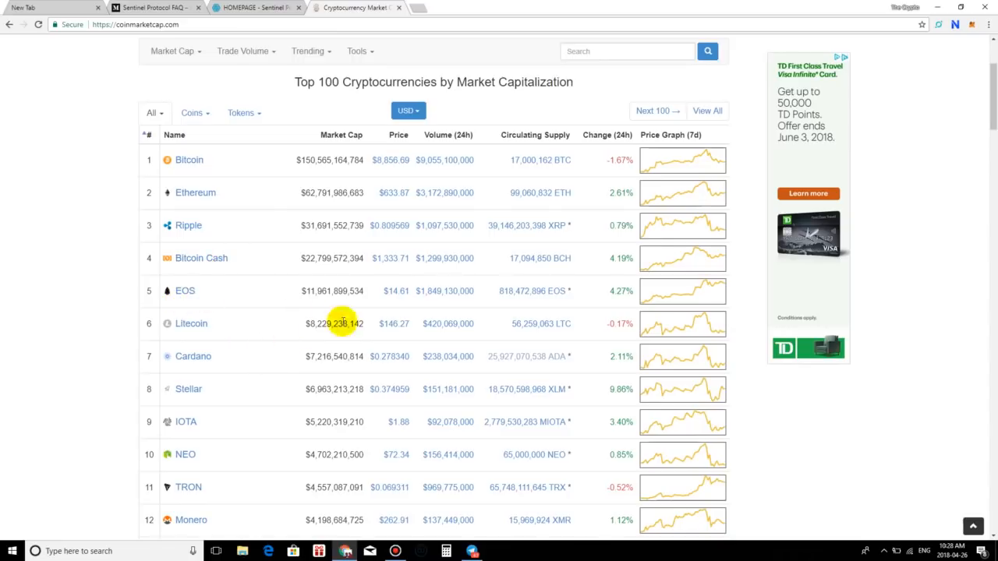
mouse_move(244, 364)
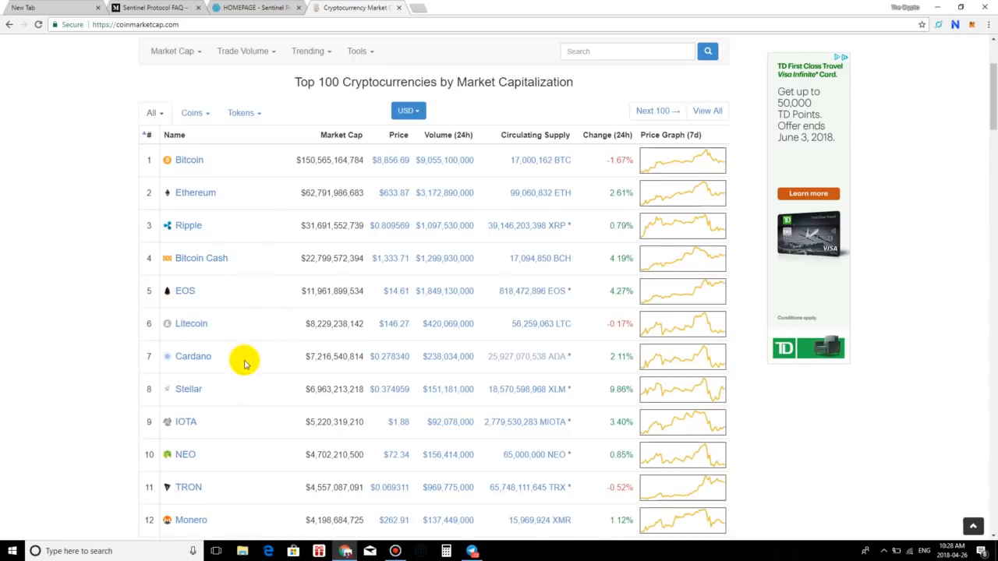
mouse_move(194, 371)
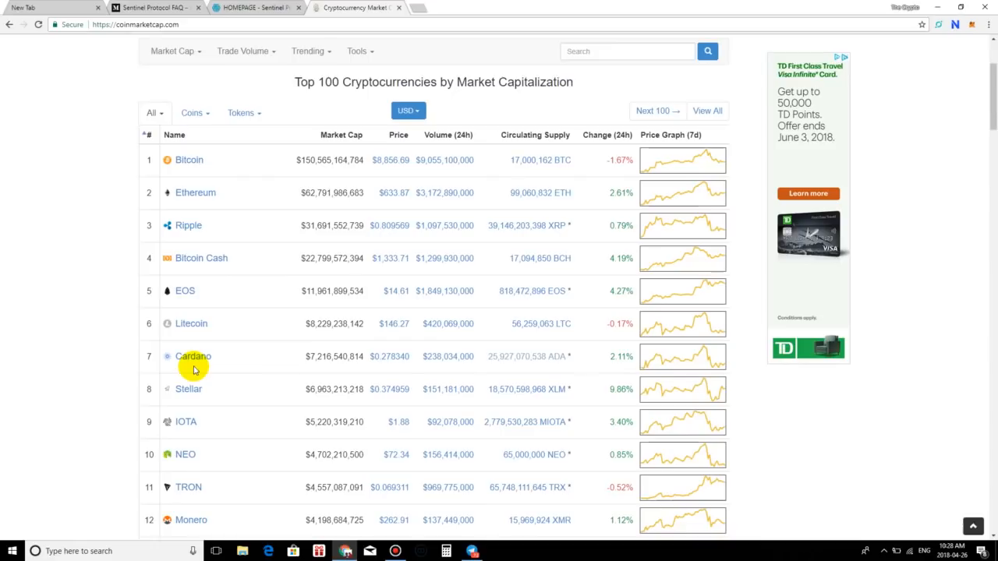
mouse_move(203, 203)
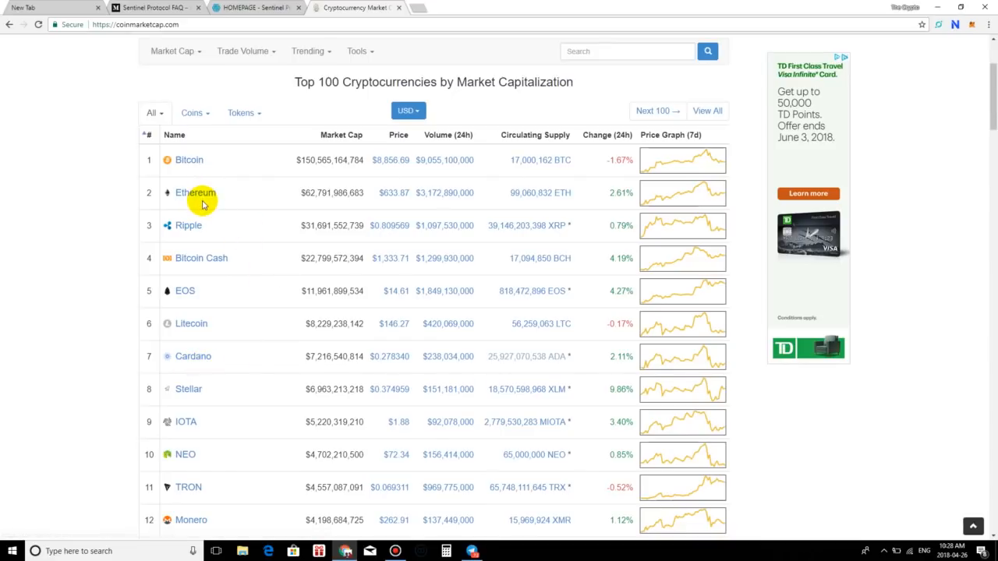
scroll("down", 3)
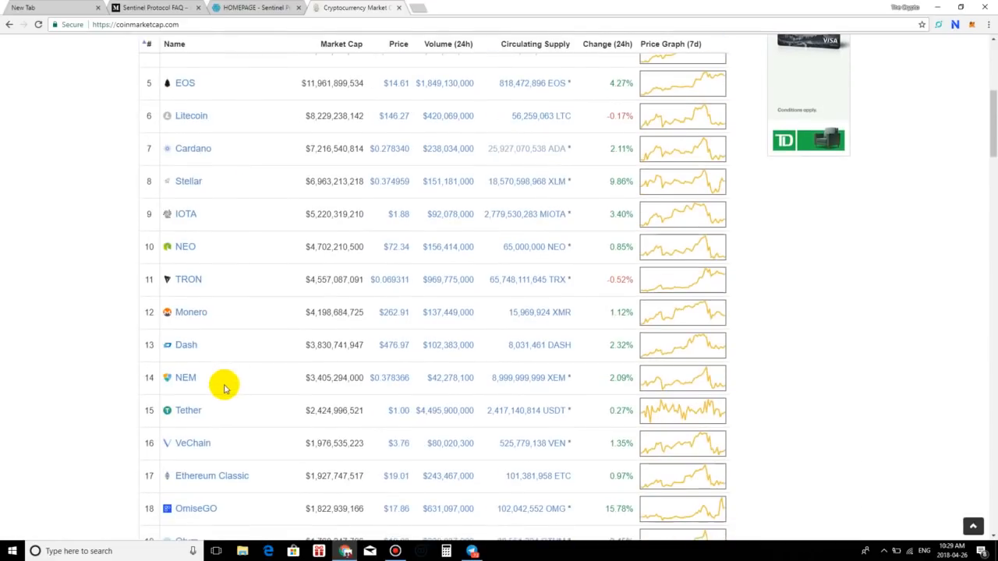
scroll("down", 3)
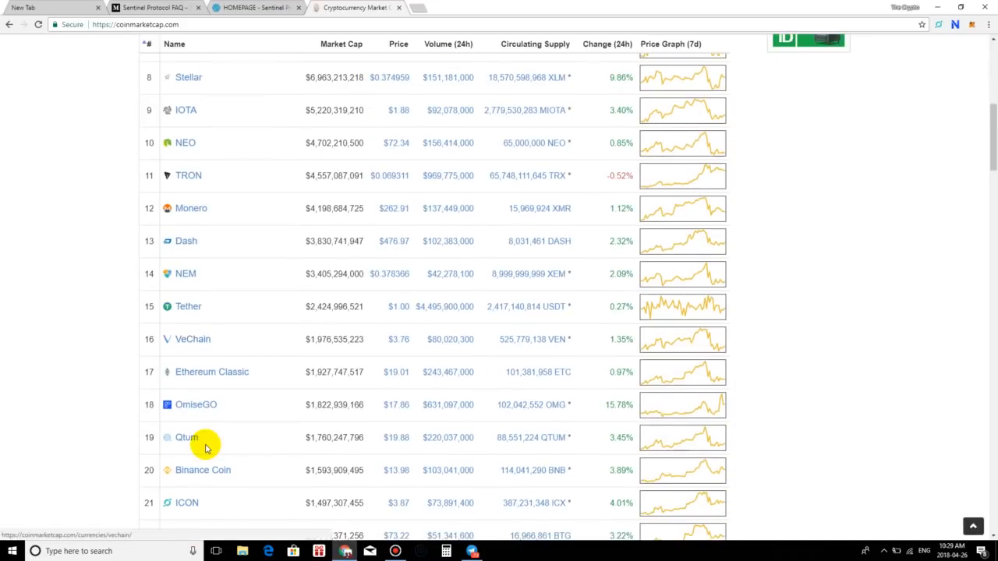
scroll("down", 3)
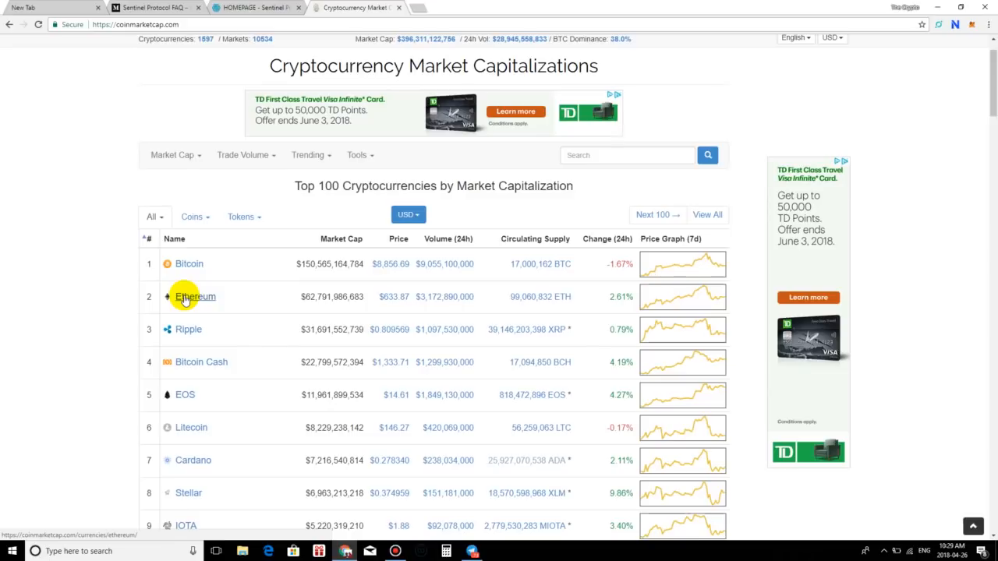
scroll("down", 3)
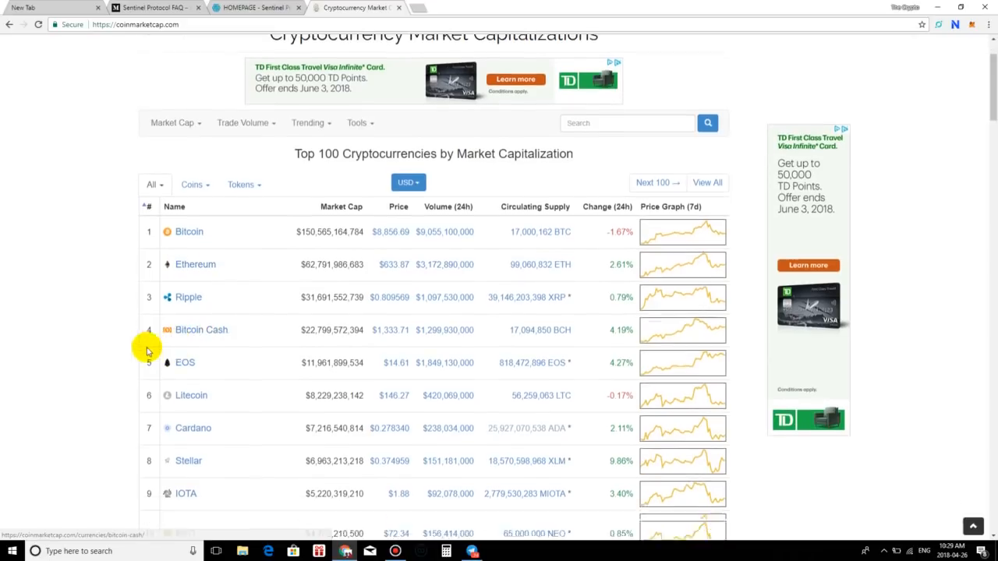
scroll("down", 3)
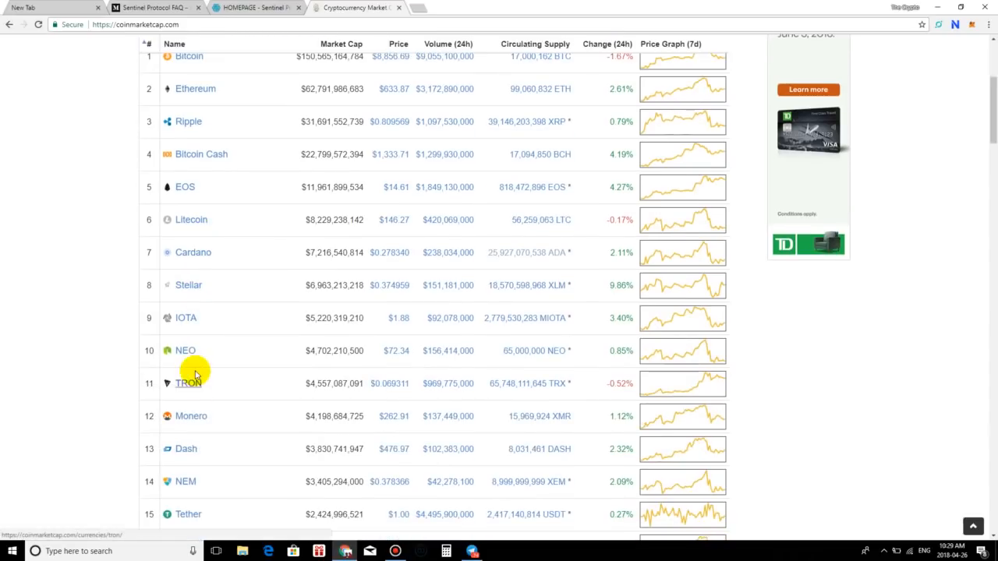
Bring back the Sentinel Protocol homepage with its 'Rebels with a Cause' banner.
left_click(152, 7)
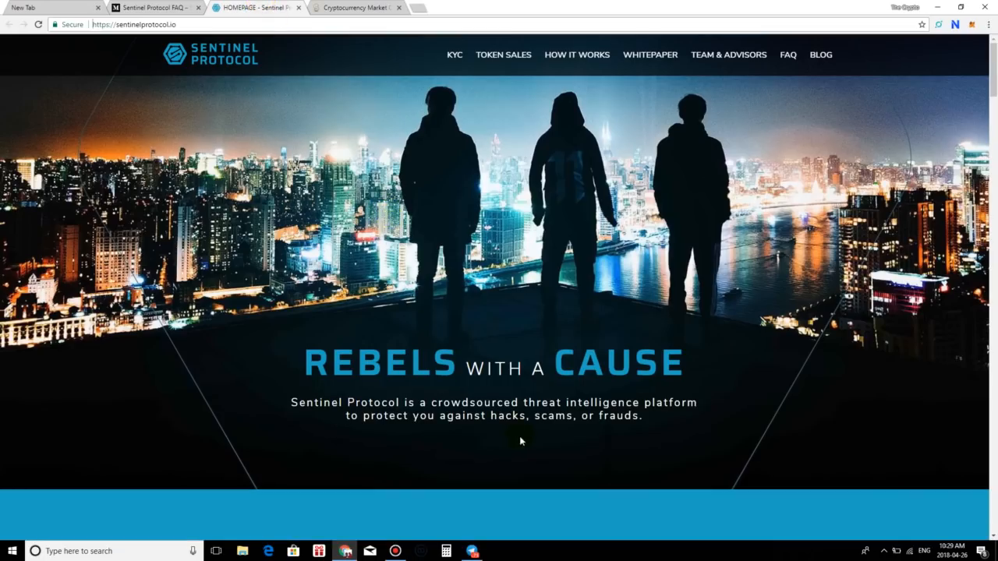
mouse_move(471, 474)
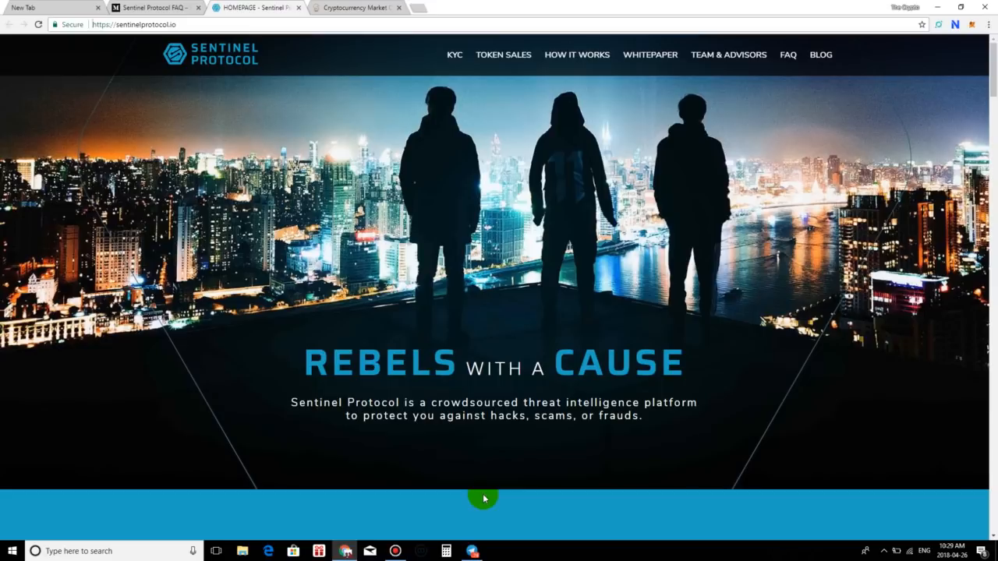
mouse_move(222, 133)
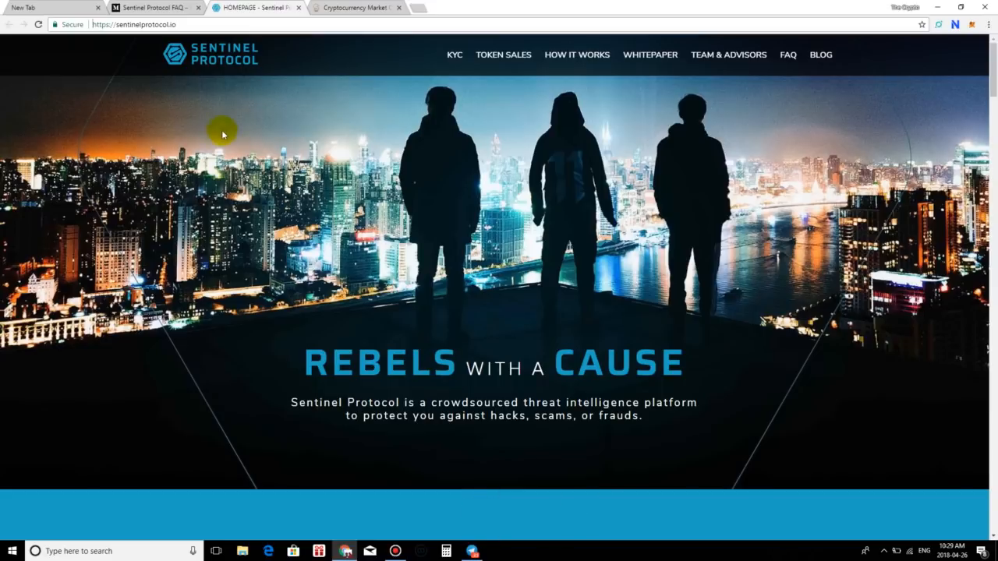
Switch to the Medium FAQ article and scroll to its General Questions section.
left_click(153, 7)
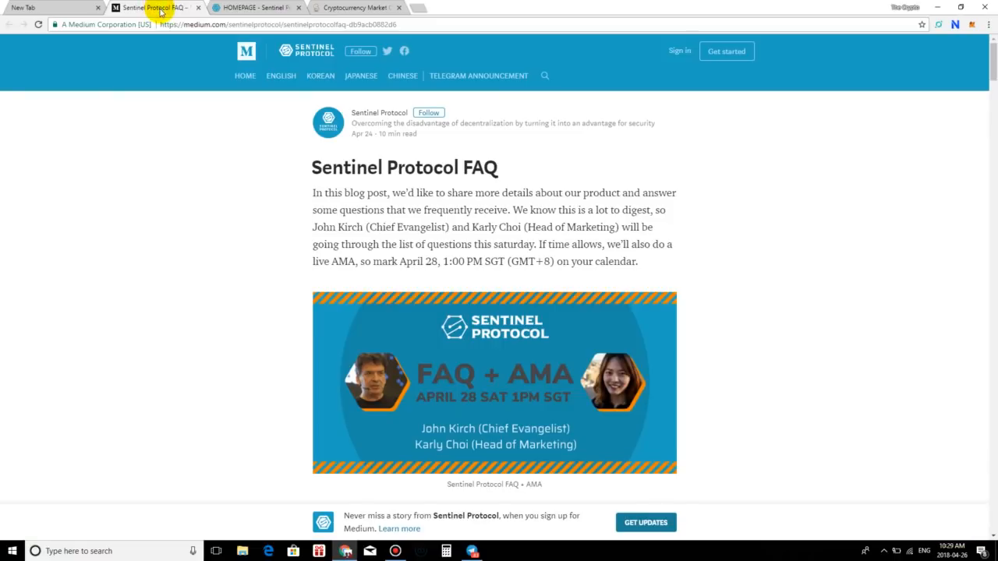
mouse_move(426, 212)
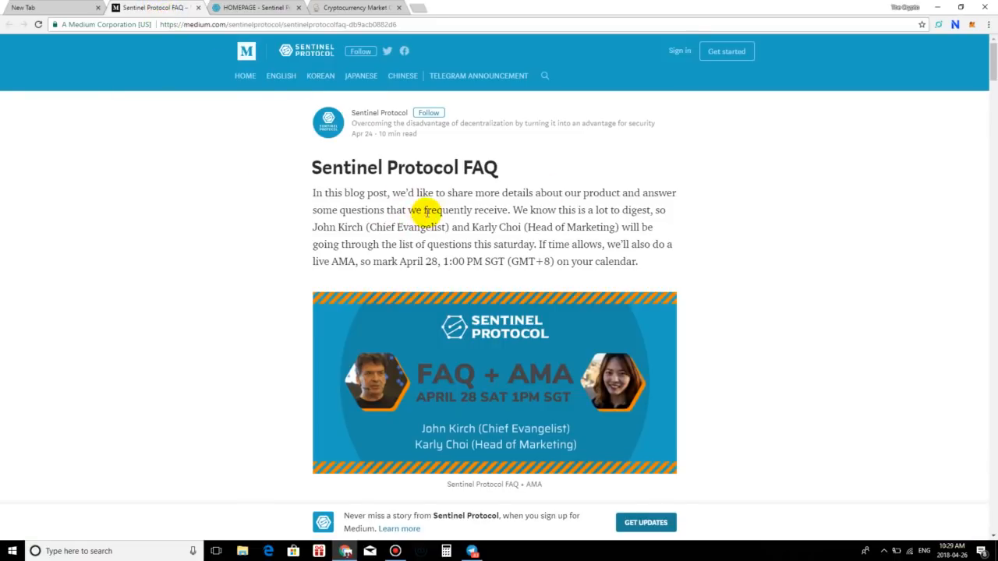
scroll("down", 3)
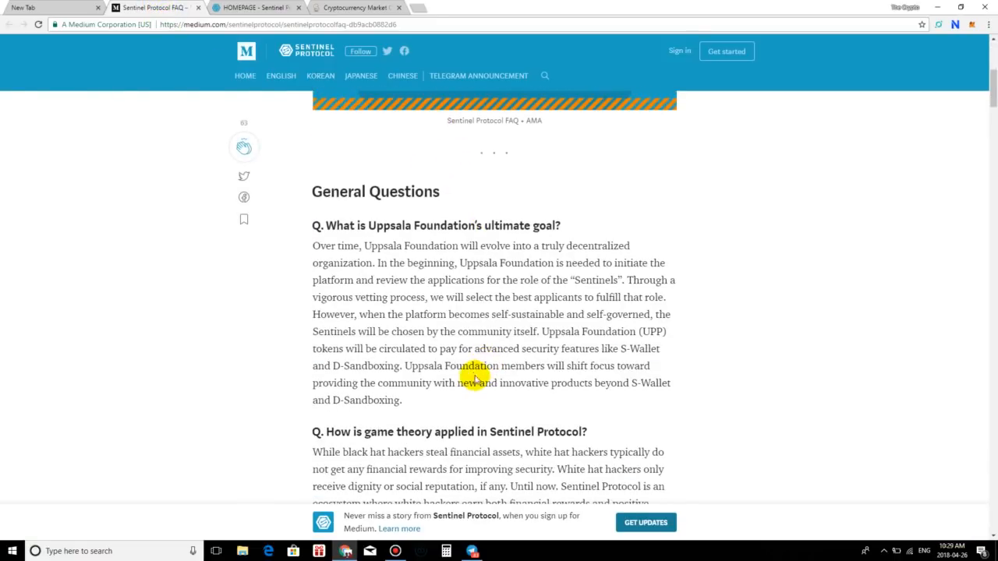
mouse_move(460, 366)
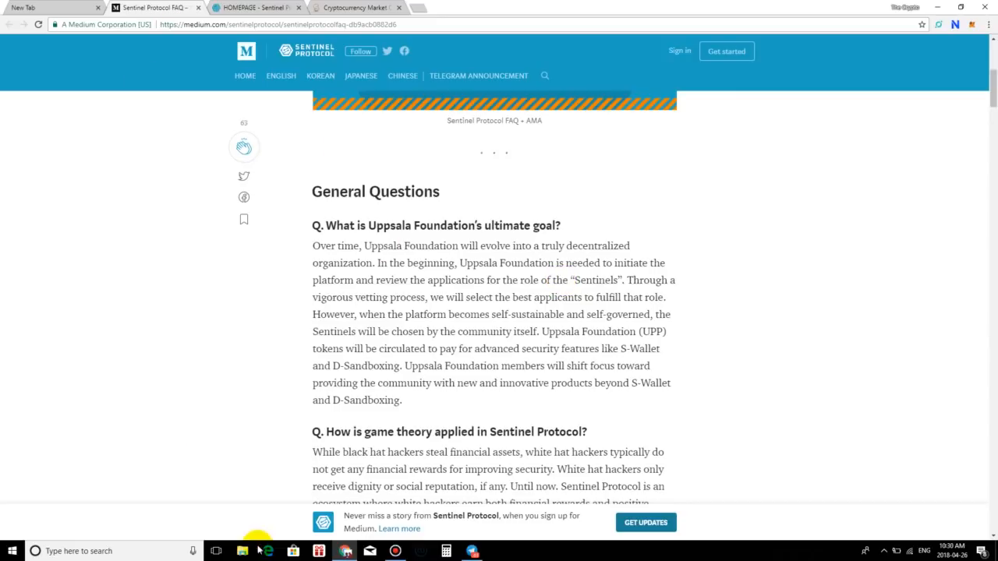
mouse_move(443, 526)
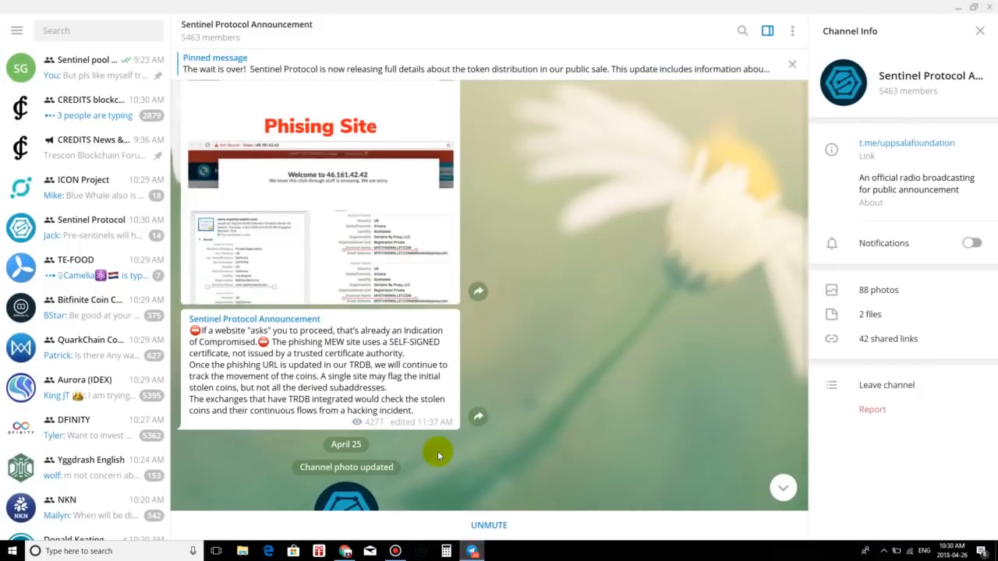
mouse_move(465, 440)
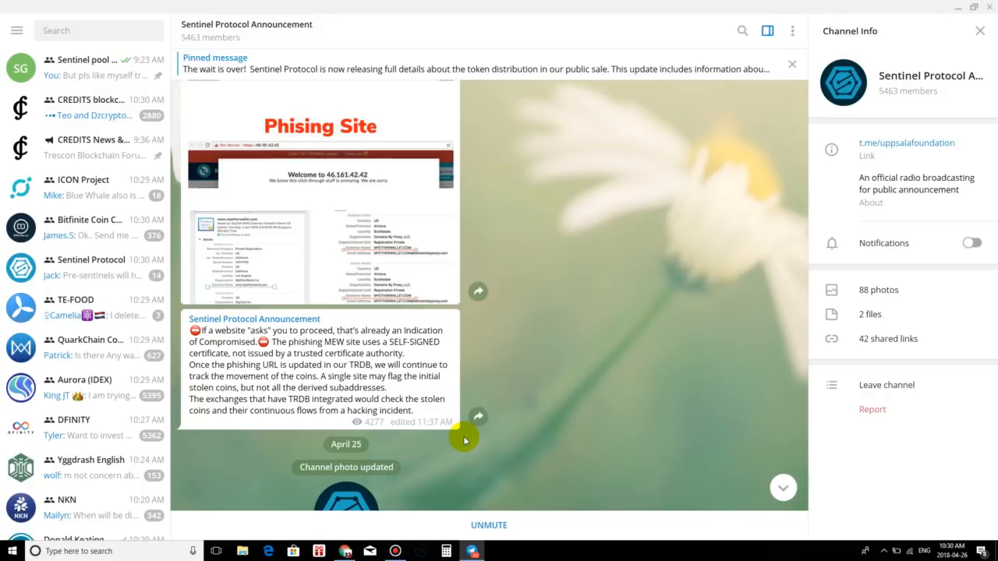
mouse_move(435, 473)
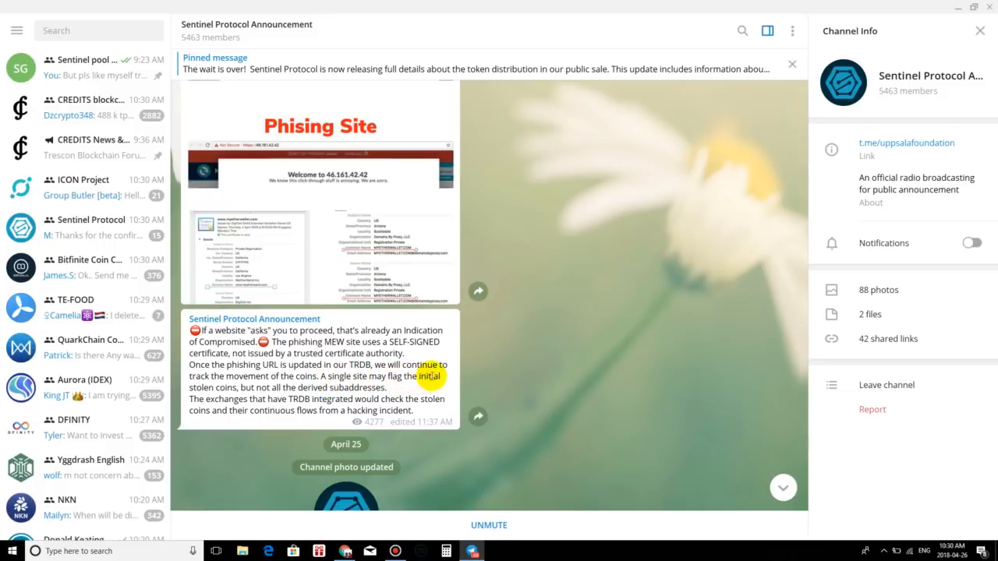
mouse_move(301, 421)
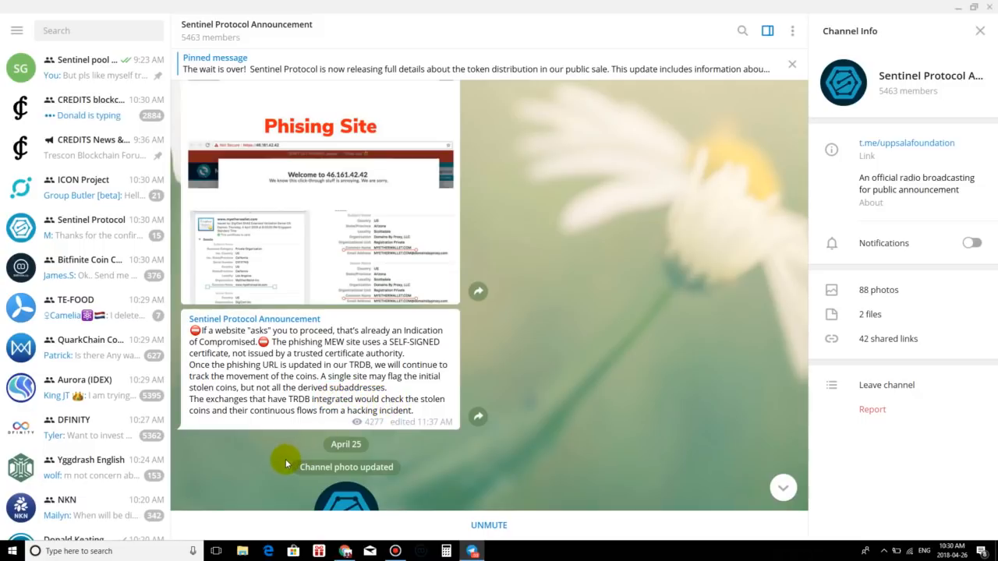
mouse_move(328, 450)
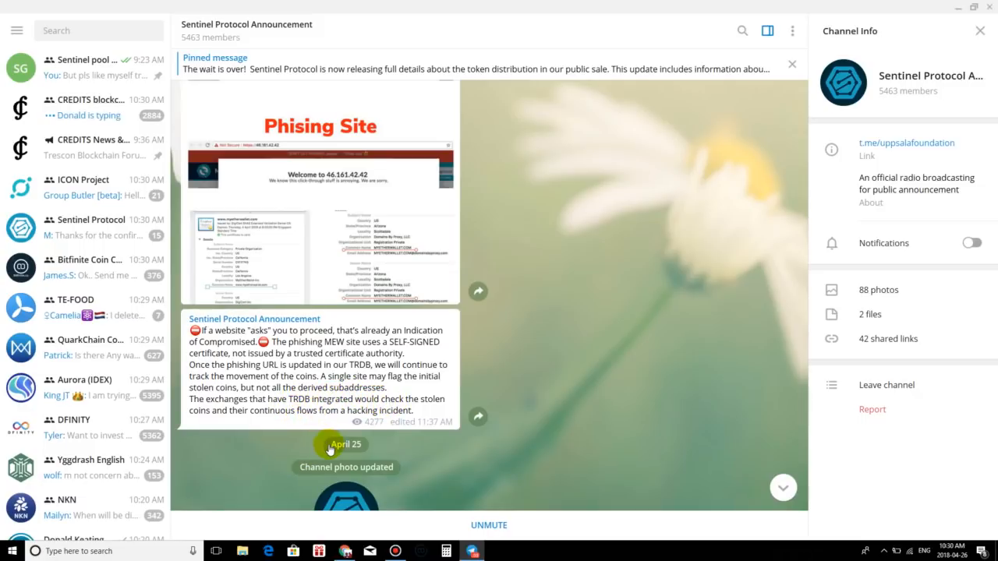
mouse_move(394, 450)
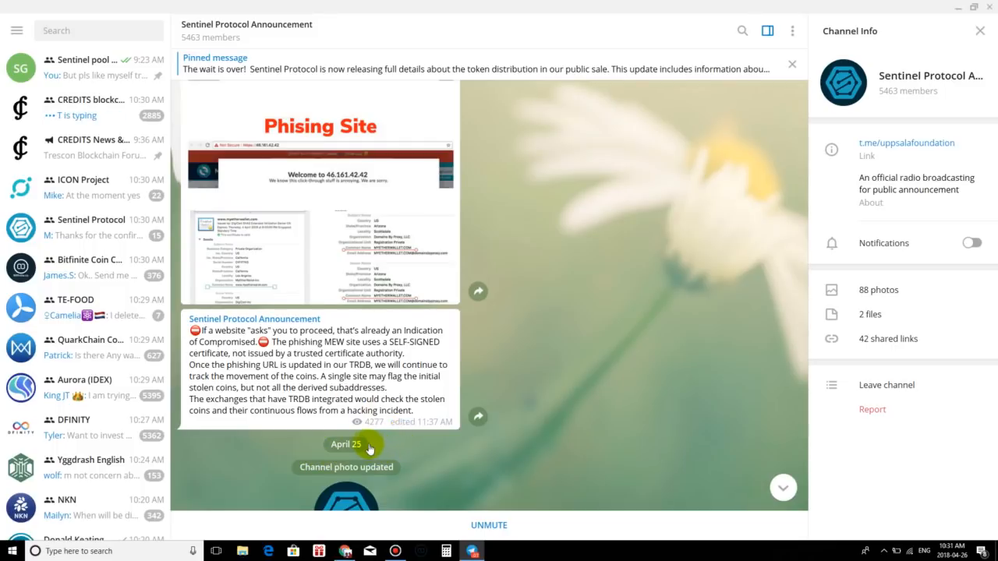
mouse_move(347, 532)
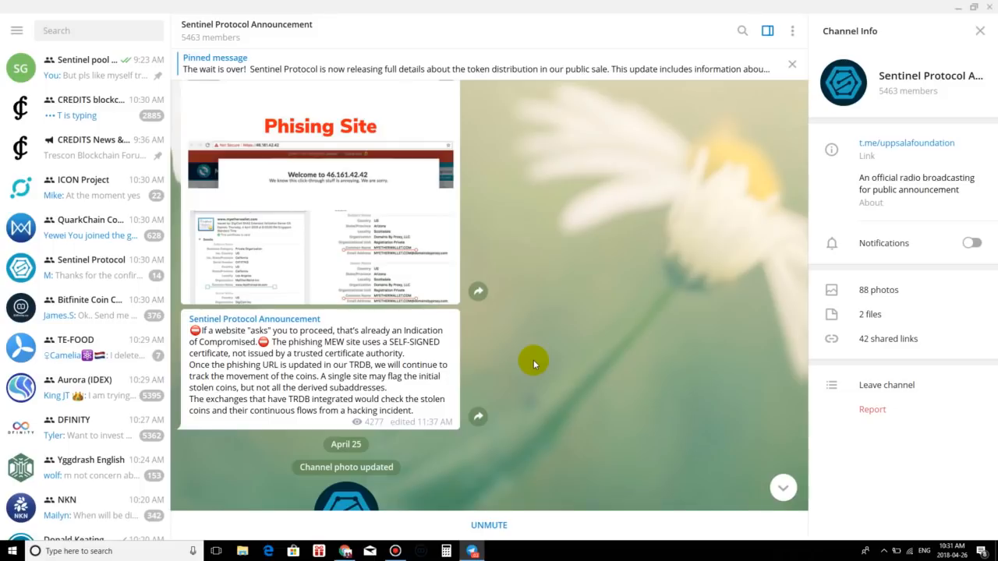
mouse_move(617, 372)
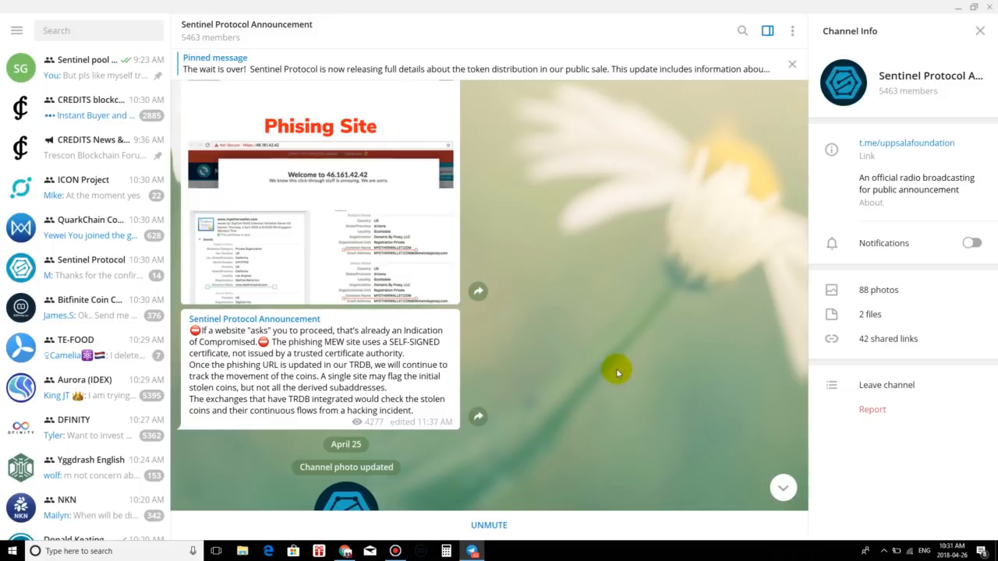
mouse_move(294, 421)
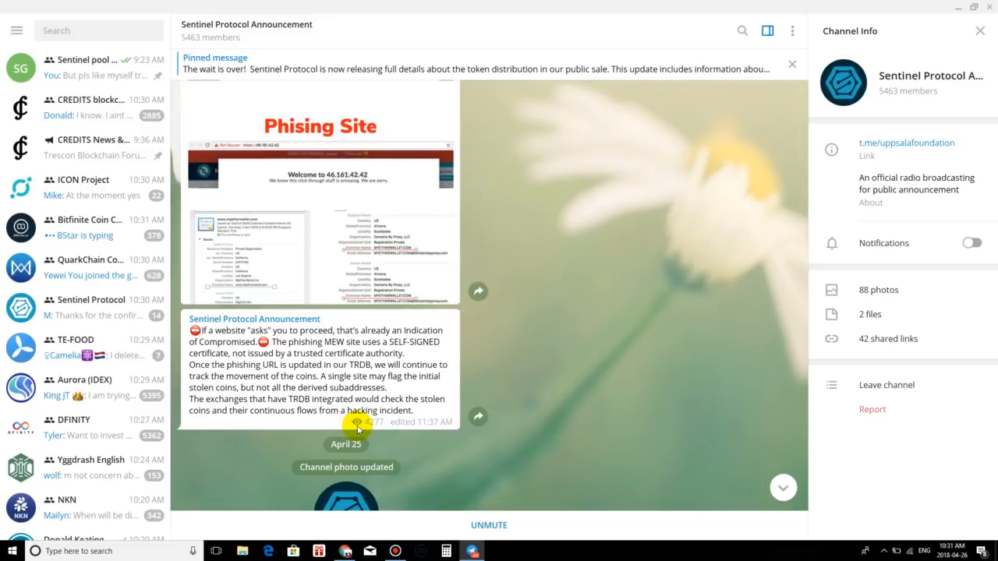
mouse_move(777, 87)
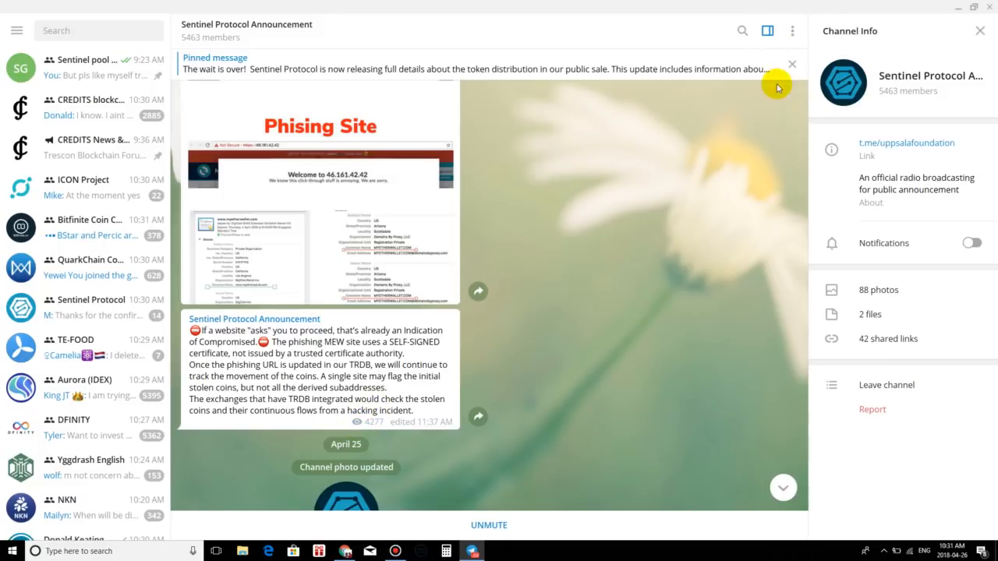
mouse_move(679, 312)
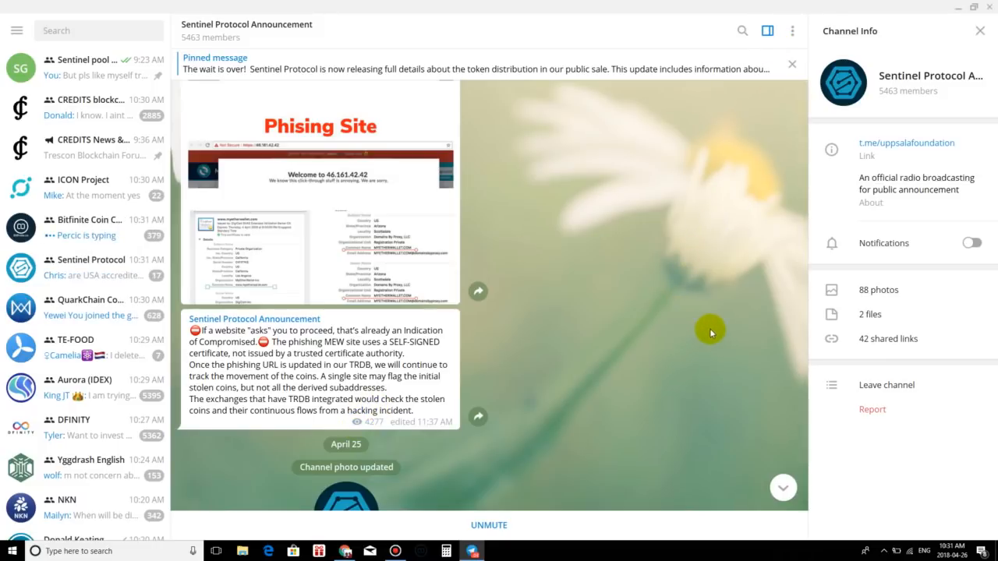
mouse_move(545, 238)
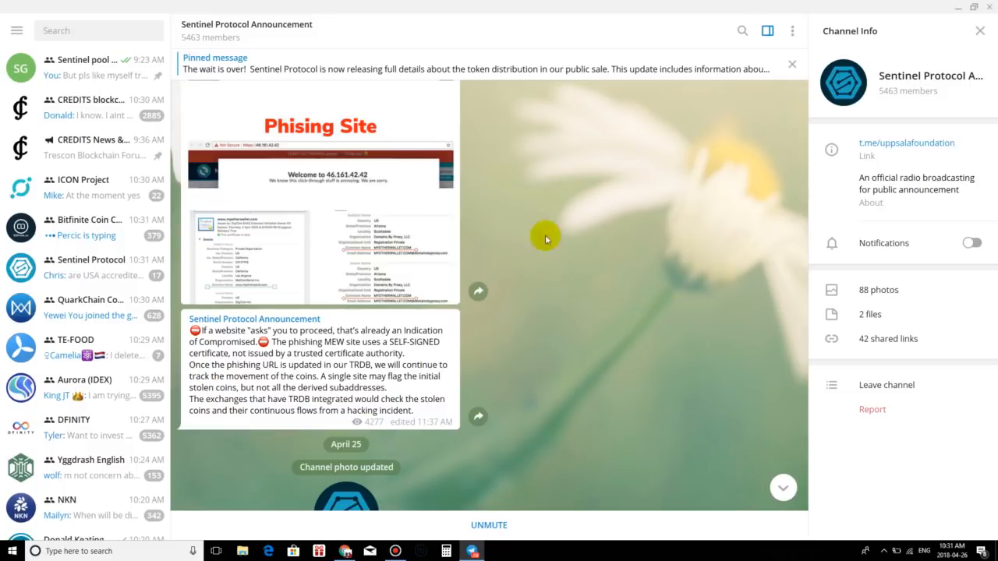
mouse_move(432, 193)
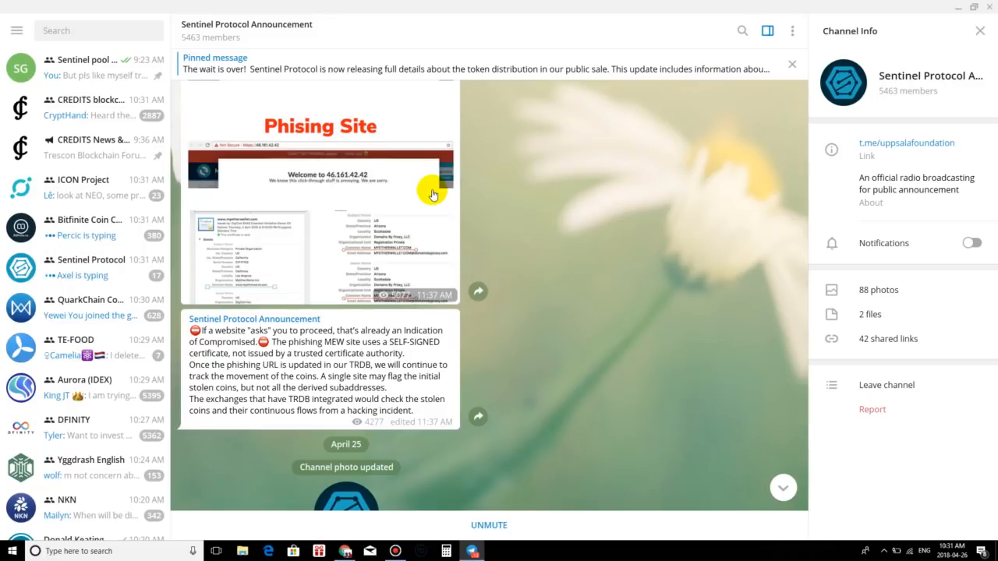
mouse_move(952, 10)
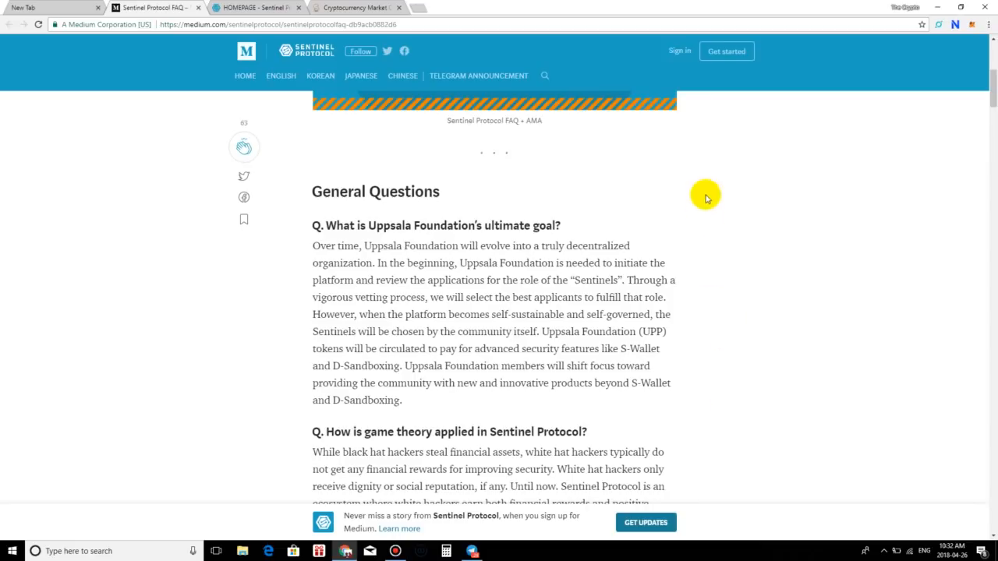
mouse_move(716, 140)
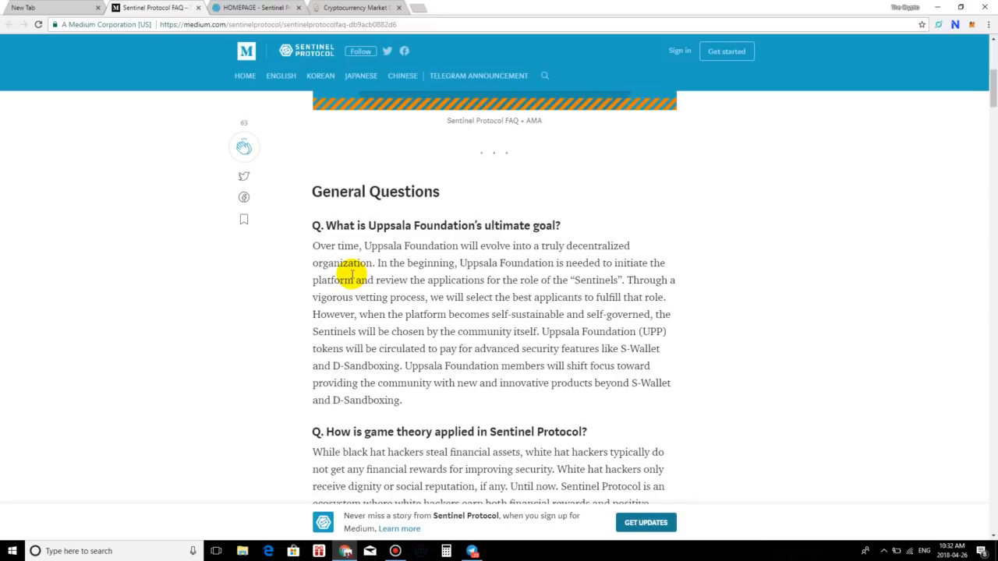
mouse_move(429, 297)
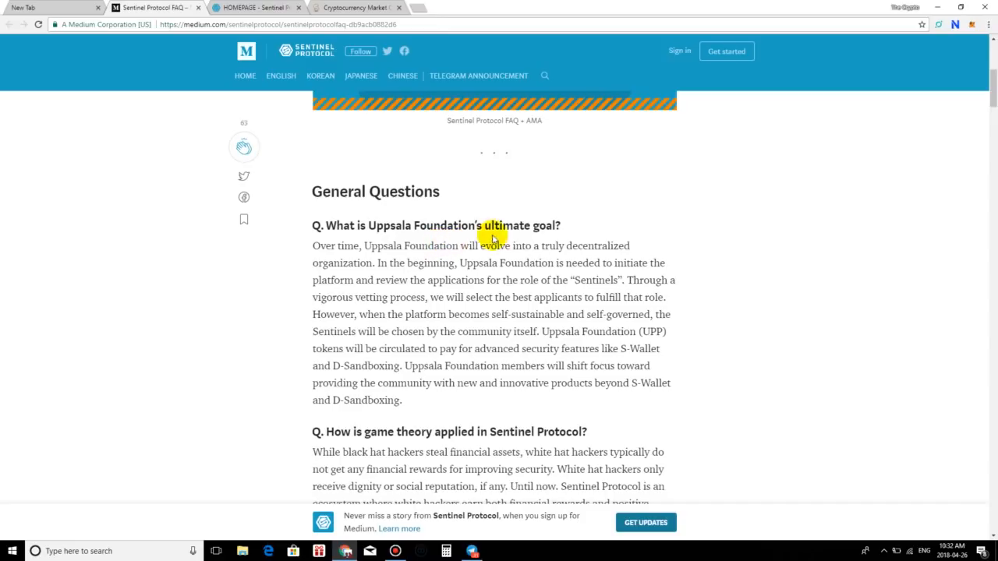
Scroll through the FAQ's Uppsala Foundation goal answer down to the game theory question.
scroll("down", 3)
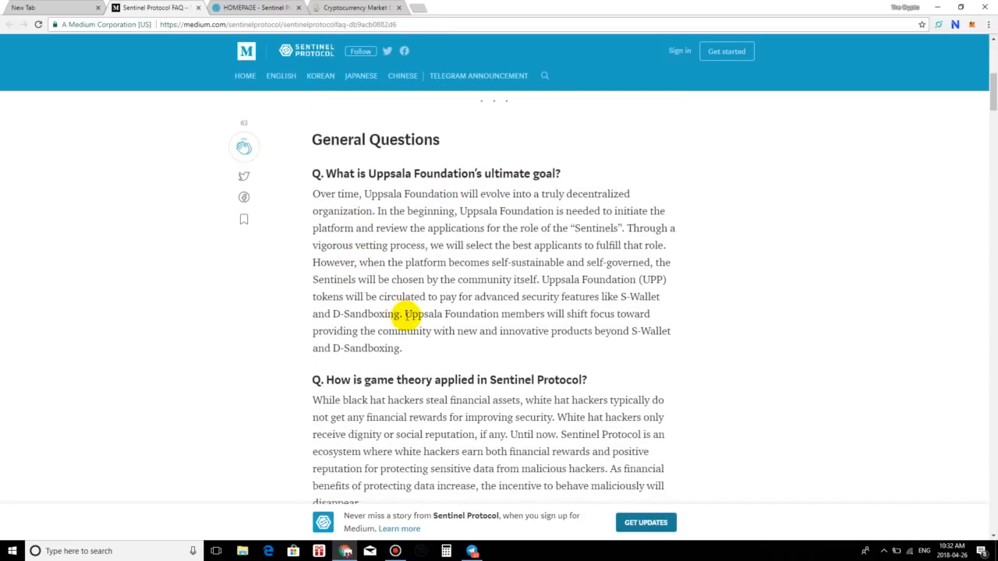
mouse_move(433, 335)
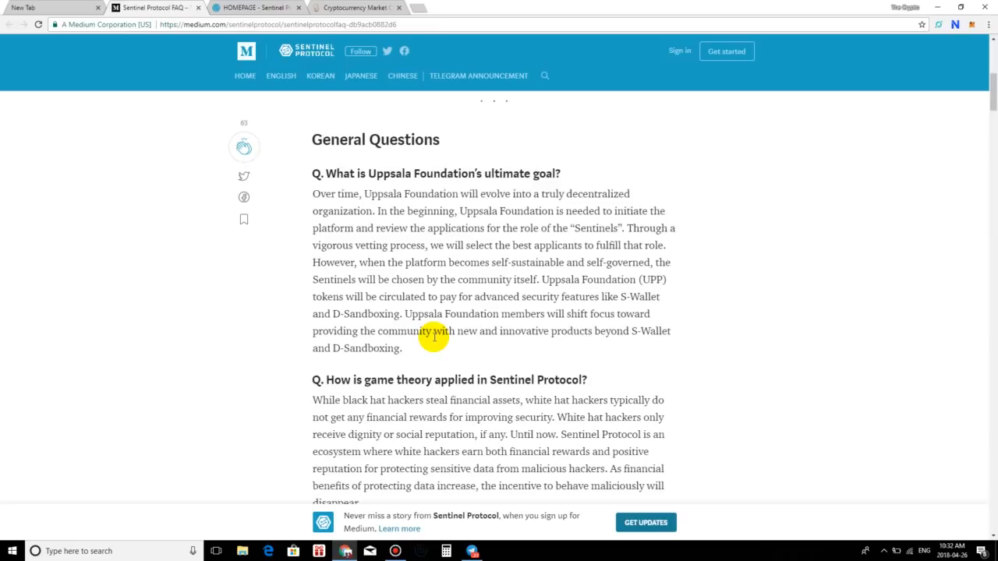
mouse_move(583, 458)
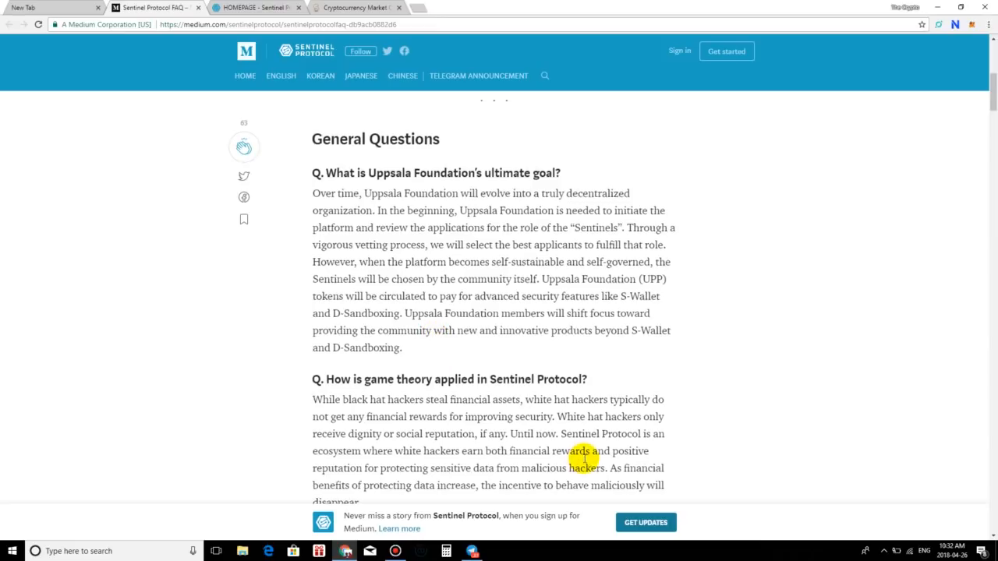
scroll("down", 3)
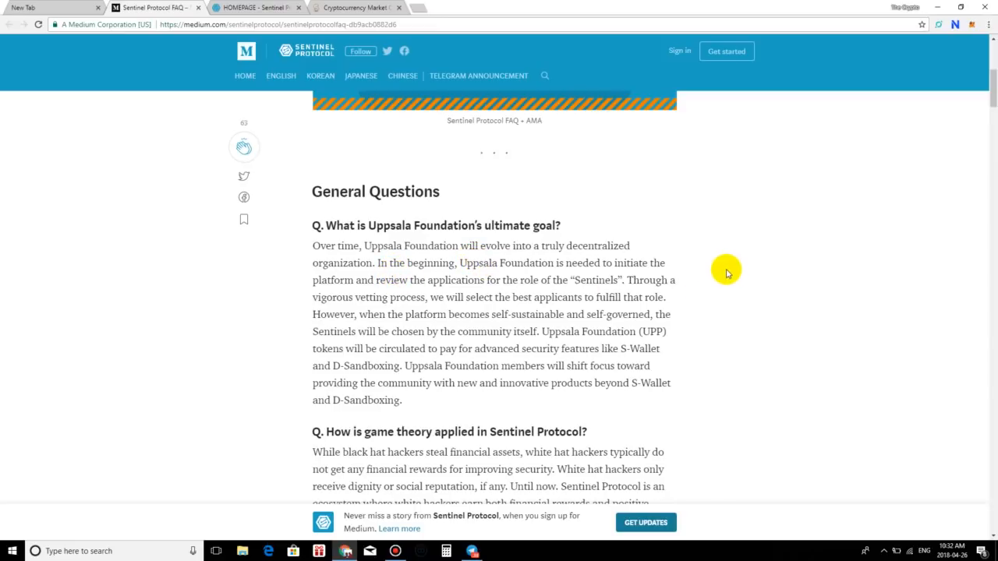
mouse_move(720, 272)
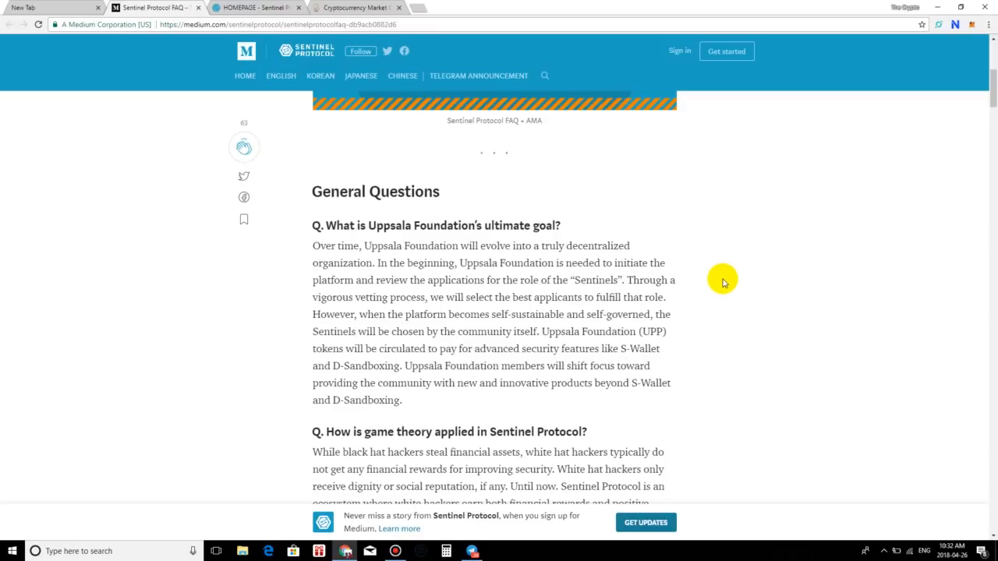
mouse_move(709, 289)
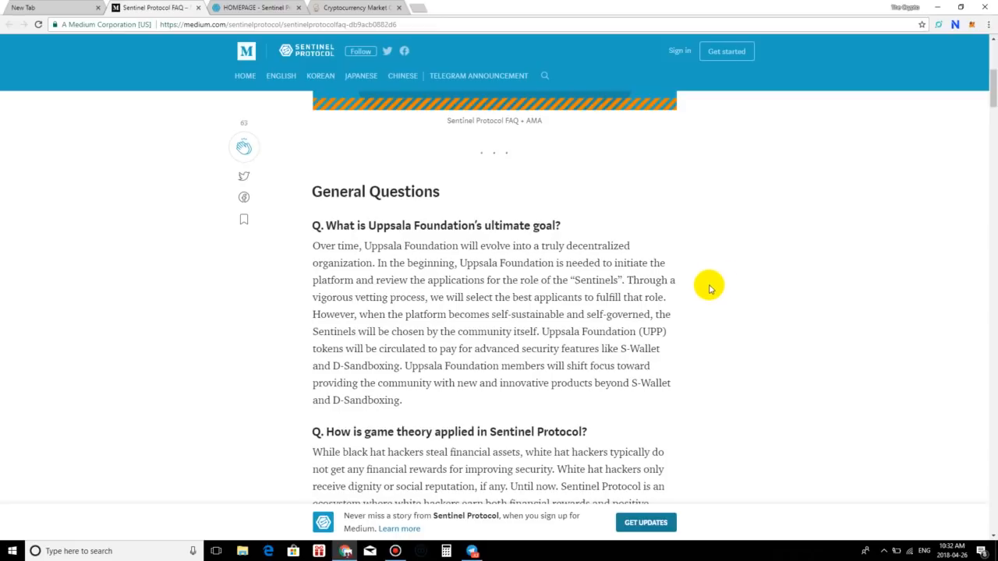
mouse_move(694, 288)
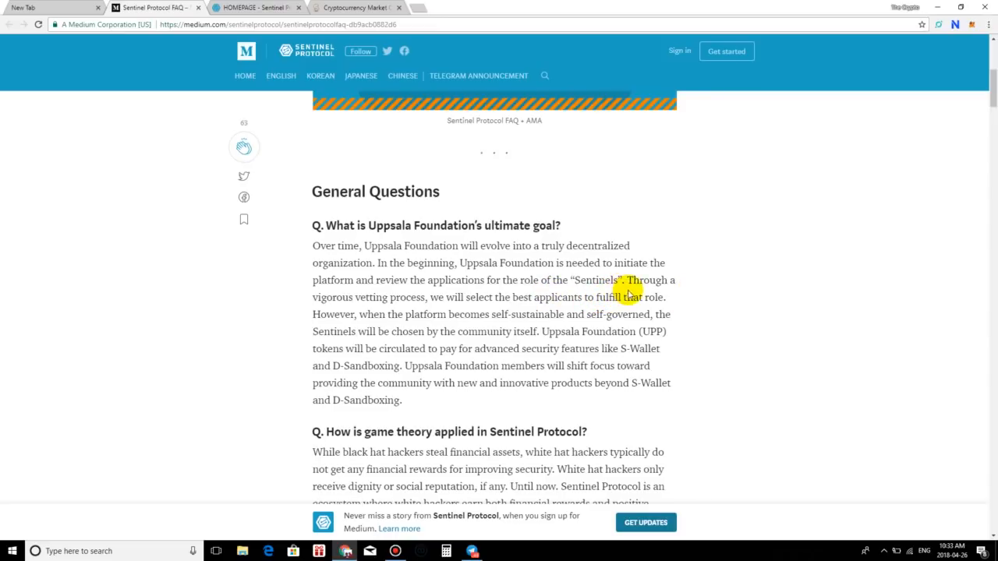
mouse_move(405, 310)
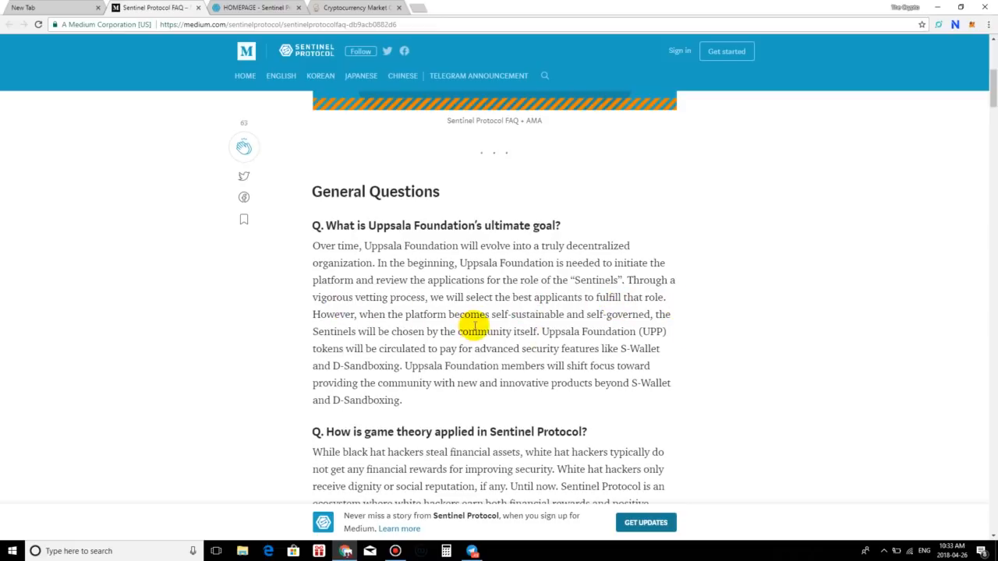
mouse_move(571, 331)
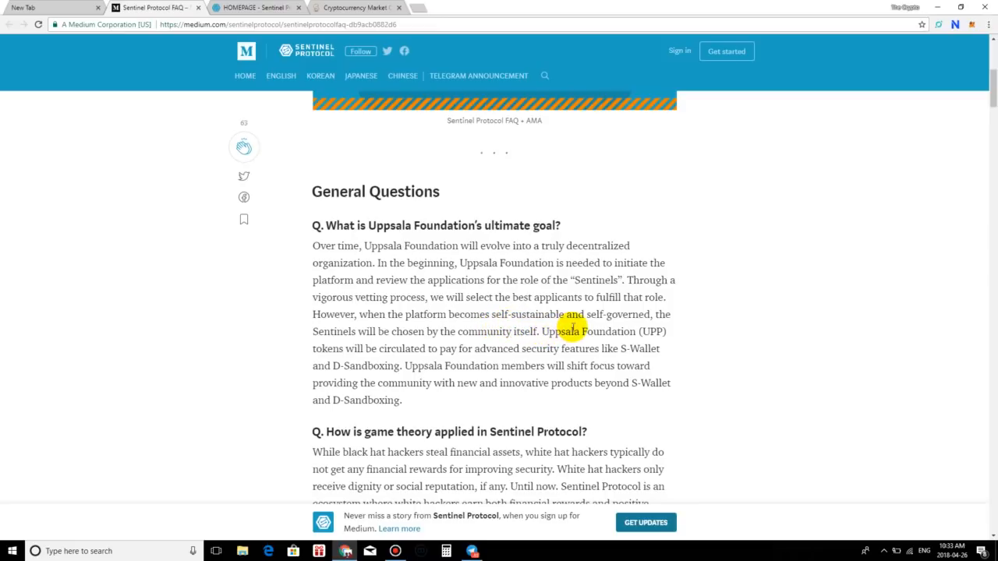
mouse_move(249, 325)
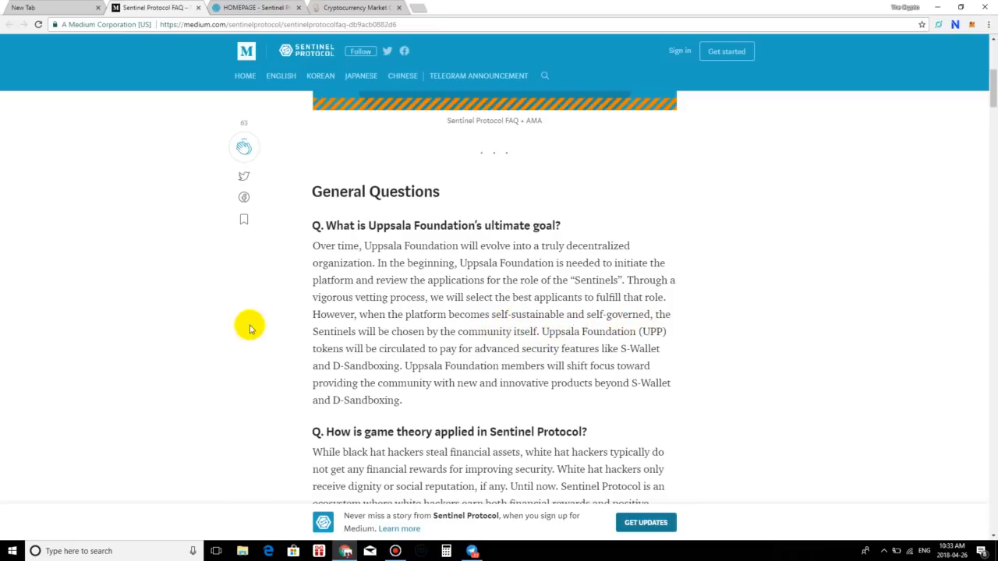
mouse_move(707, 314)
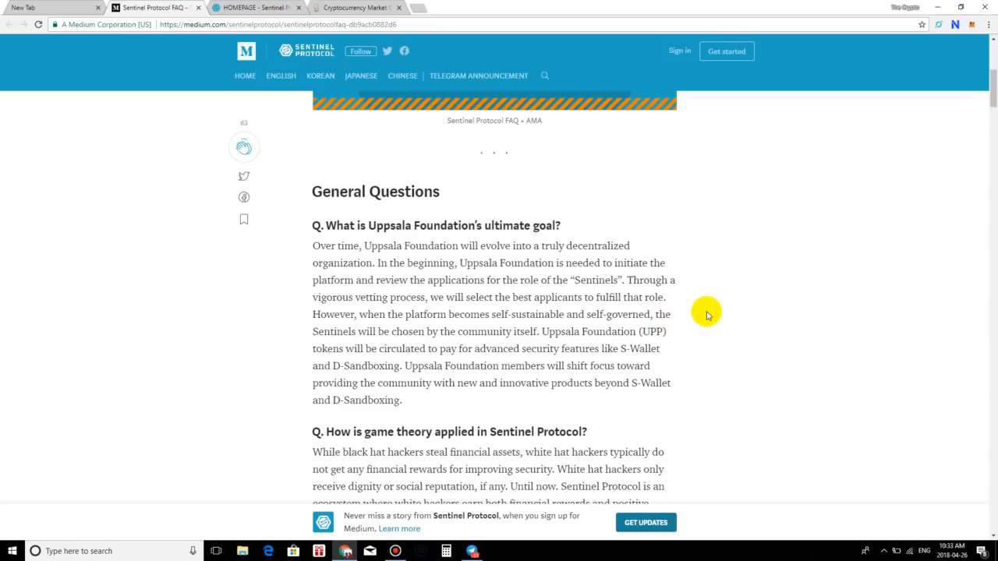
mouse_move(692, 373)
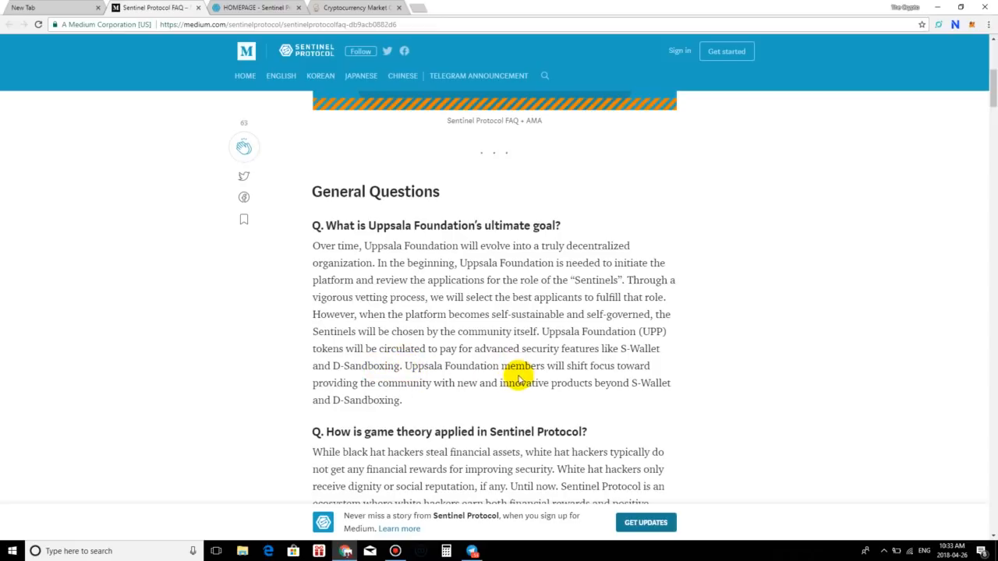
mouse_move(829, 331)
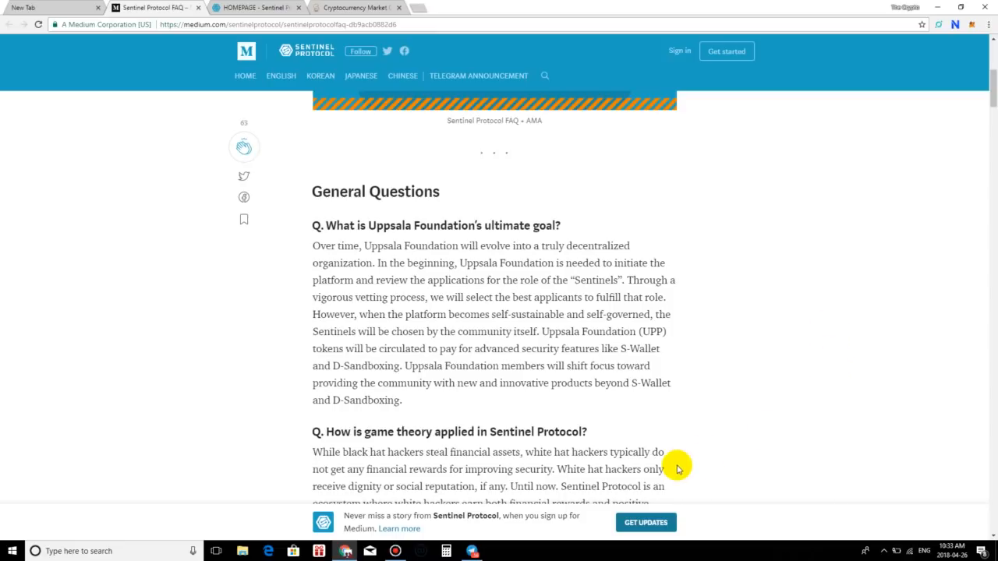
mouse_move(569, 388)
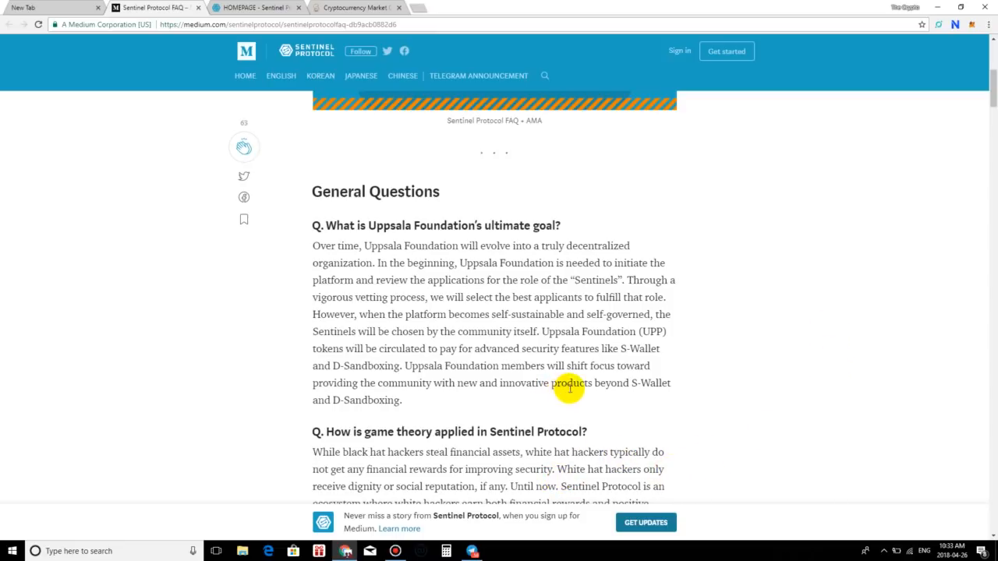
mouse_move(569, 421)
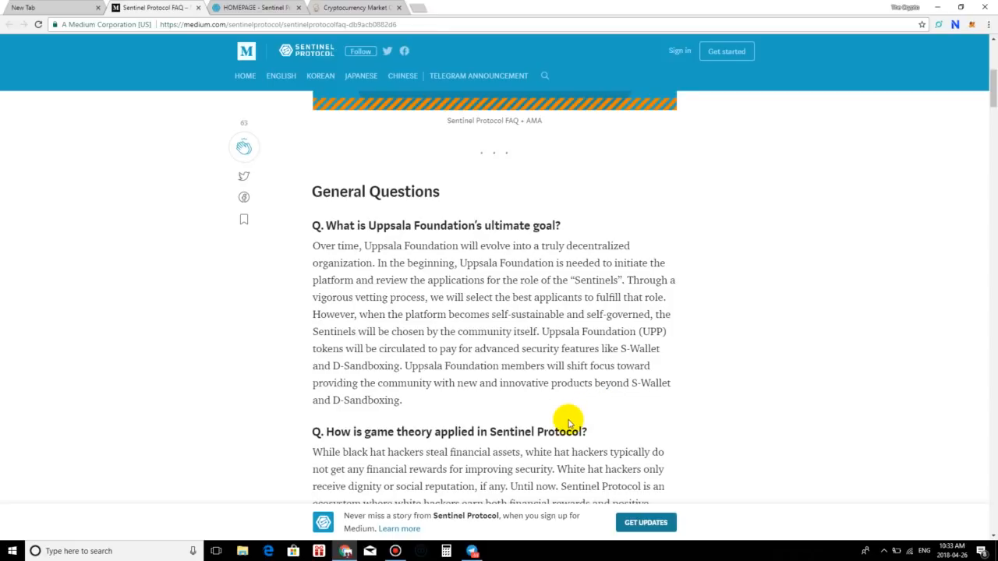
mouse_move(585, 388)
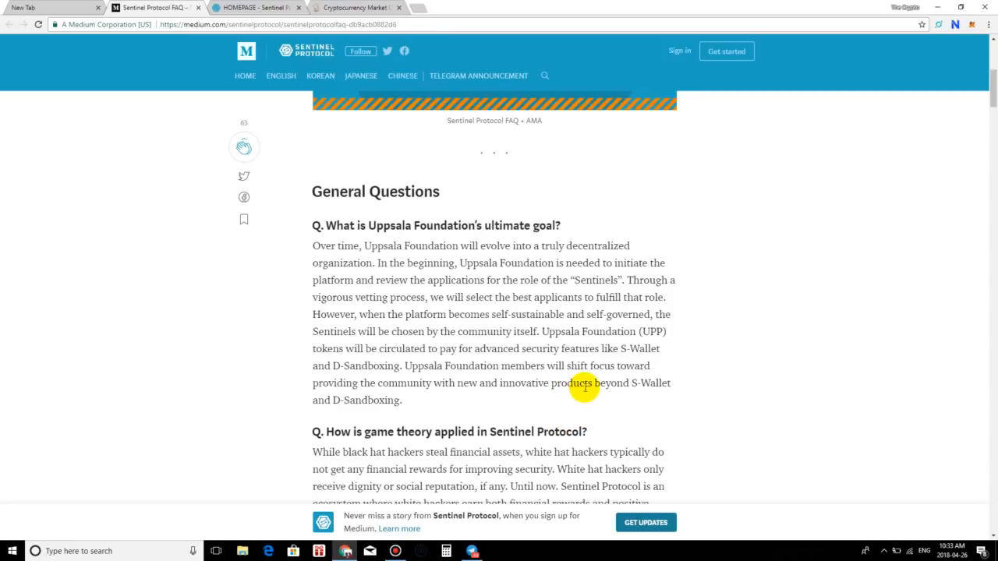
mouse_move(654, 392)
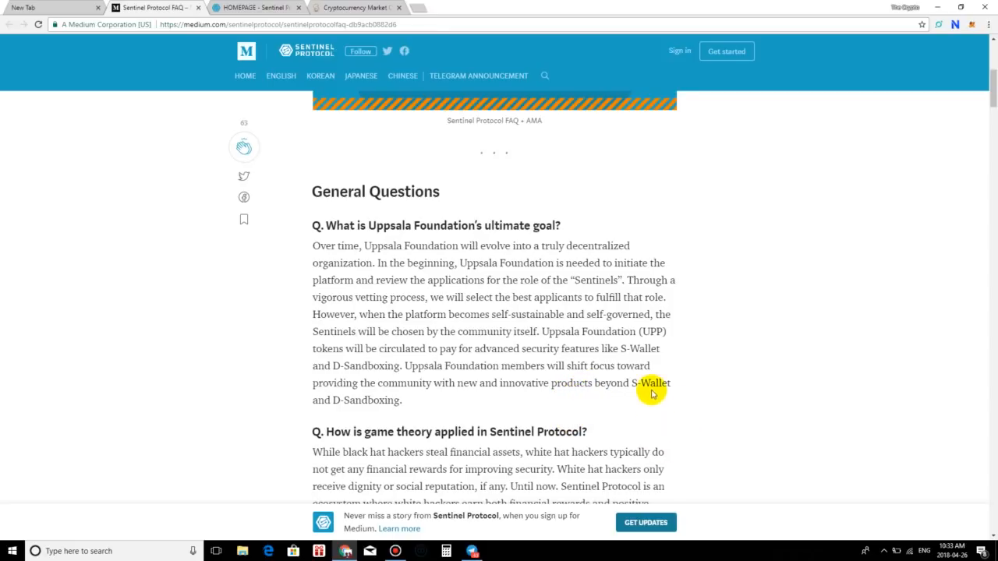
mouse_move(443, 318)
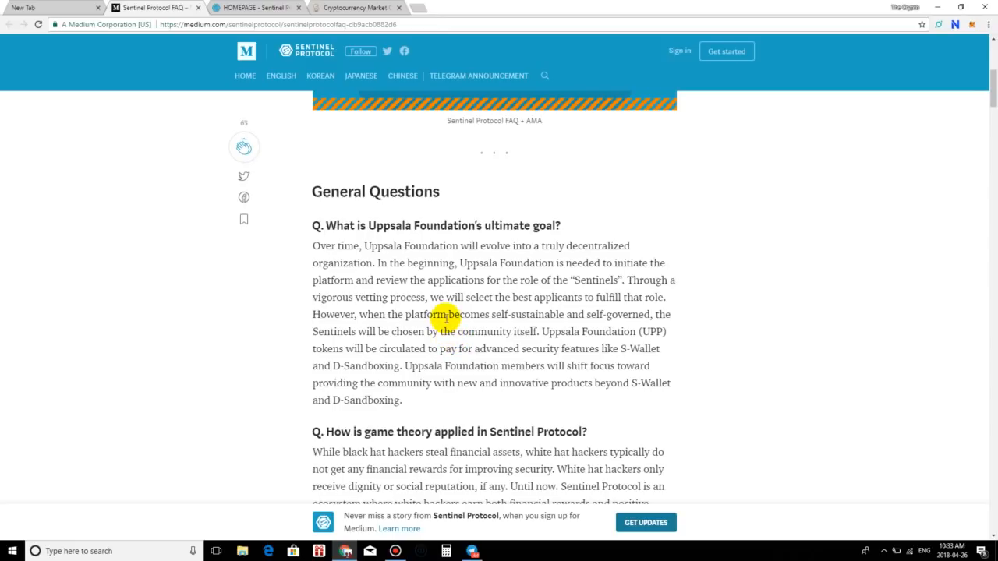
mouse_move(460, 311)
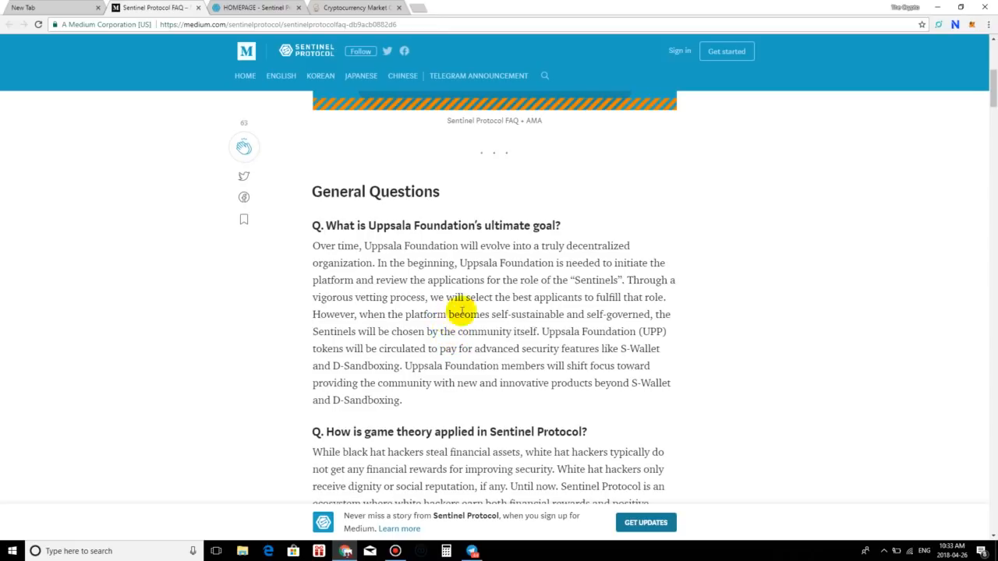
mouse_move(411, 331)
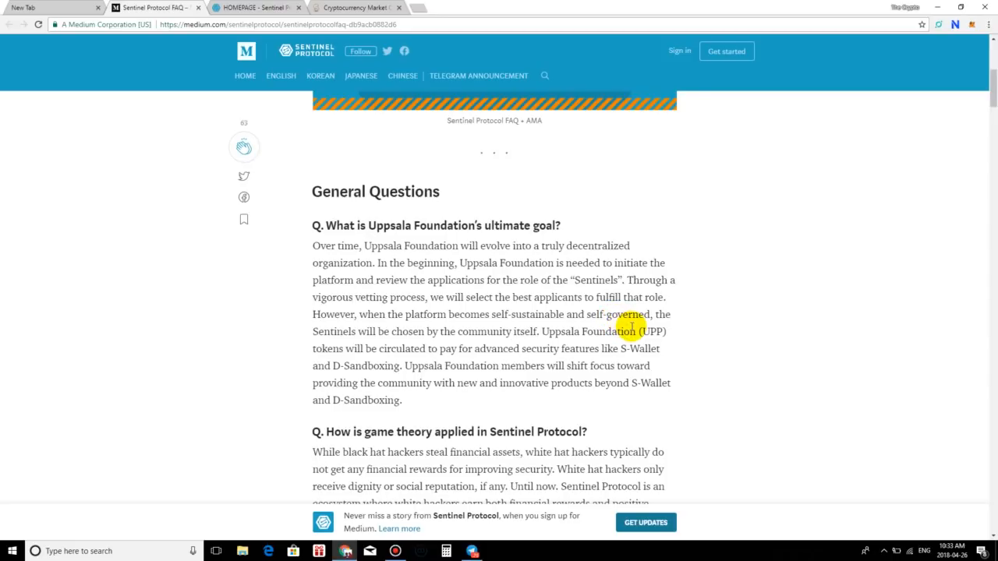
mouse_move(493, 348)
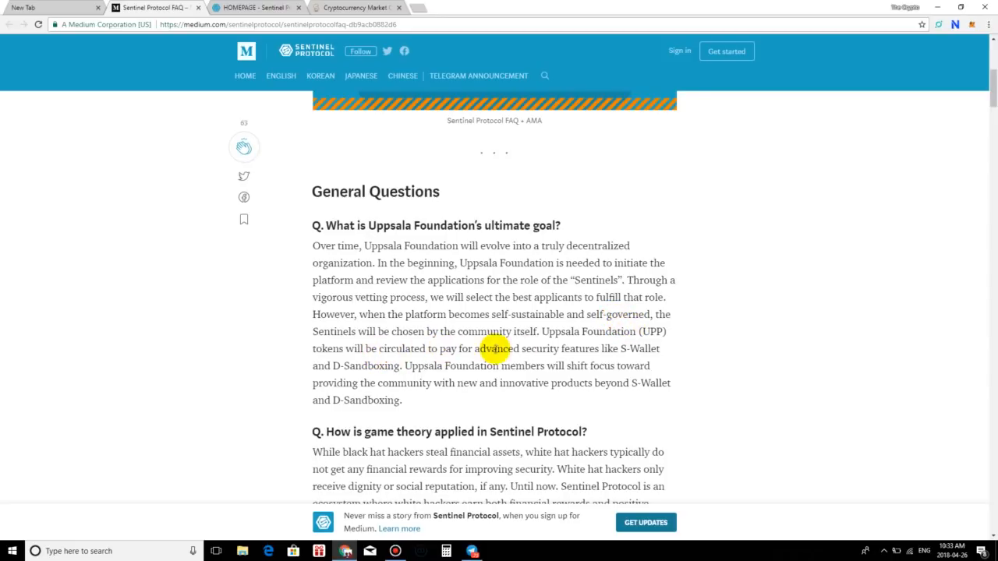
scroll("down", 3)
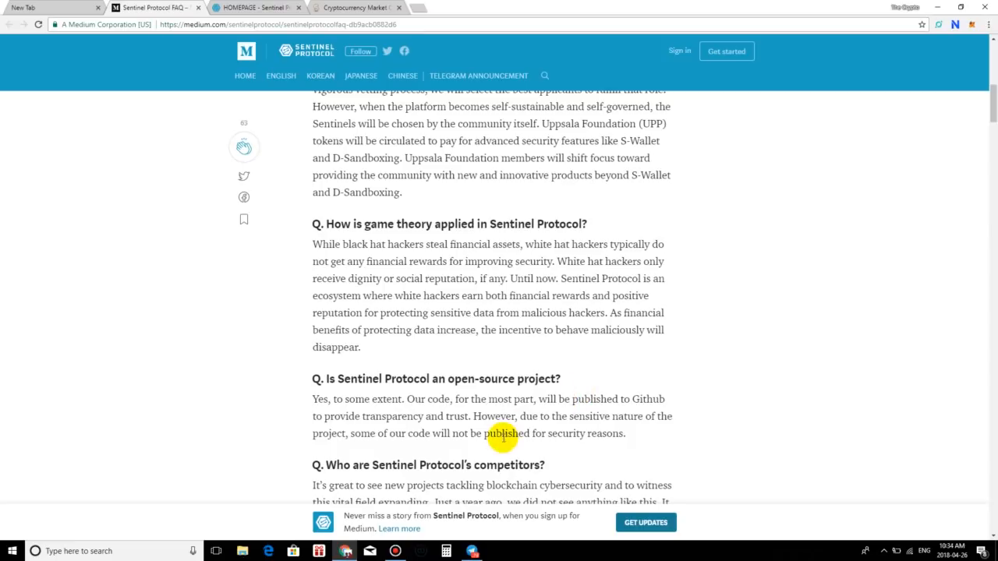
Read the game theory answer, highlight the sentence about white hackers earning rewards, then clear the selection.
scroll("down", 3)
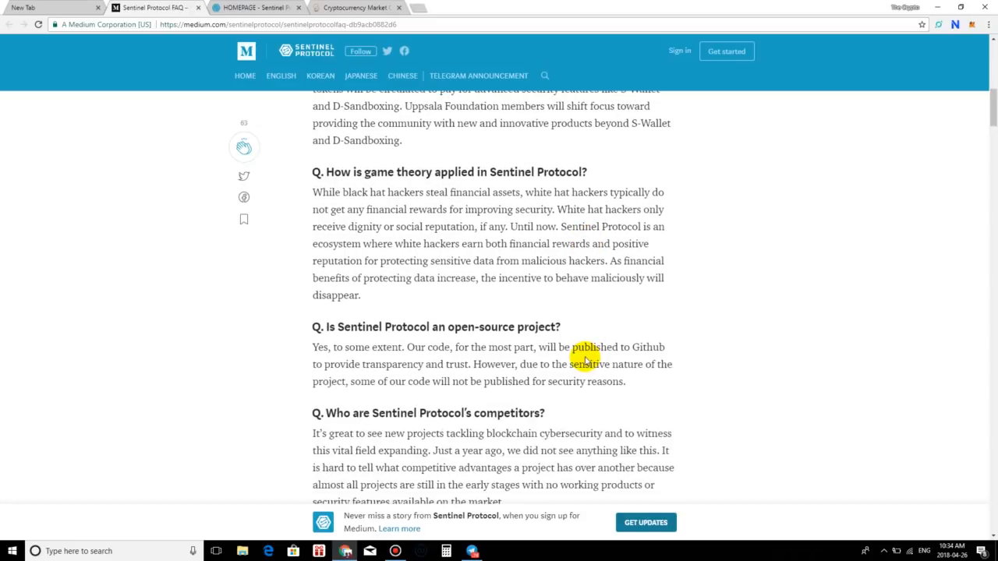
mouse_move(382, 183)
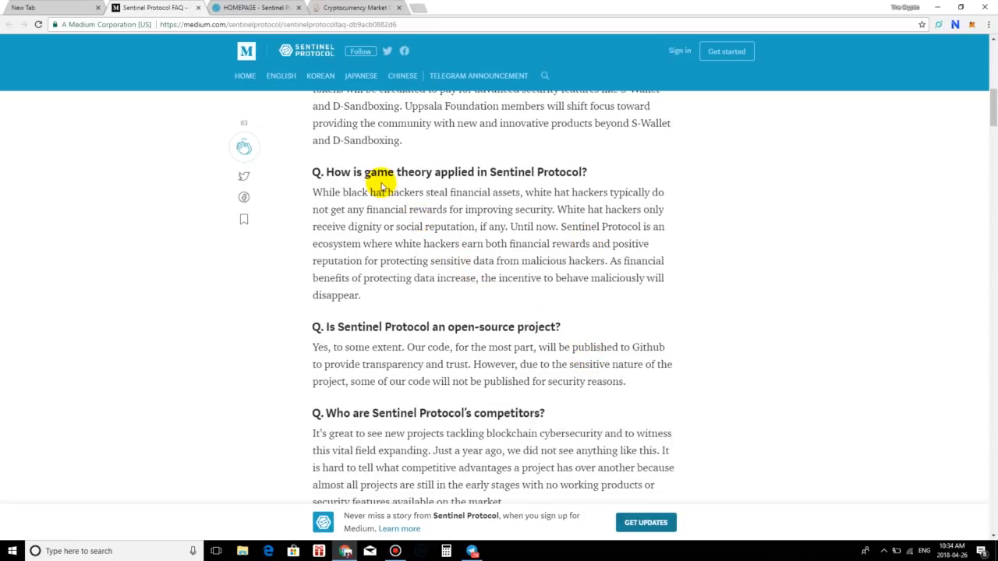
mouse_move(499, 195)
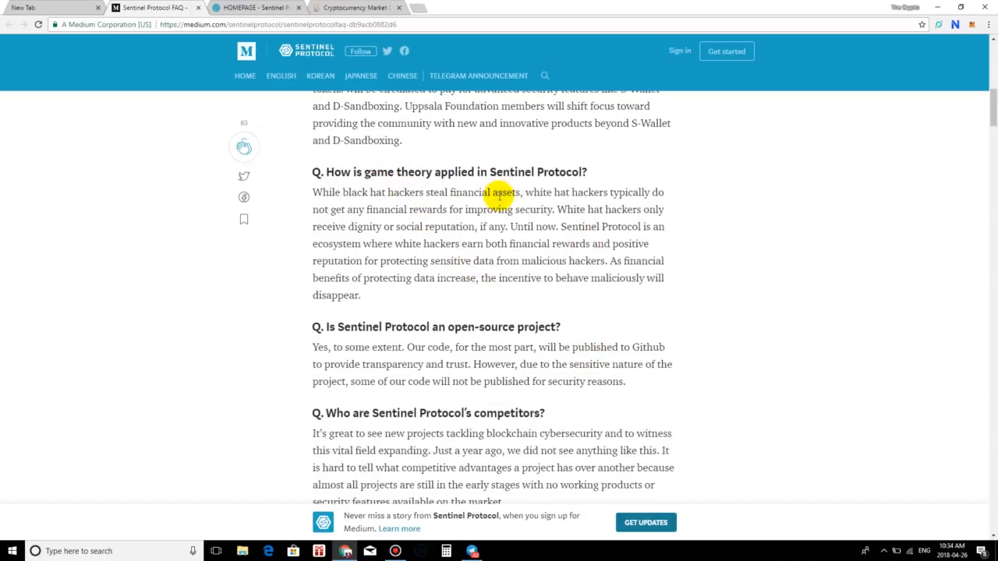
mouse_move(402, 256)
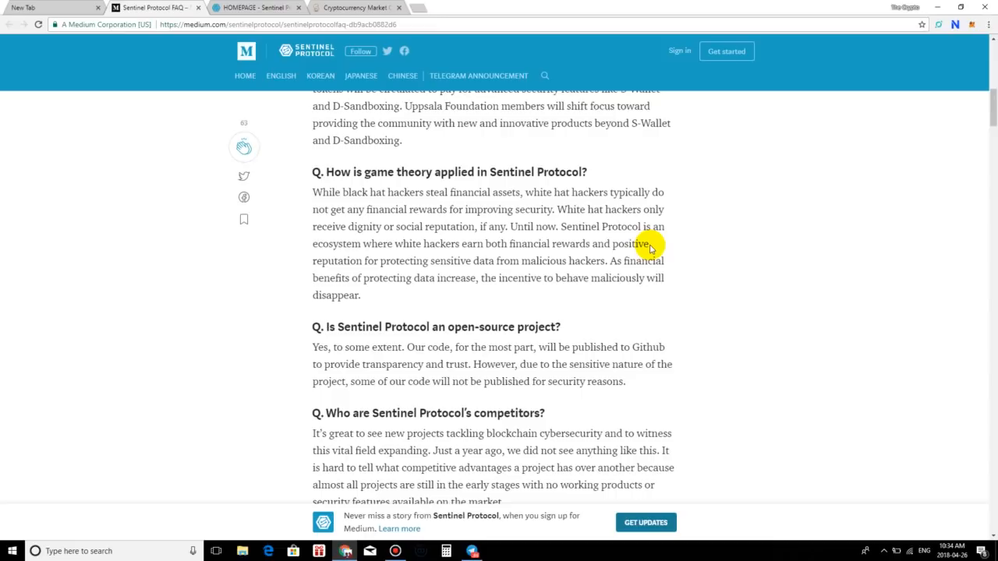
mouse_move(646, 220)
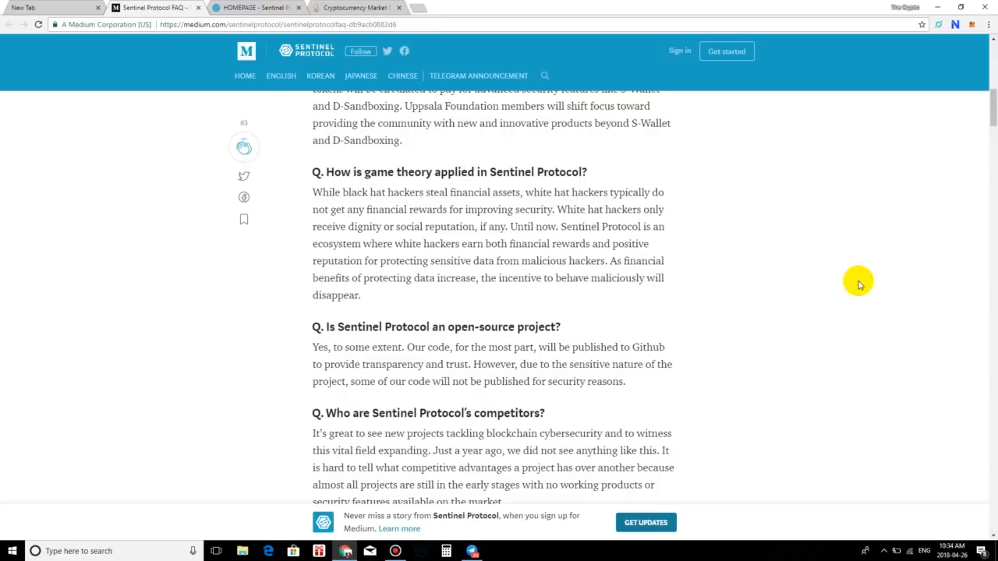
double_click(436, 192)
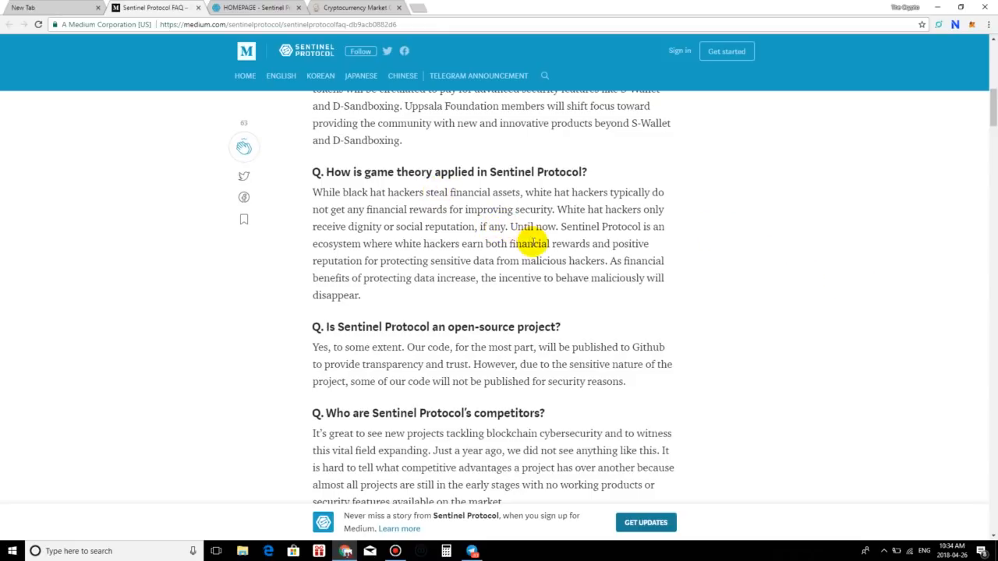
mouse_move(558, 244)
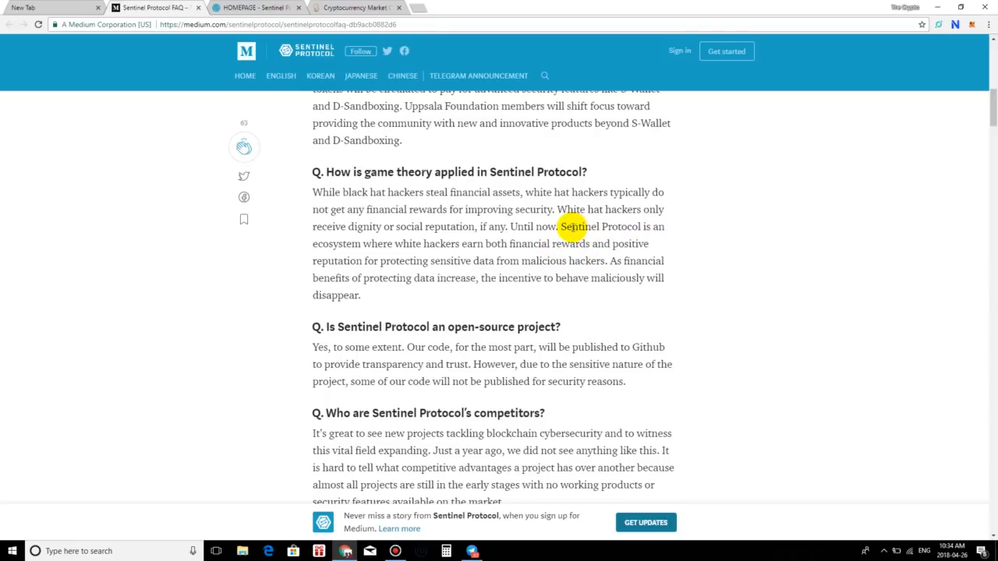
left_click_drag(569, 226, 664, 261)
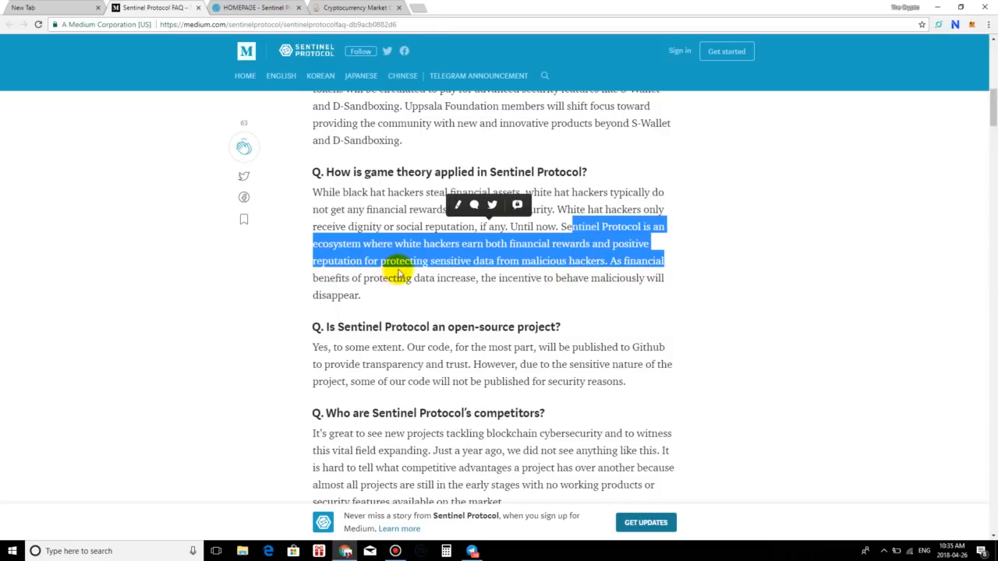
left_click(740, 318)
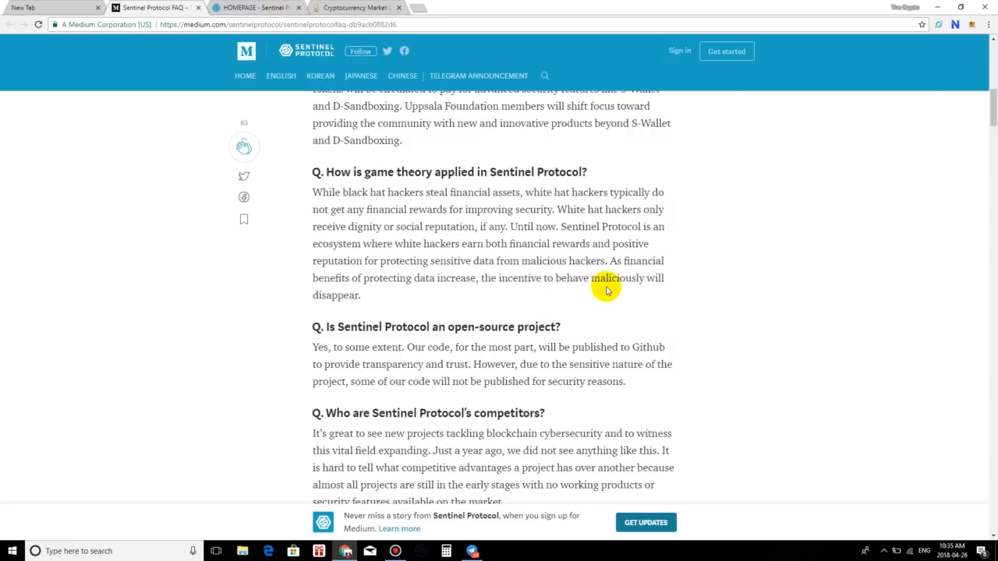
mouse_move(573, 277)
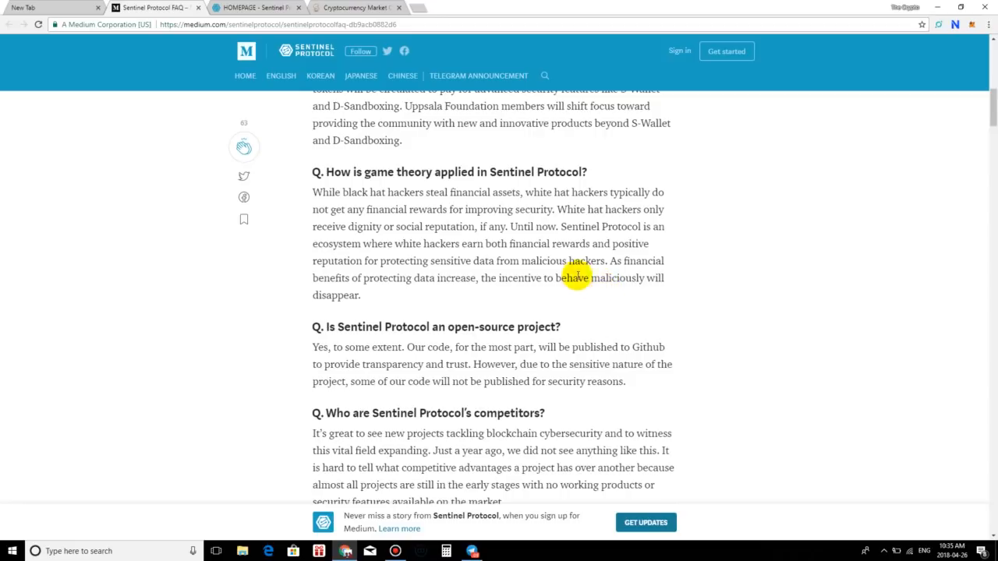
mouse_move(494, 296)
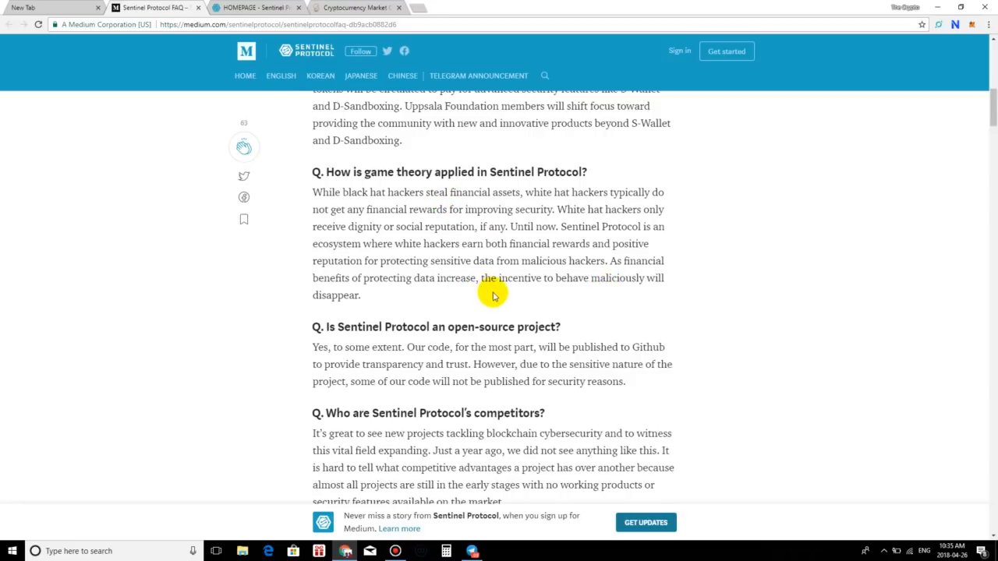
mouse_move(488, 295)
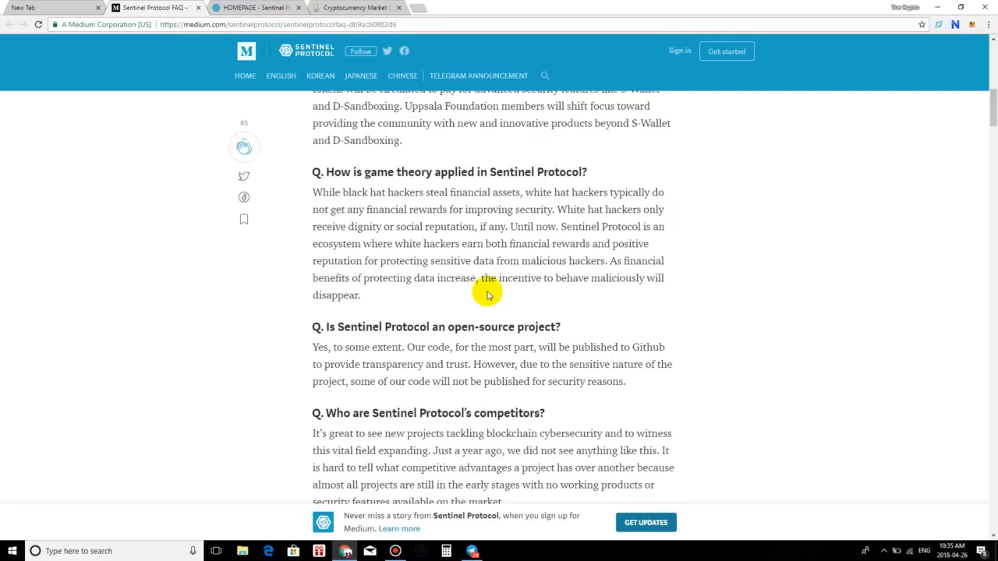
mouse_move(484, 277)
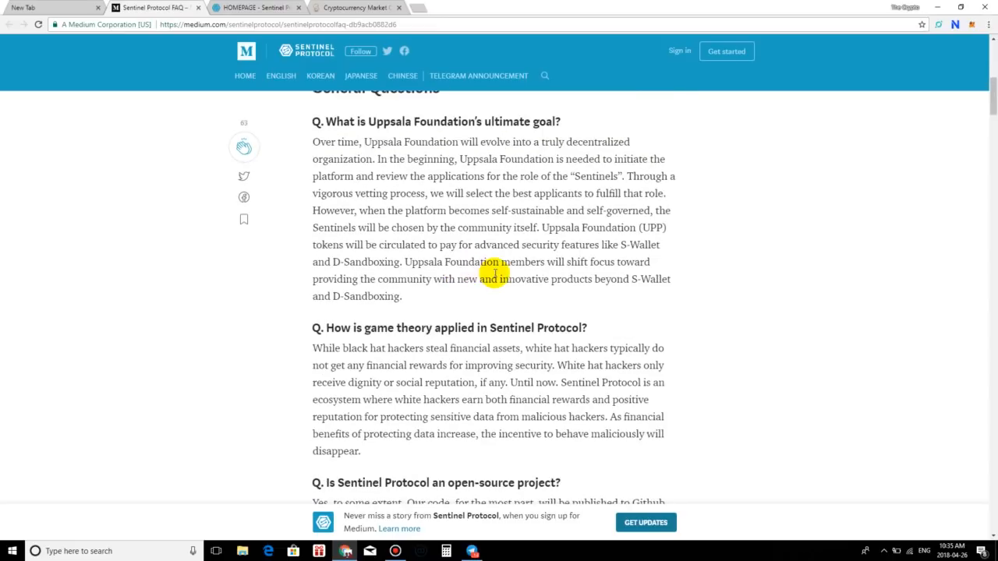
scroll("down", 3)
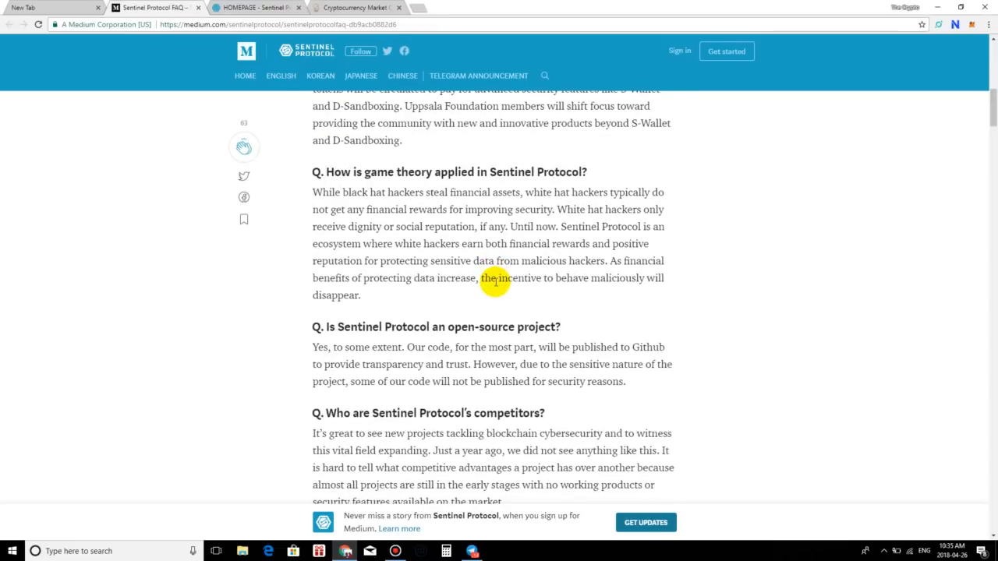
mouse_move(505, 269)
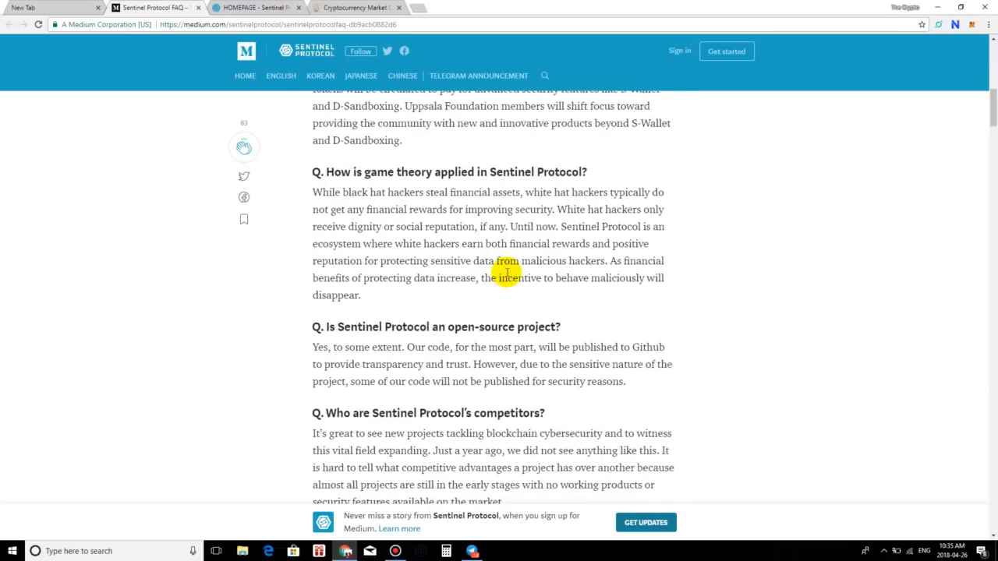
mouse_move(439, 314)
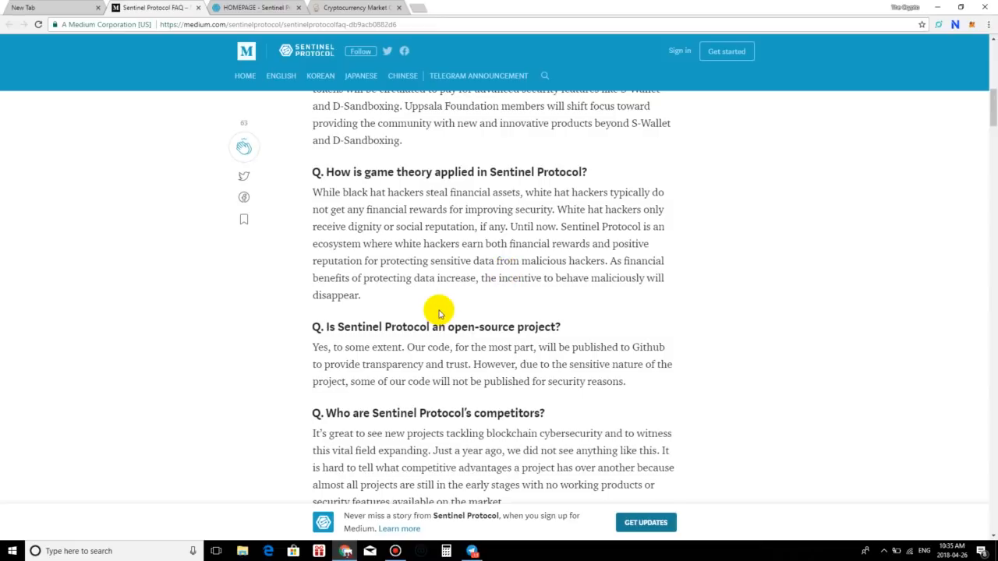
Scroll past the open-source question through the competitors answer to the stolen cryptocurrencies question.
scroll("down", 3)
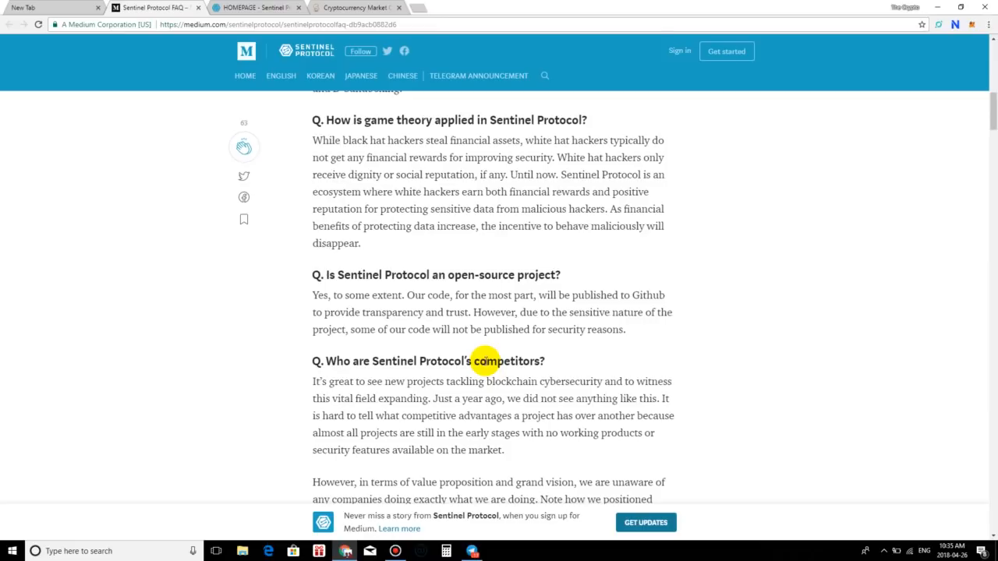
scroll("down", 3)
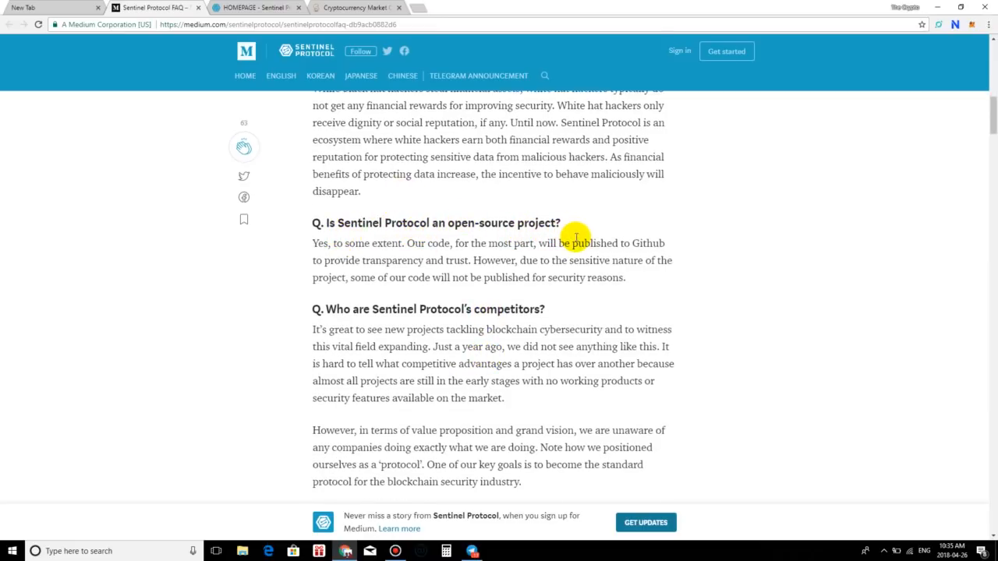
scroll("down", 3)
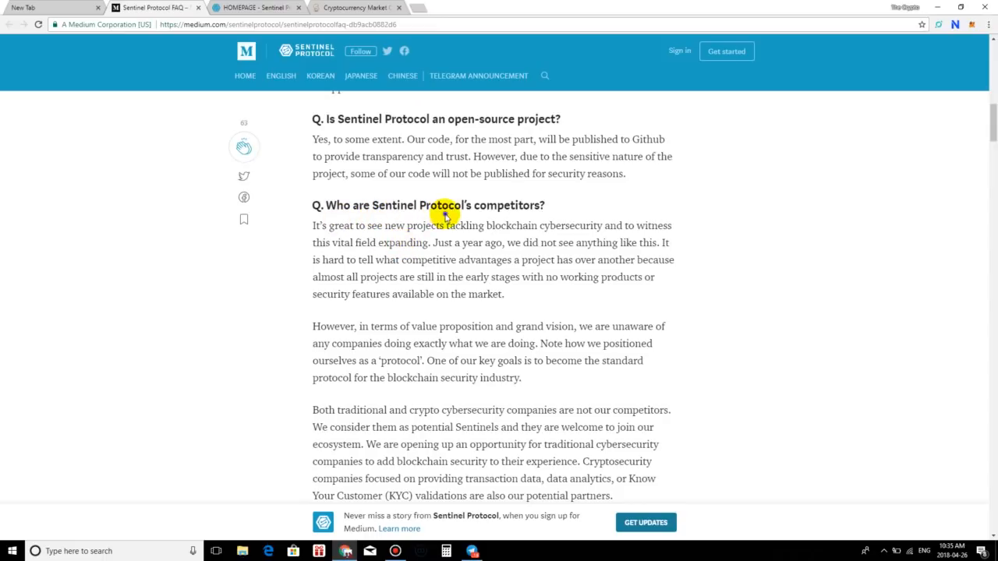
scroll("down", 3)
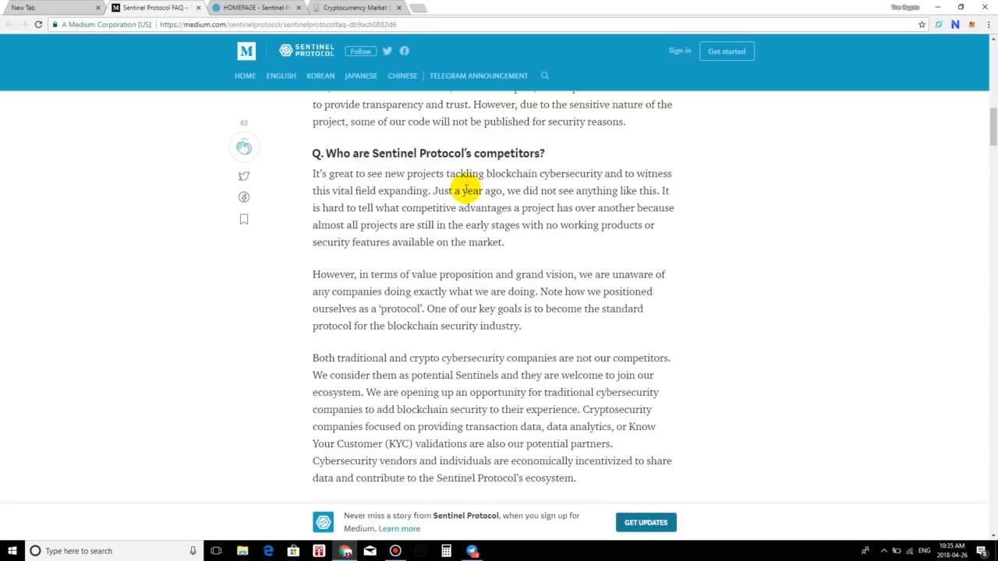
mouse_move(638, 184)
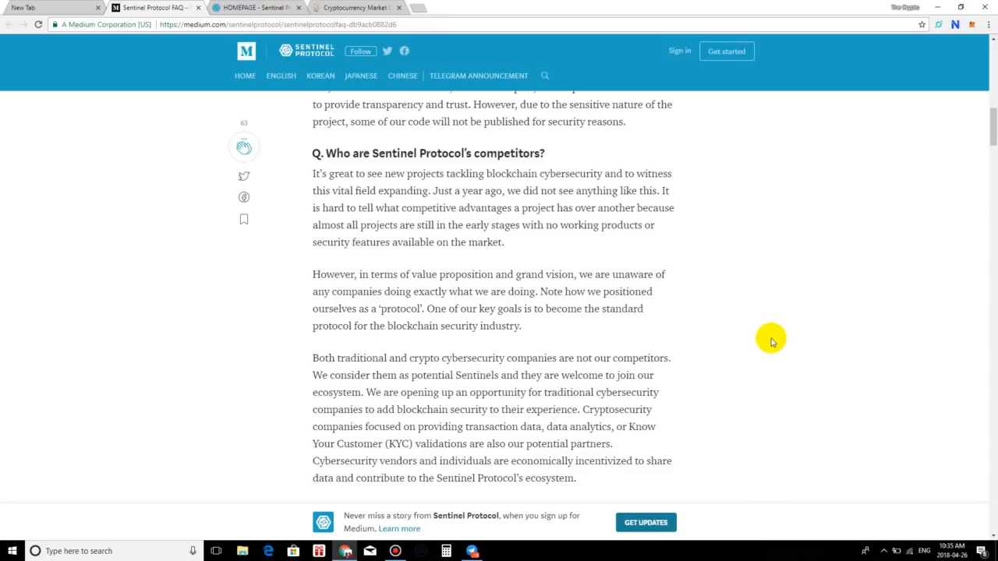
mouse_move(813, 333)
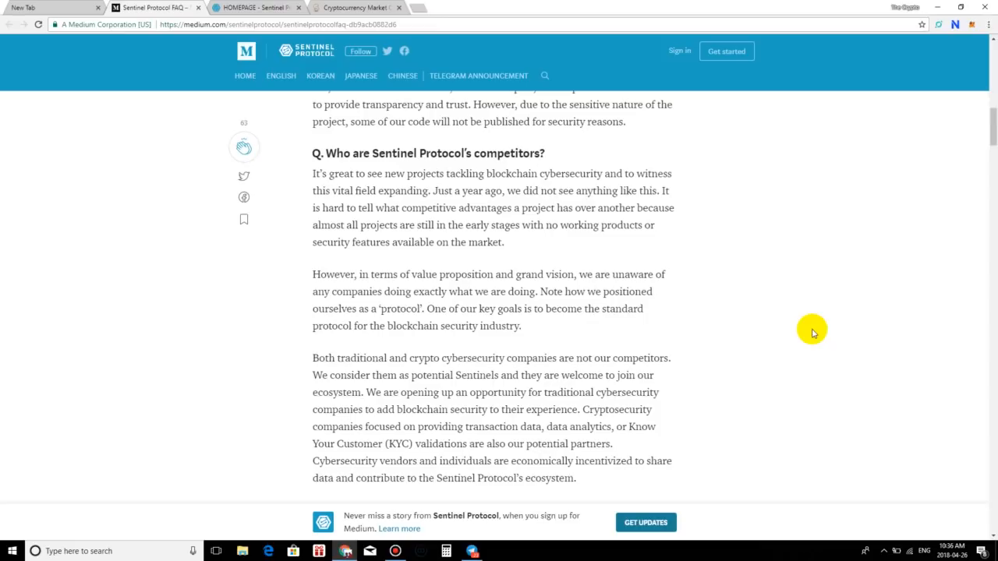
mouse_move(776, 295)
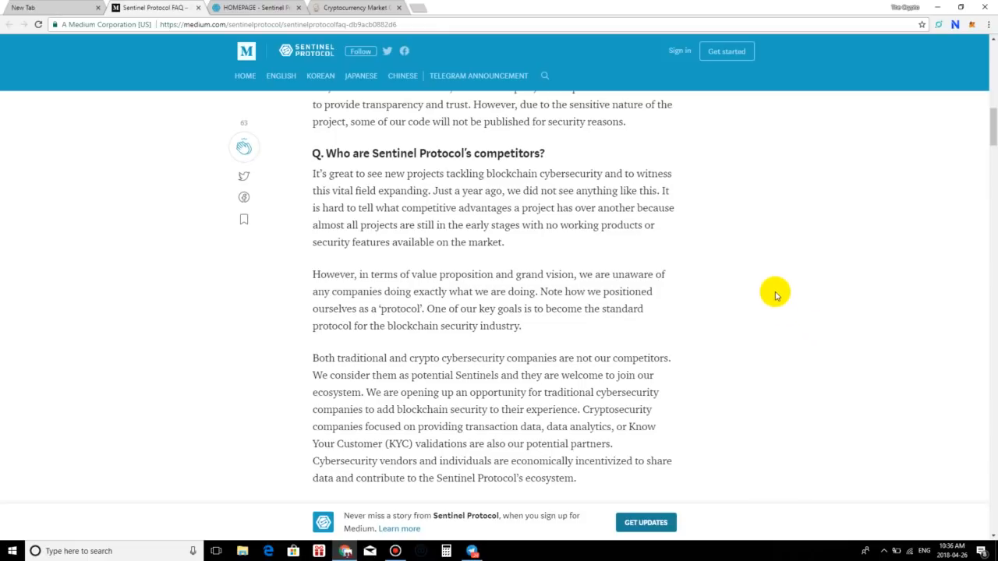
mouse_move(745, 261)
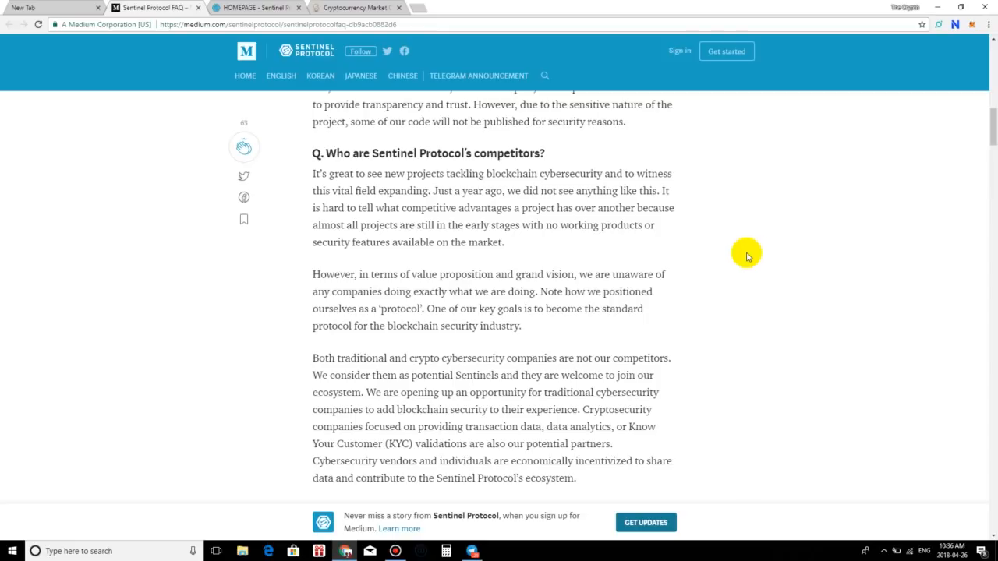
mouse_move(432, 261)
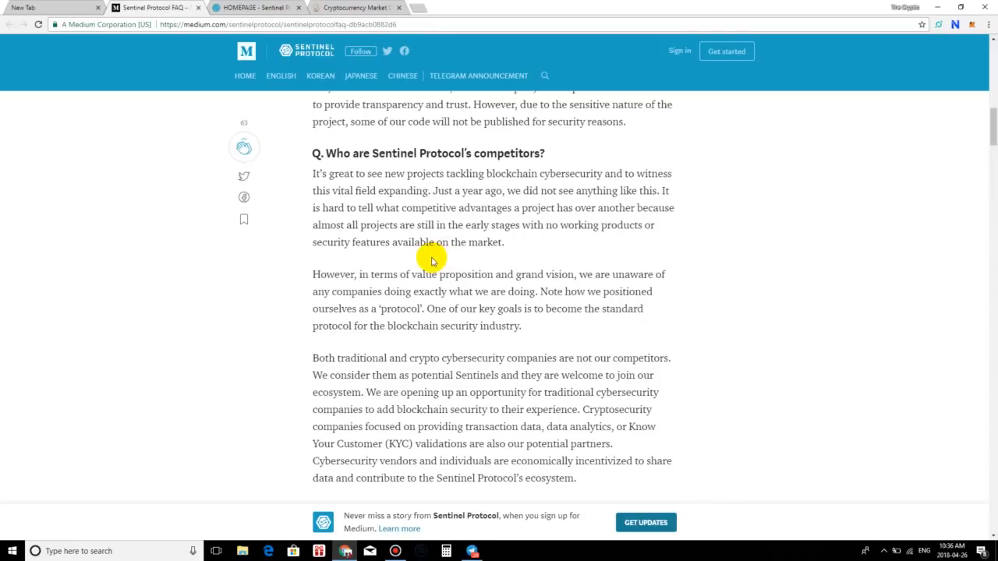
scroll("down", 3)
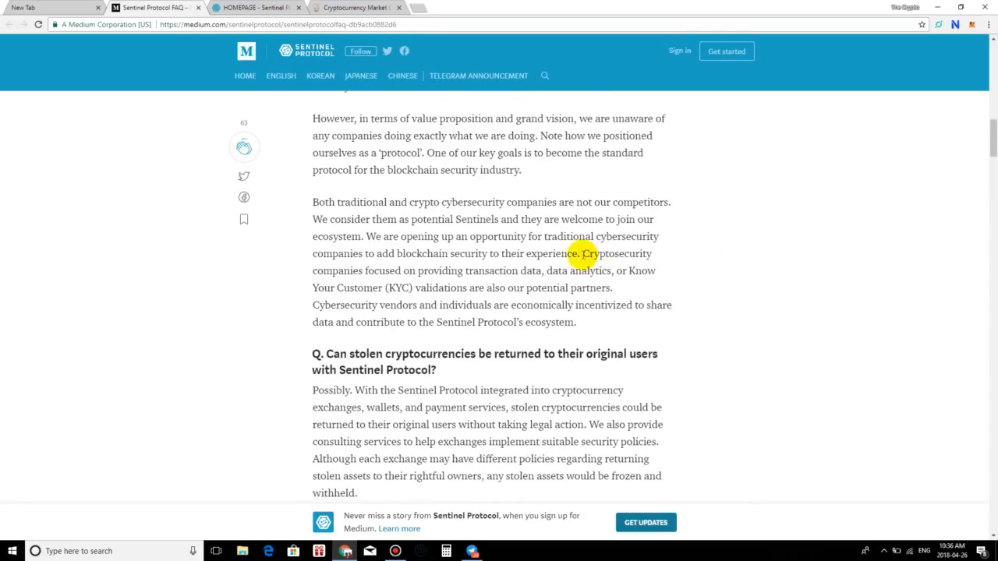
mouse_move(452, 118)
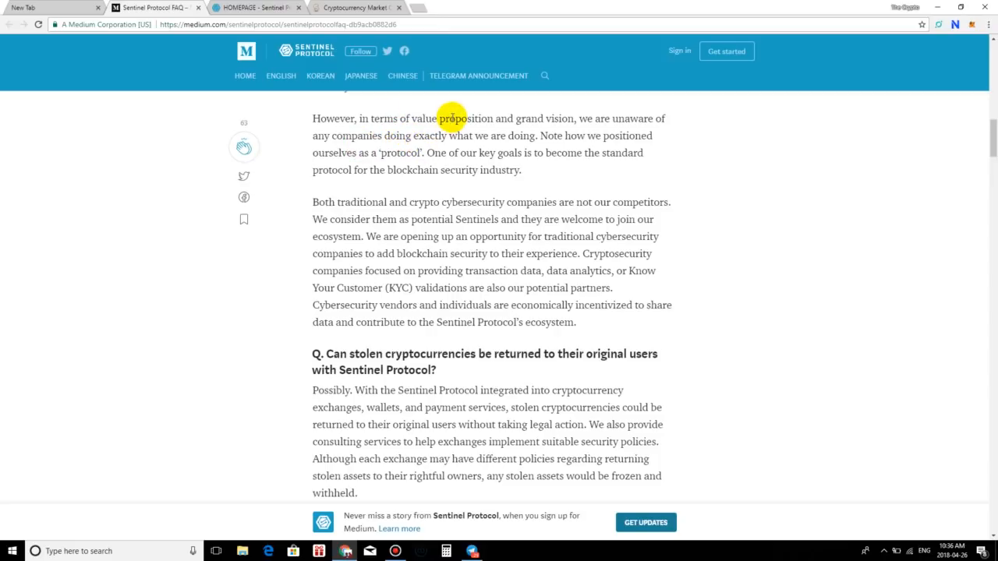
mouse_move(616, 129)
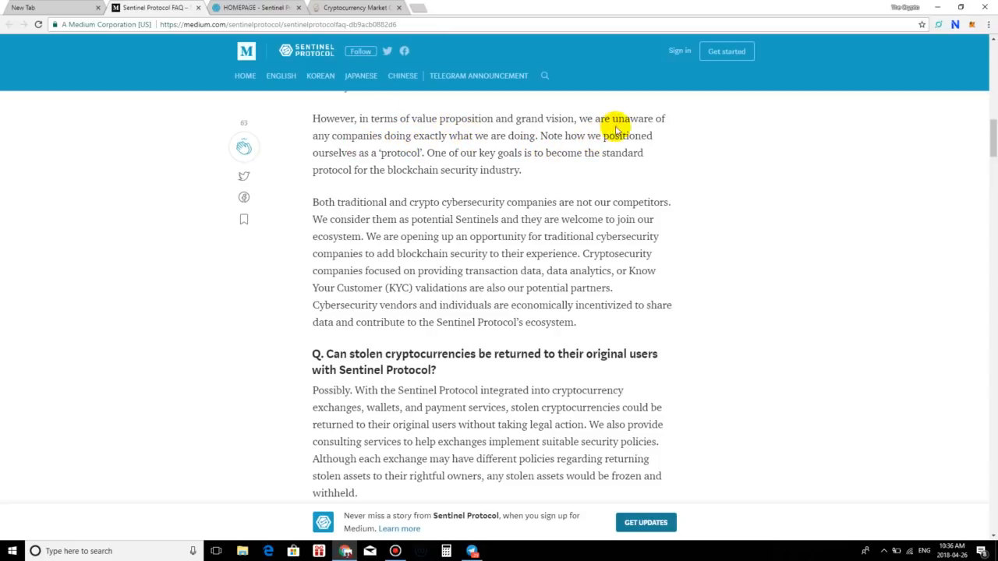
mouse_move(477, 148)
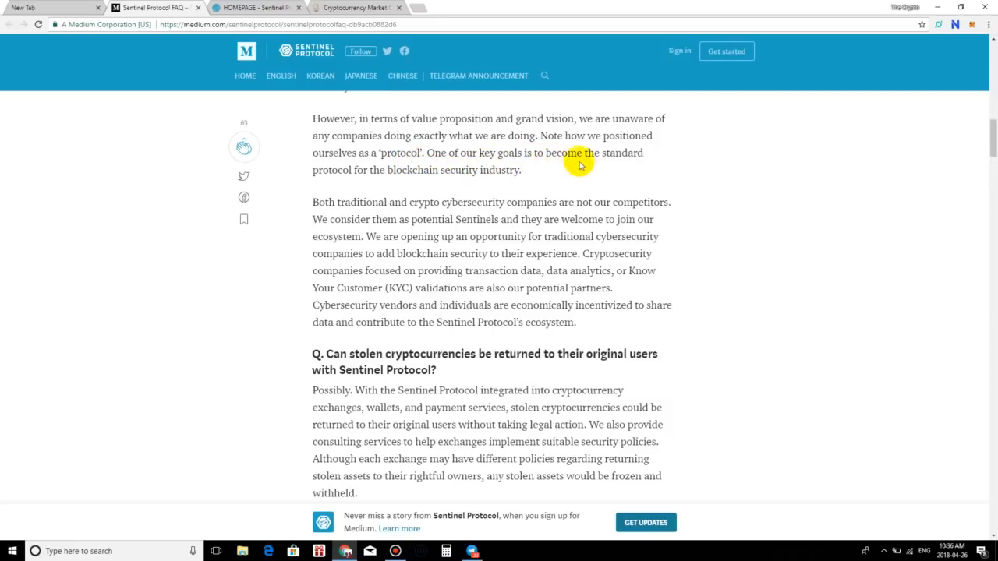
mouse_move(392, 192)
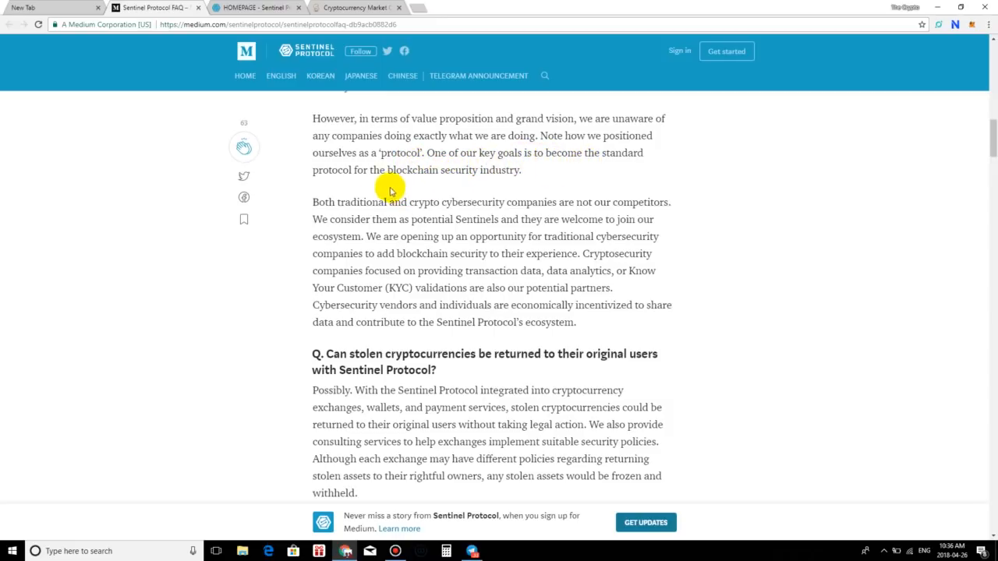
mouse_move(528, 175)
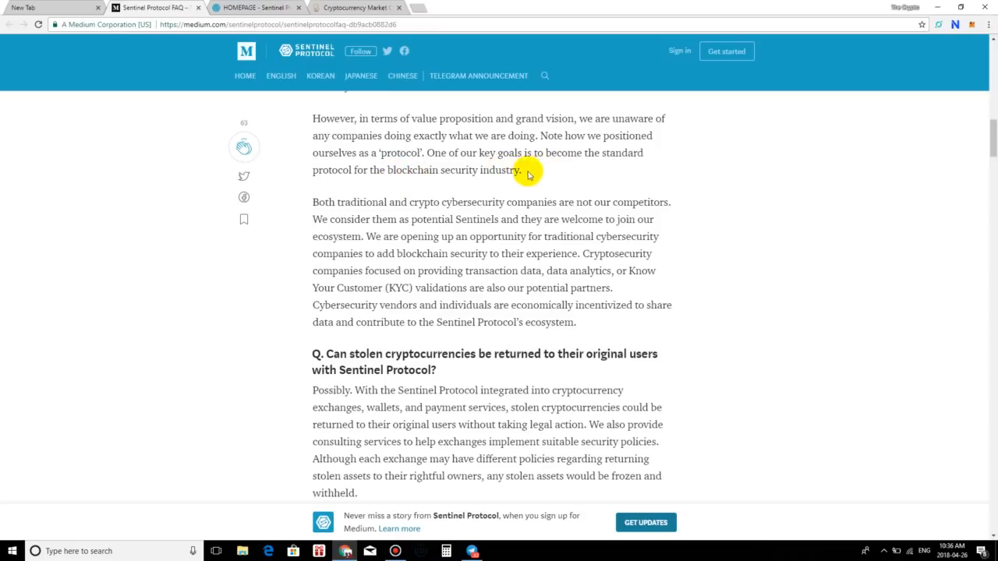
mouse_move(460, 170)
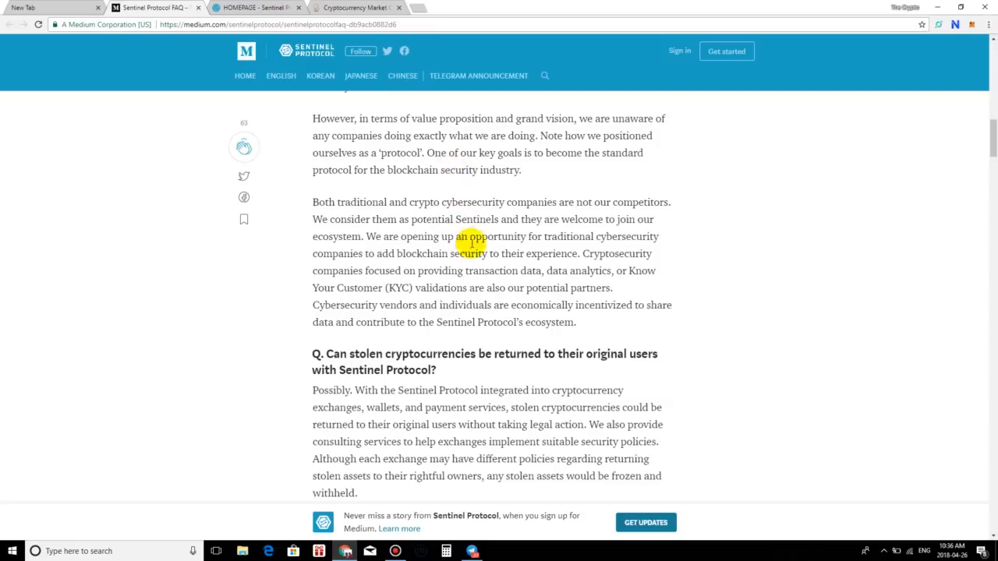
mouse_move(560, 118)
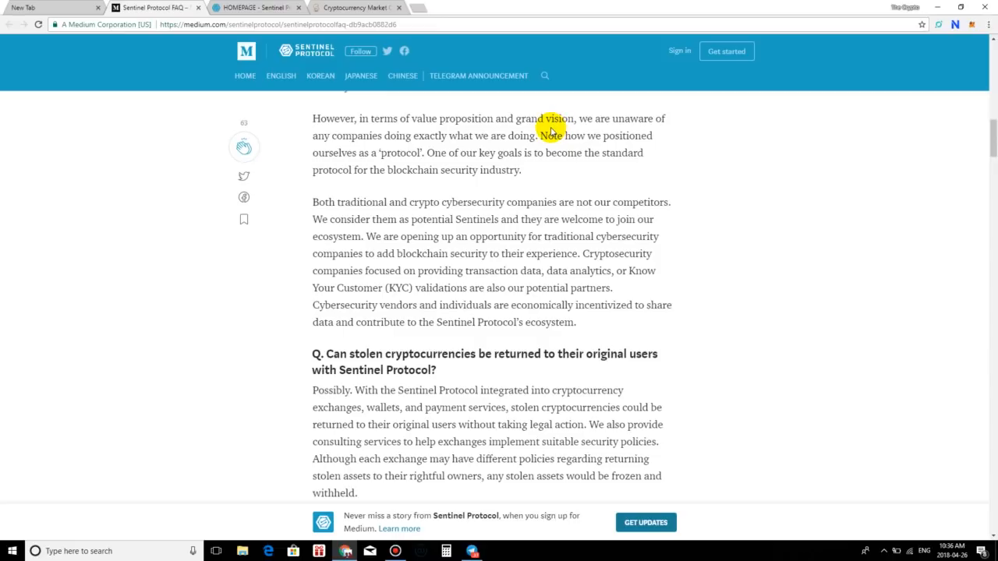
Scroll to the stolen cryptocurrencies and who-can-become-Sentinels questions, reaching the seven-delegates answer.
scroll("down", 3)
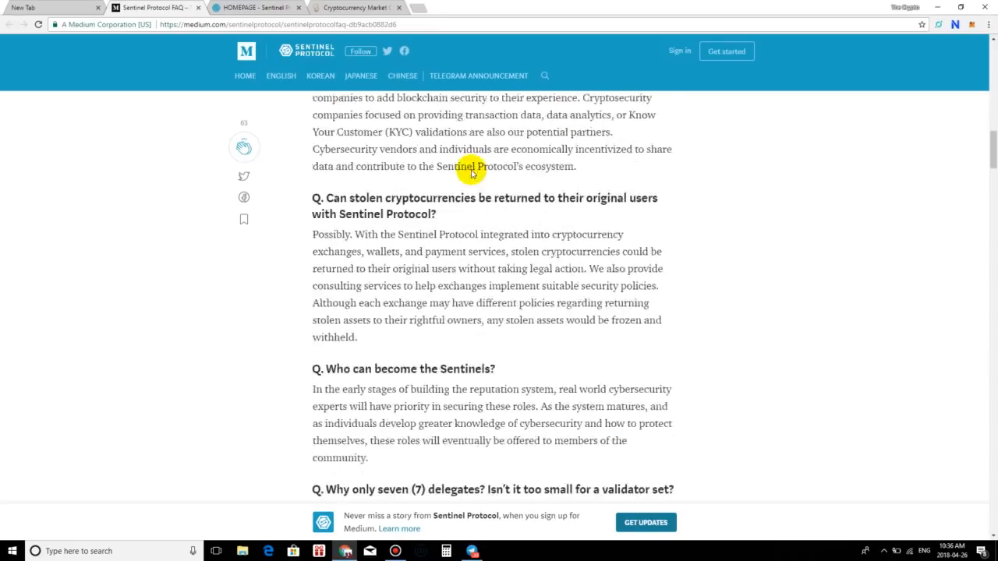
scroll("down", 3)
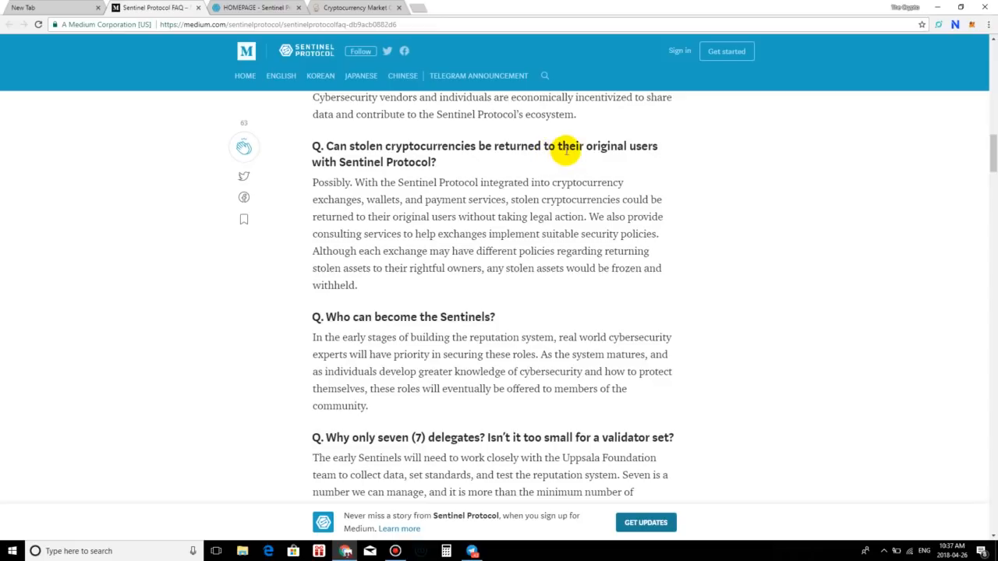
mouse_move(413, 163)
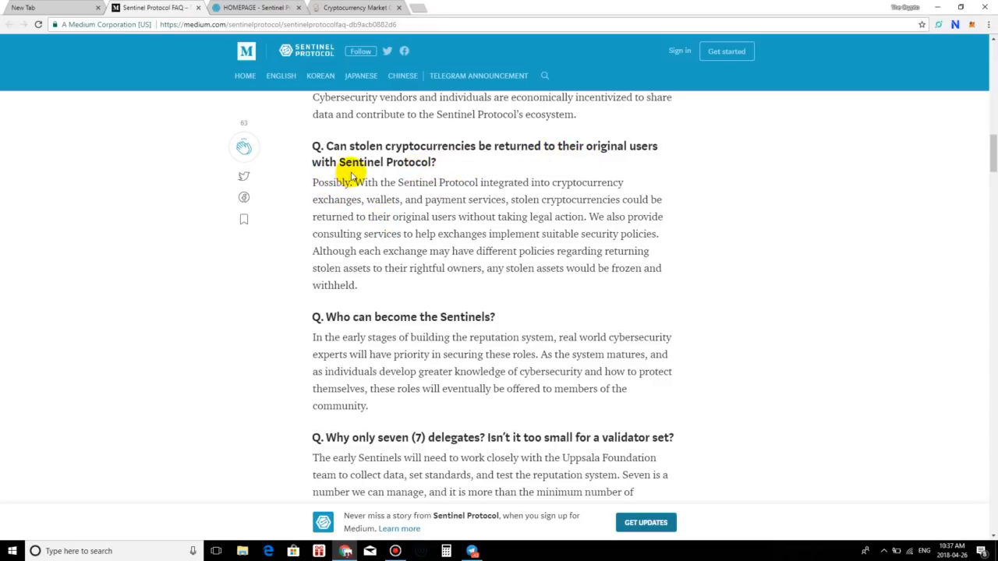
mouse_move(563, 164)
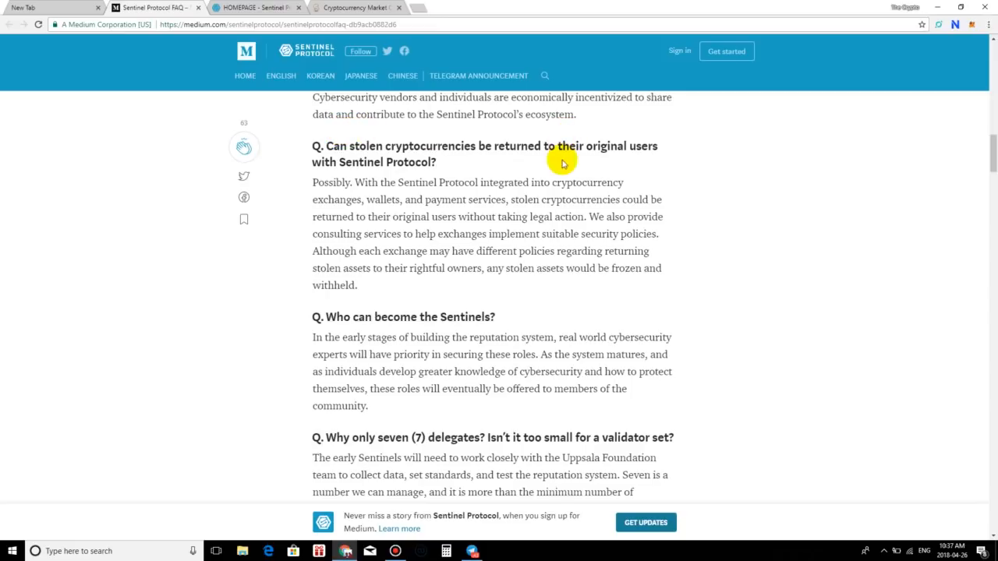
mouse_move(570, 283)
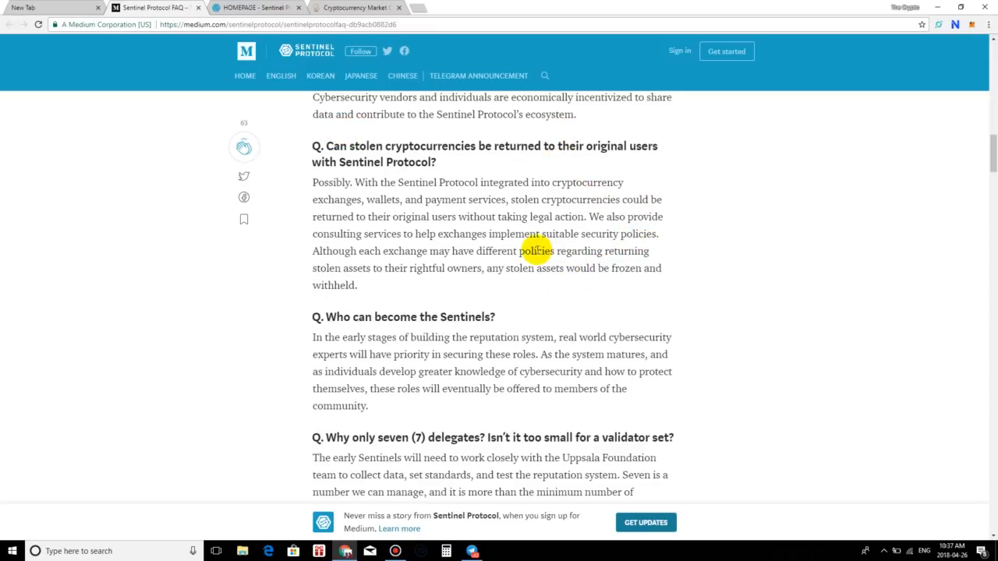
mouse_move(841, 171)
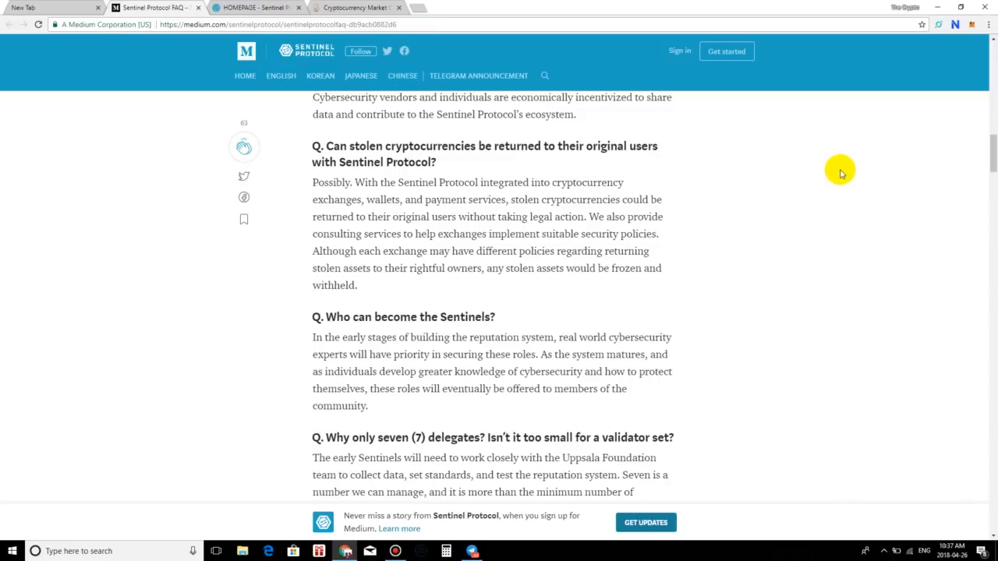
mouse_move(832, 181)
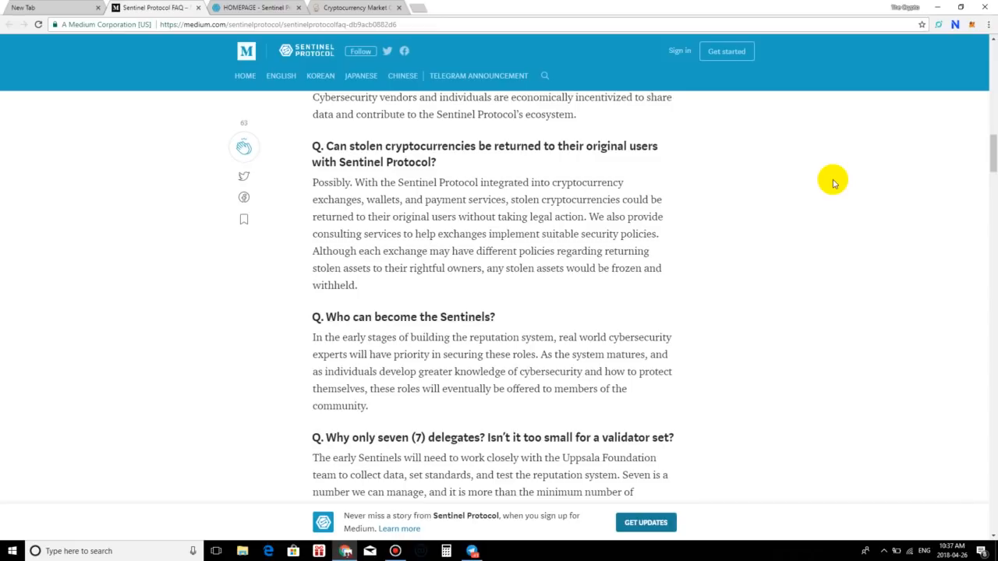
mouse_move(794, 239)
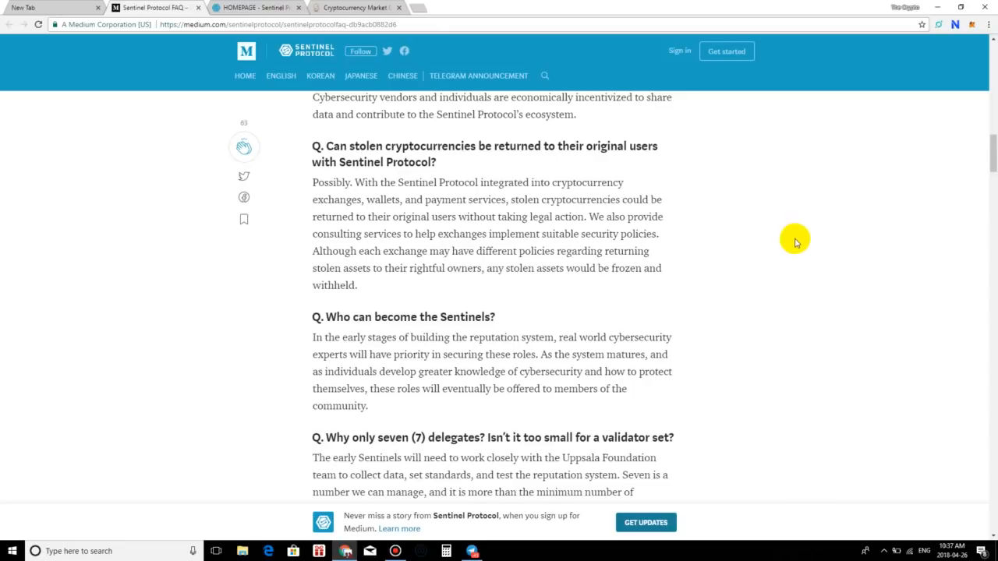
mouse_move(715, 295)
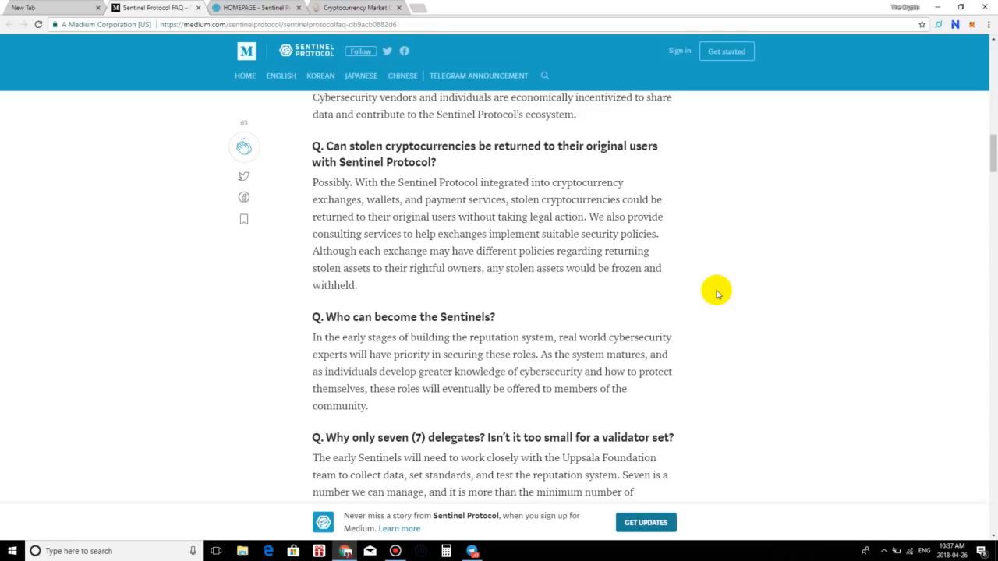
mouse_move(636, 288)
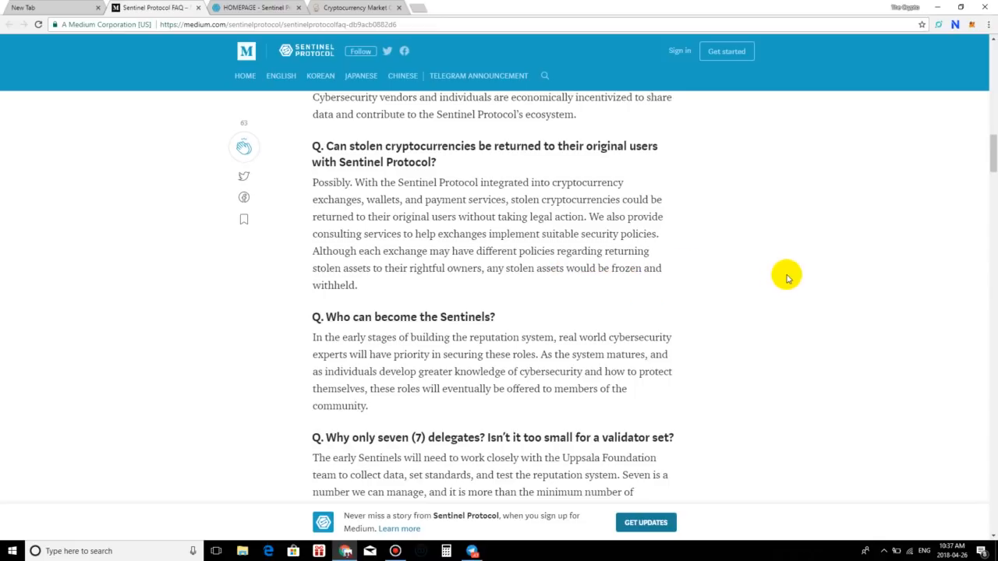
mouse_move(776, 277)
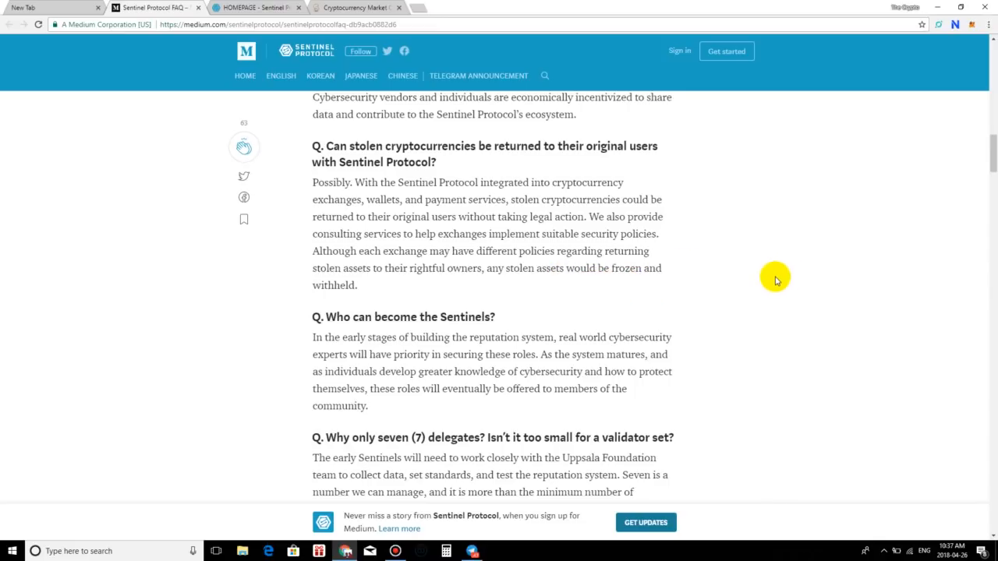
mouse_move(635, 354)
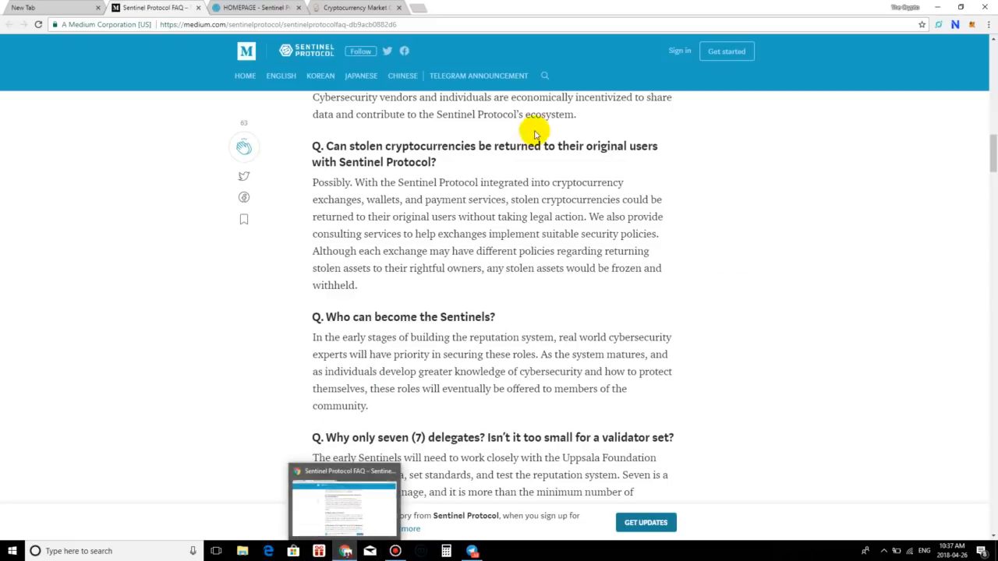
scroll("down", 3)
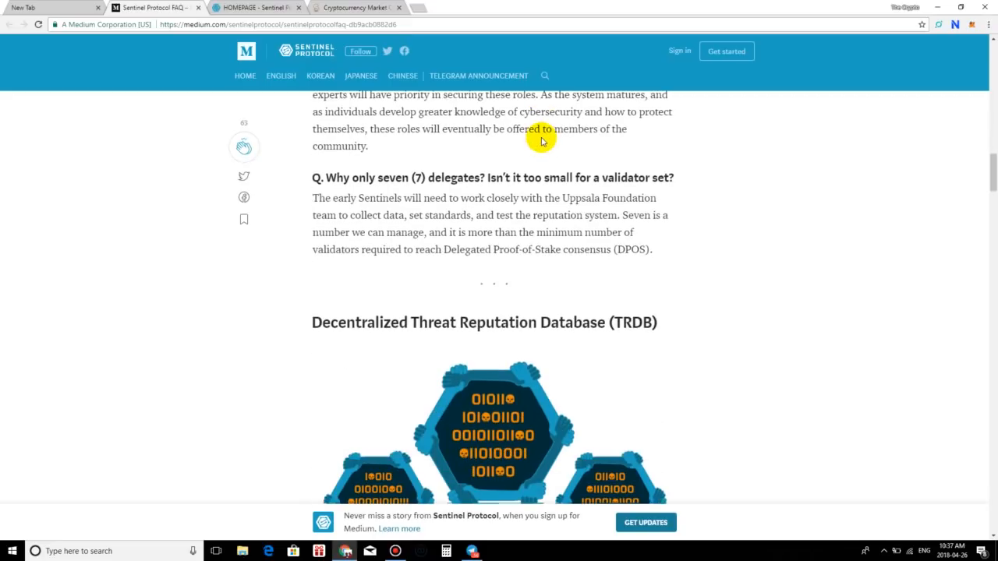
scroll("down", 3)
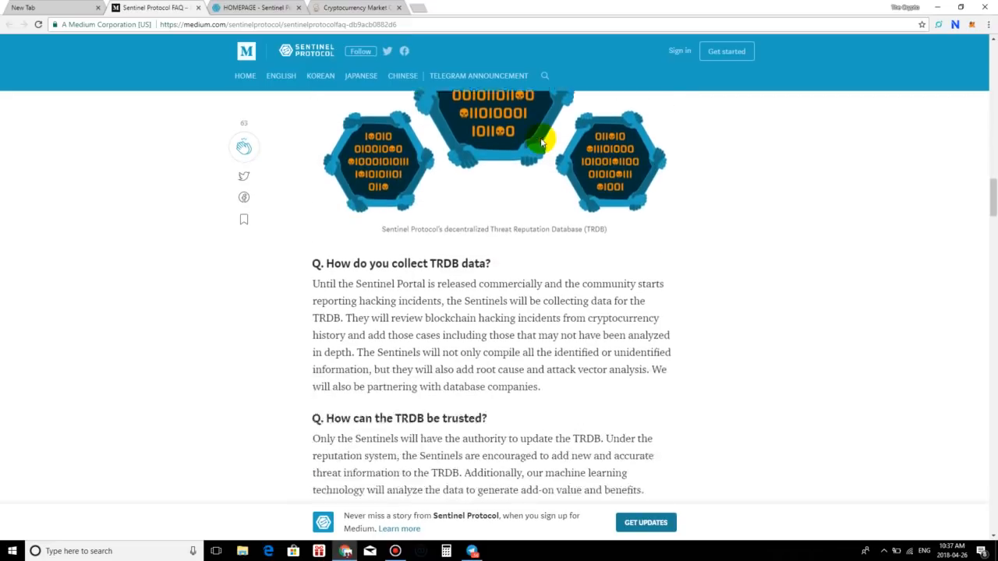
scroll("down", 3)
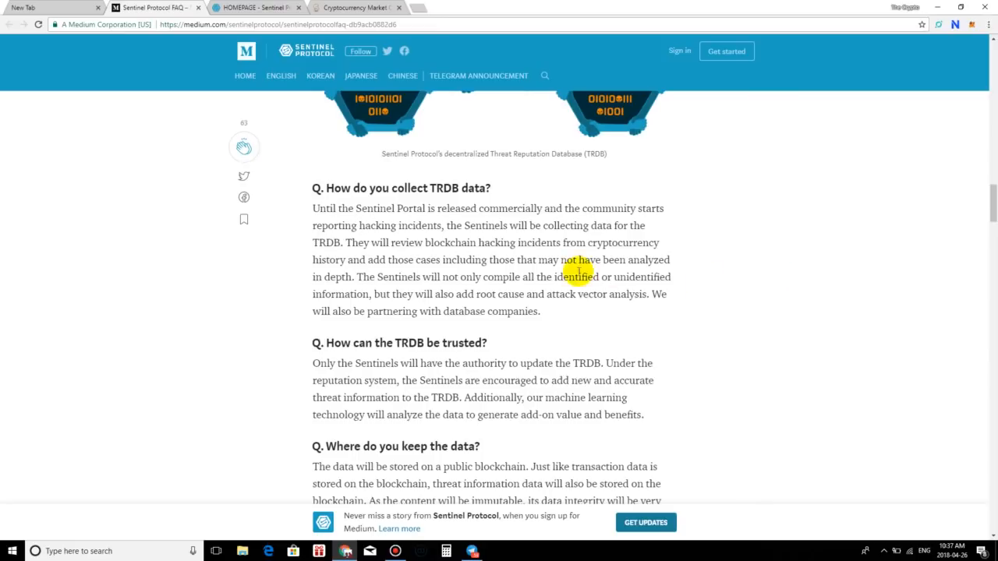
mouse_move(487, 259)
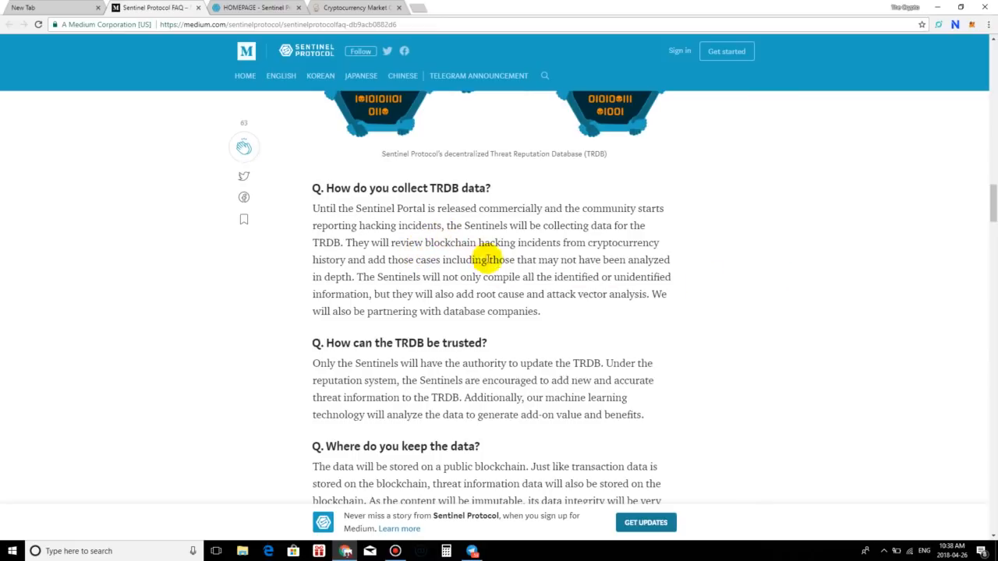
mouse_move(767, 293)
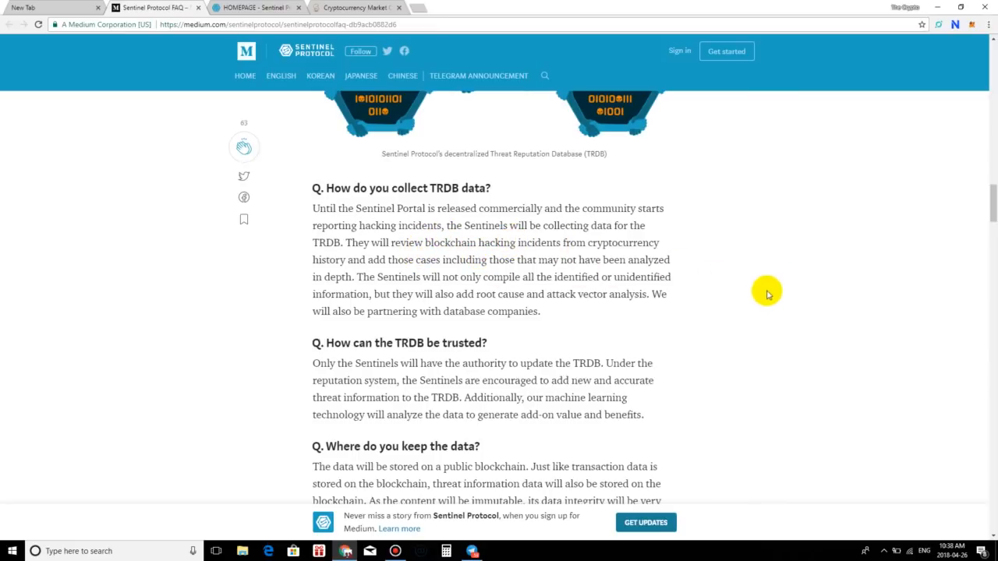
mouse_move(868, 282)
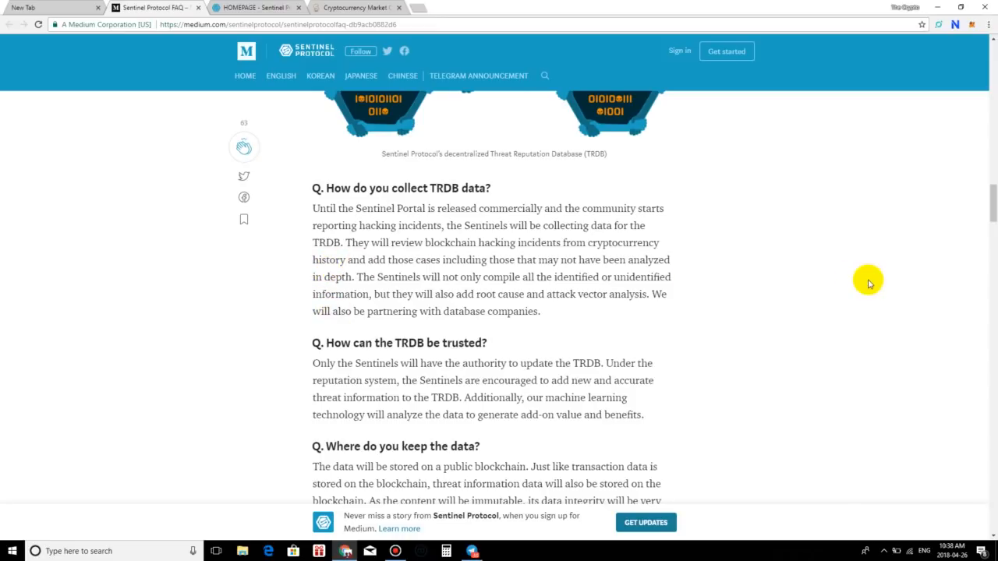
mouse_move(891, 250)
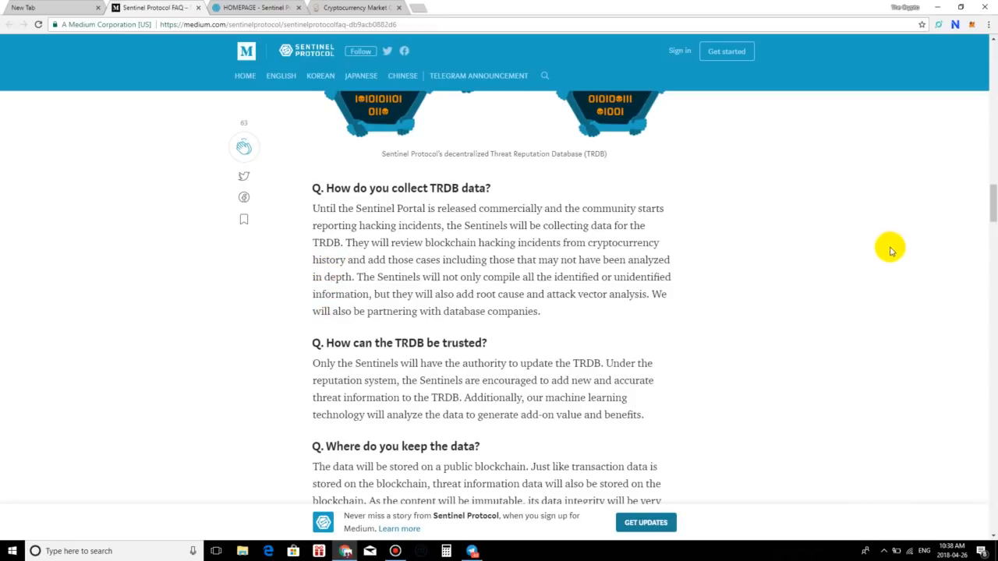
mouse_move(852, 285)
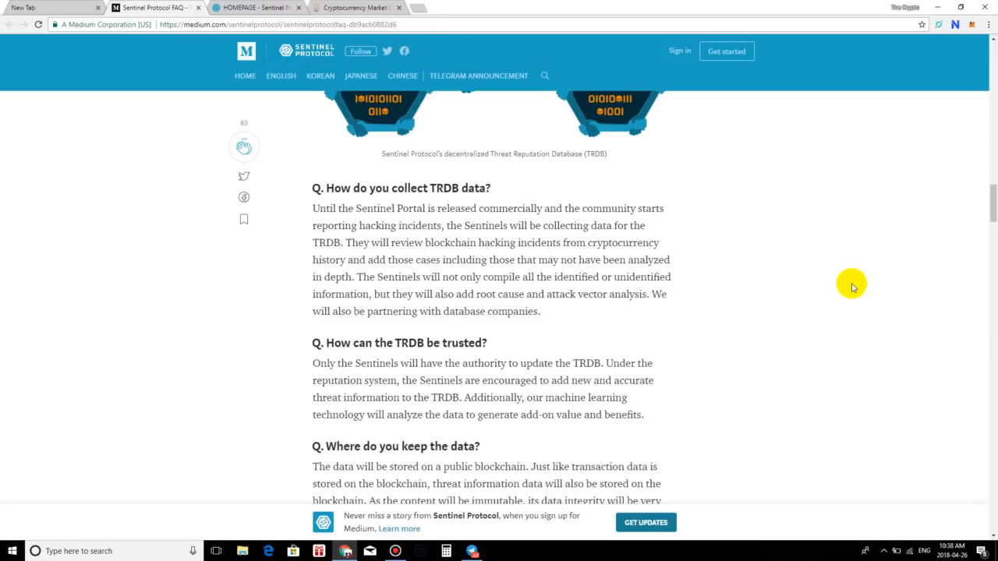
mouse_move(860, 287)
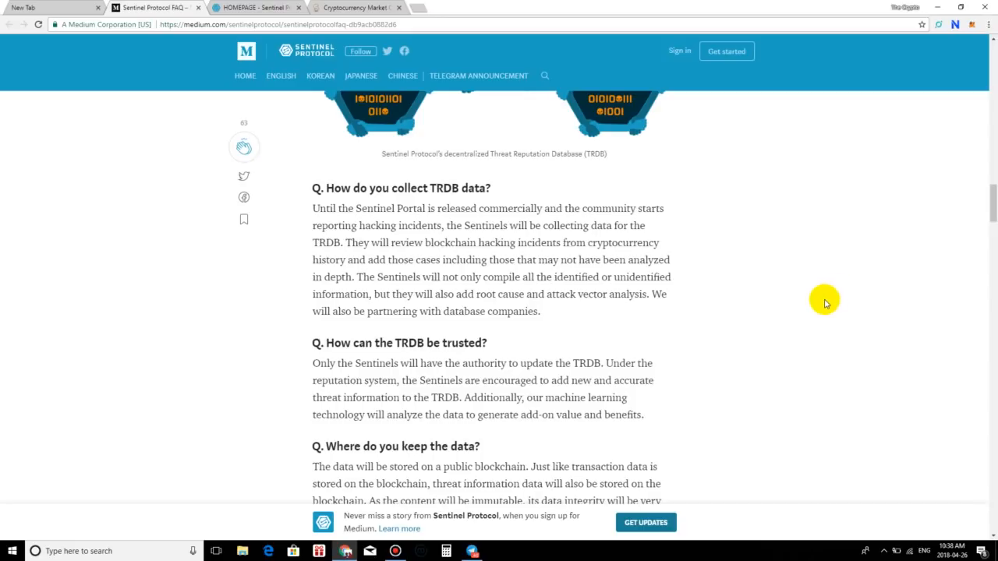
mouse_move(573, 288)
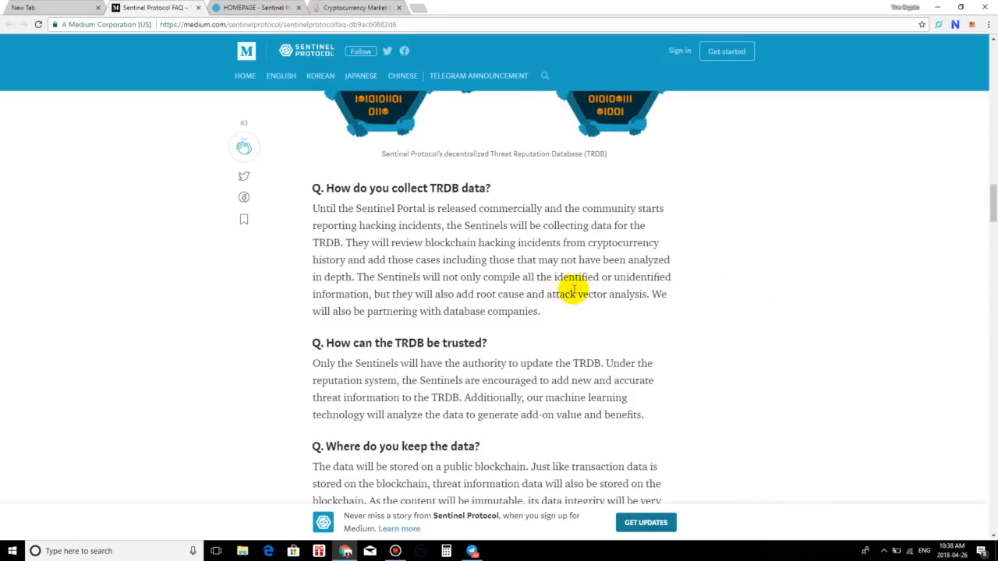
mouse_move(499, 330)
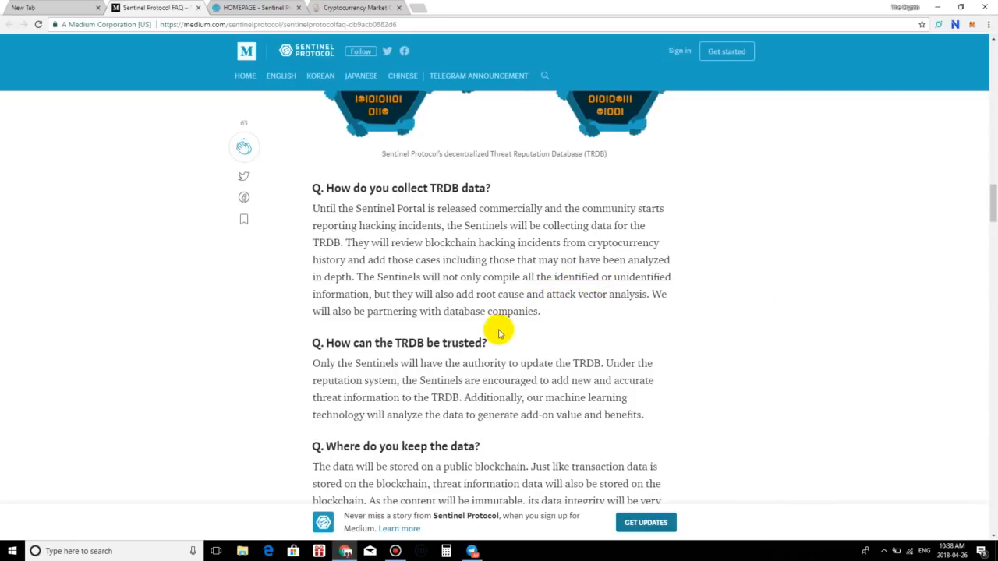
mouse_move(759, 357)
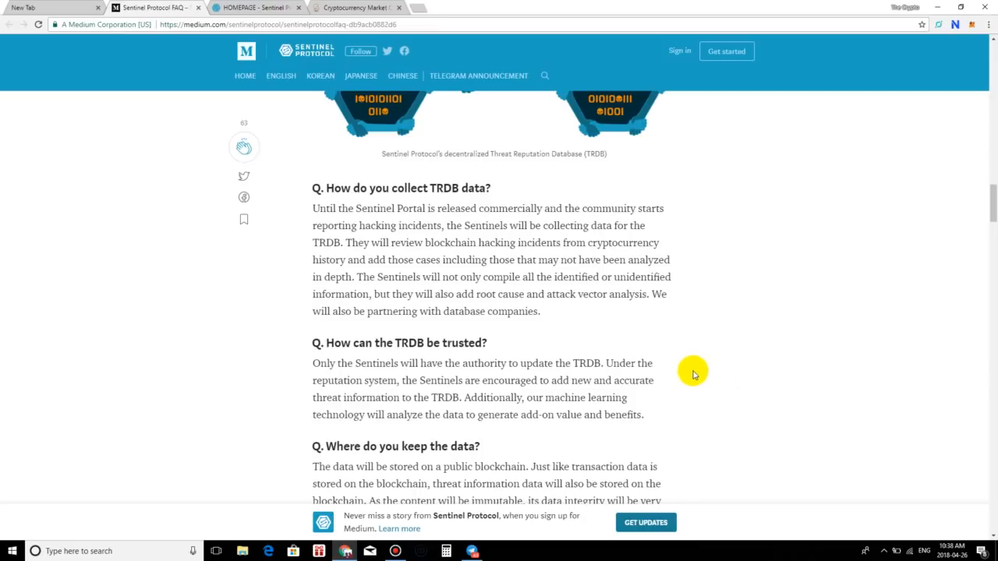
mouse_move(606, 320)
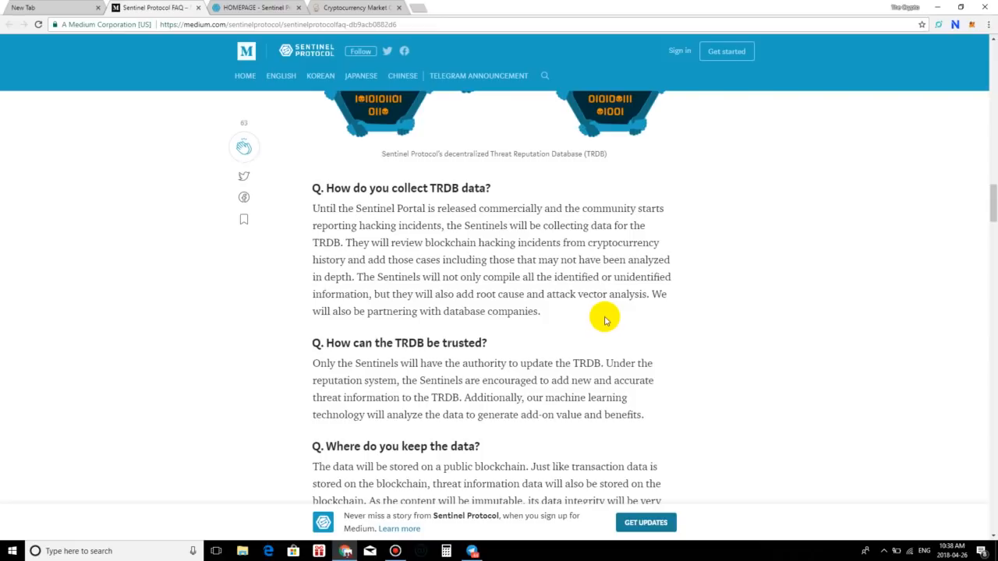
scroll("down", 3)
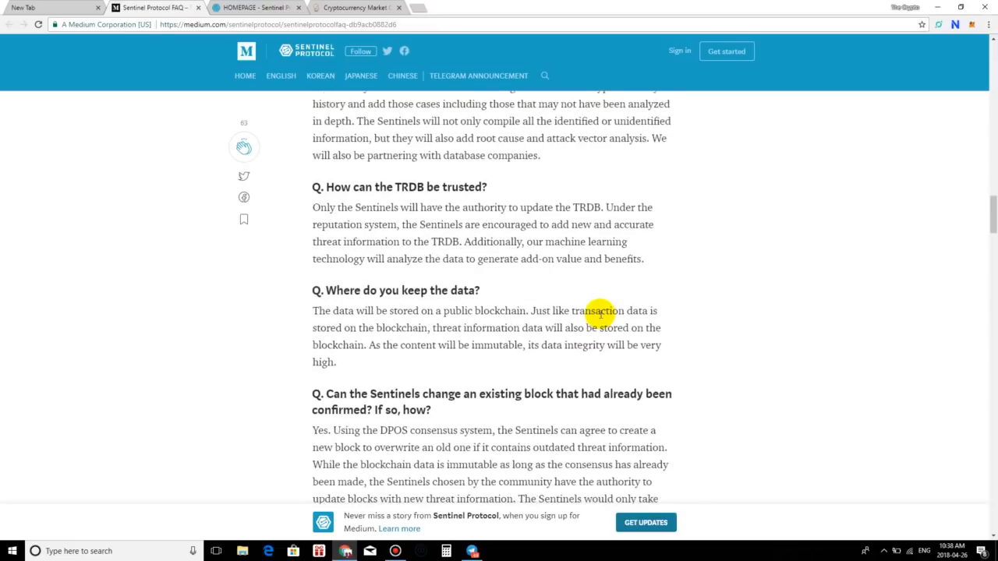
scroll("down", 3)
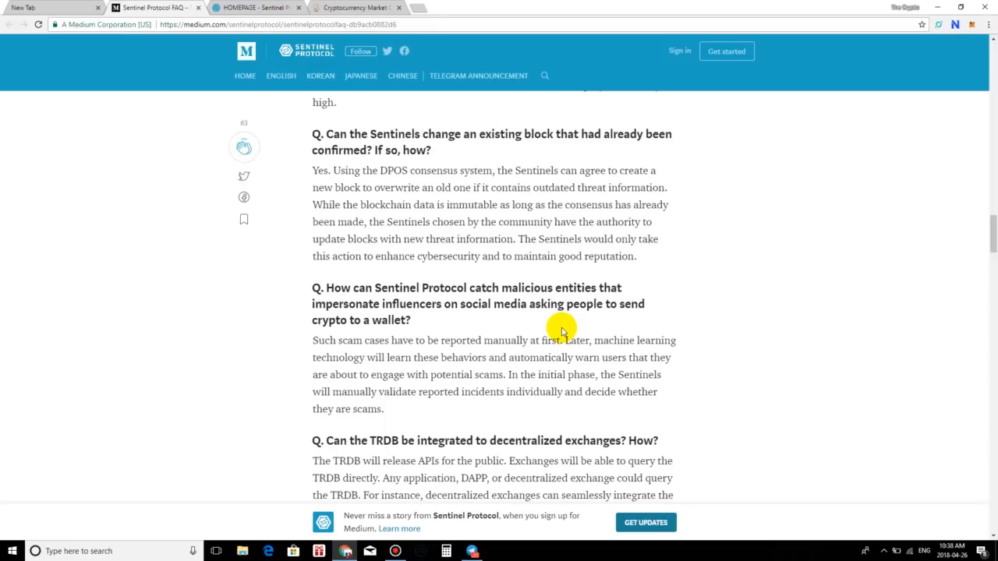
scroll("down", 3)
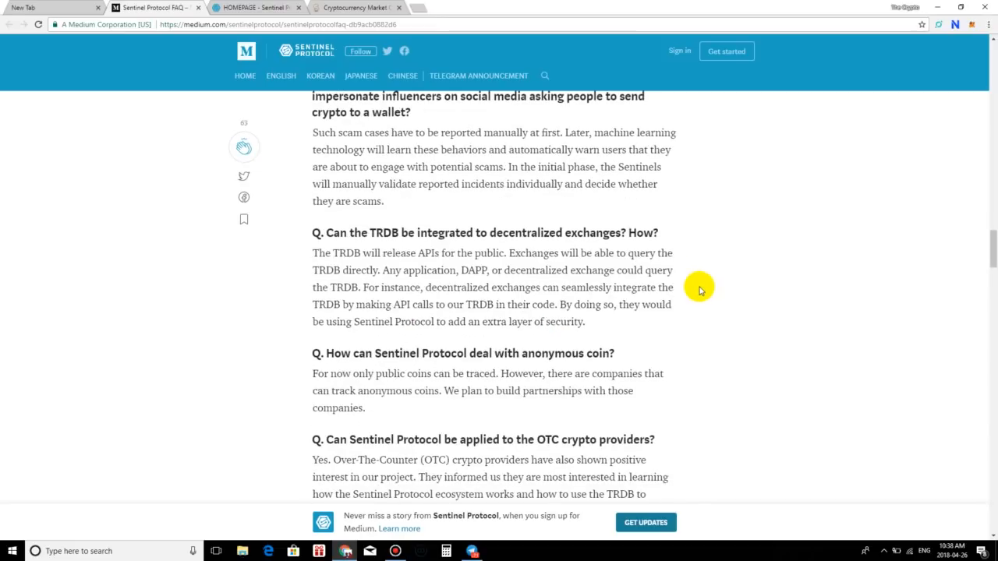
mouse_move(699, 299)
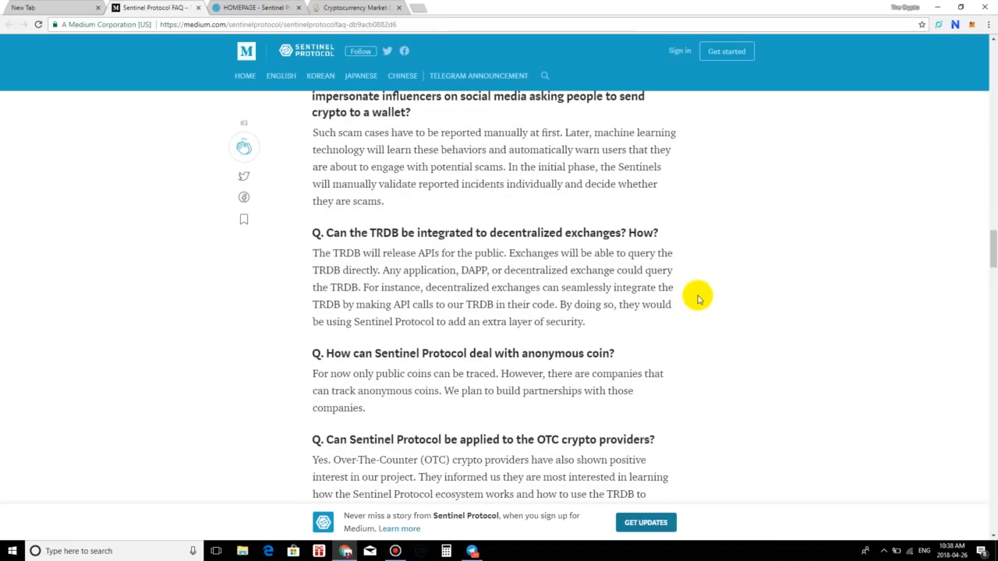
mouse_move(733, 142)
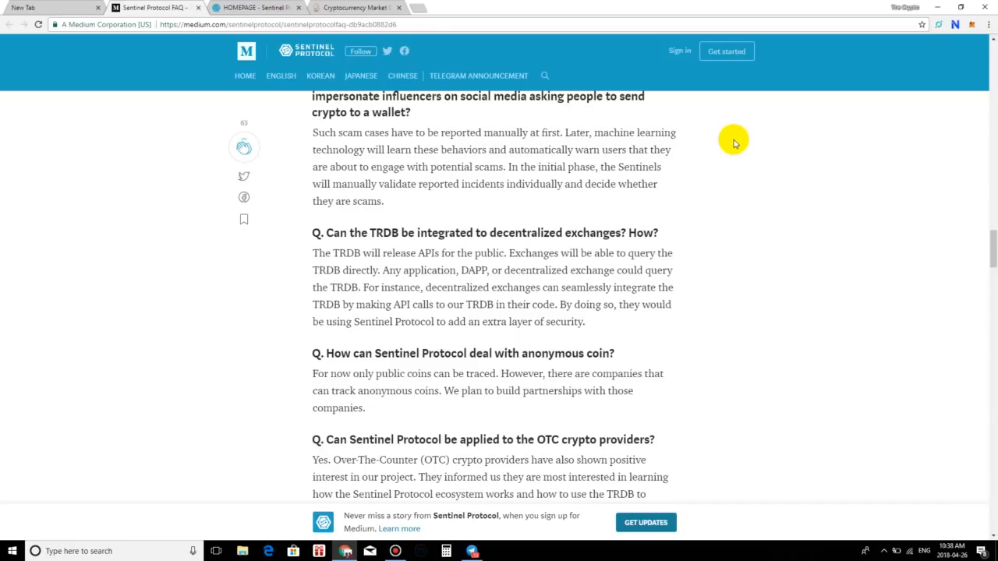
mouse_move(732, 141)
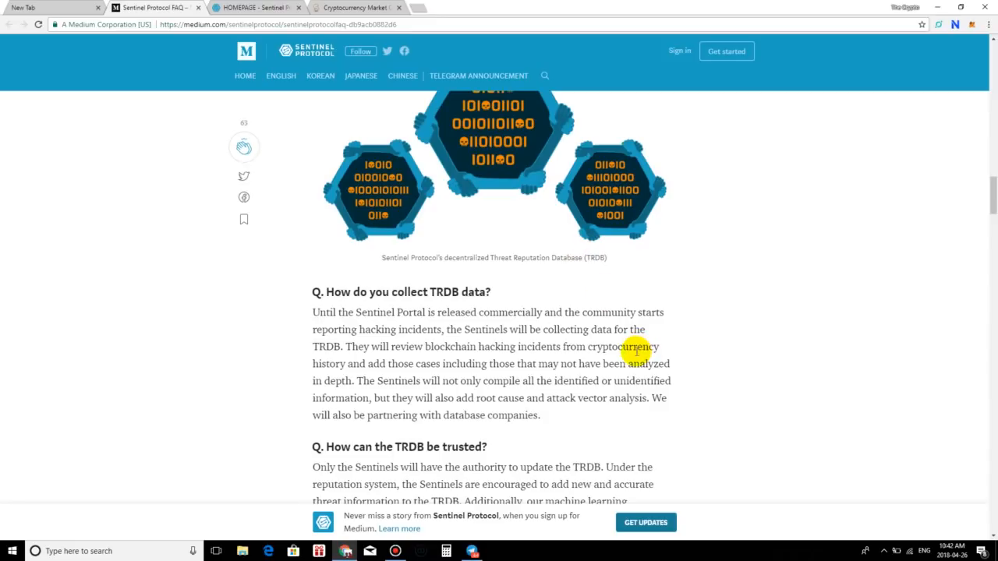
mouse_move(564, 314)
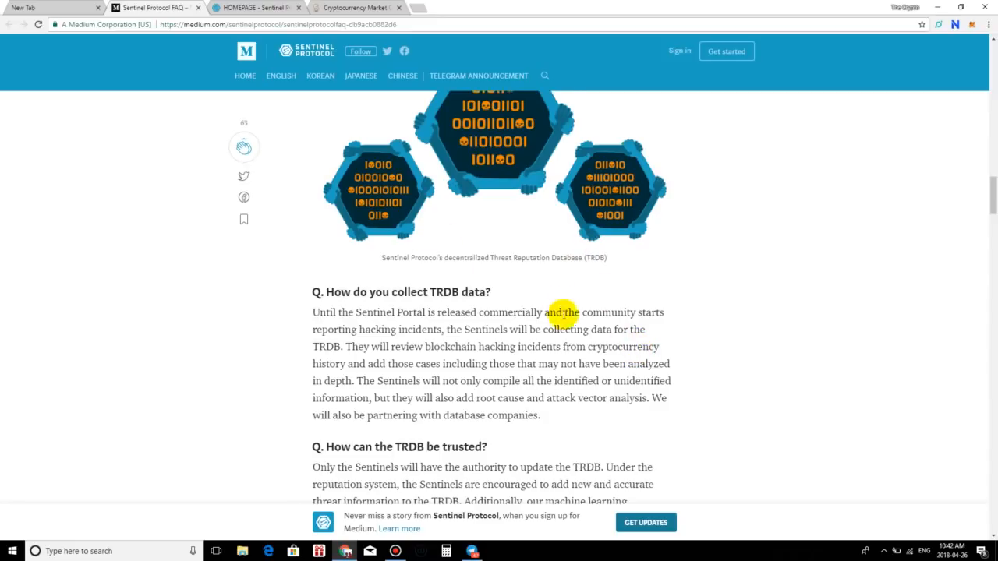
Scroll past the Sentinel Portal heading to the answers on fake reports and preventing Sentinels' bad behavior.
scroll("down", 3)
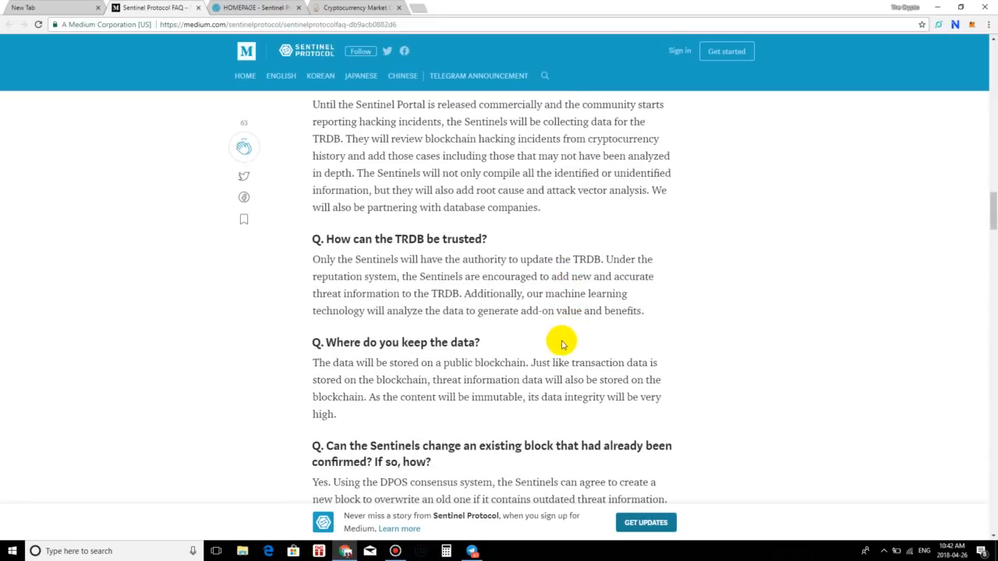
scroll("down", 3)
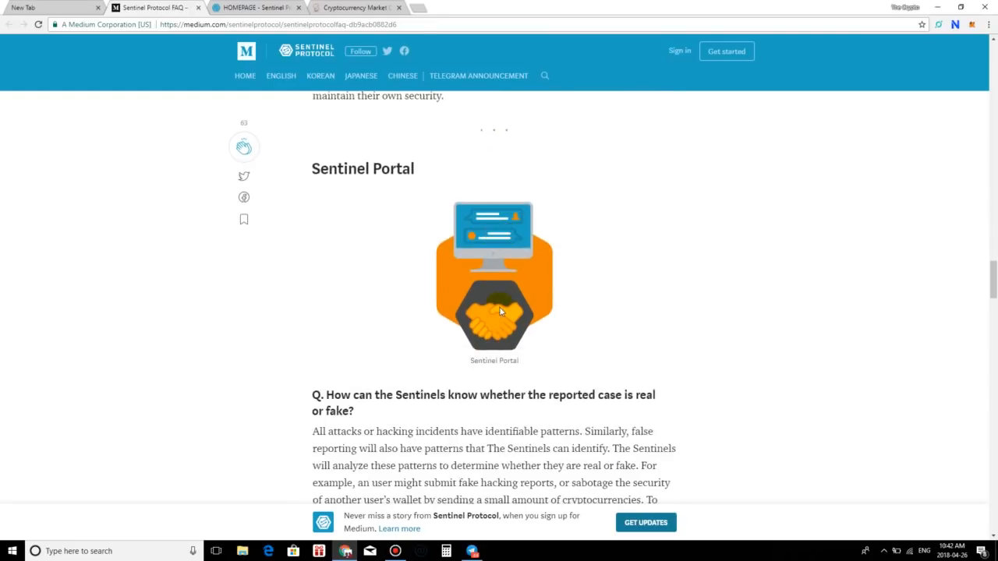
scroll("down", 3)
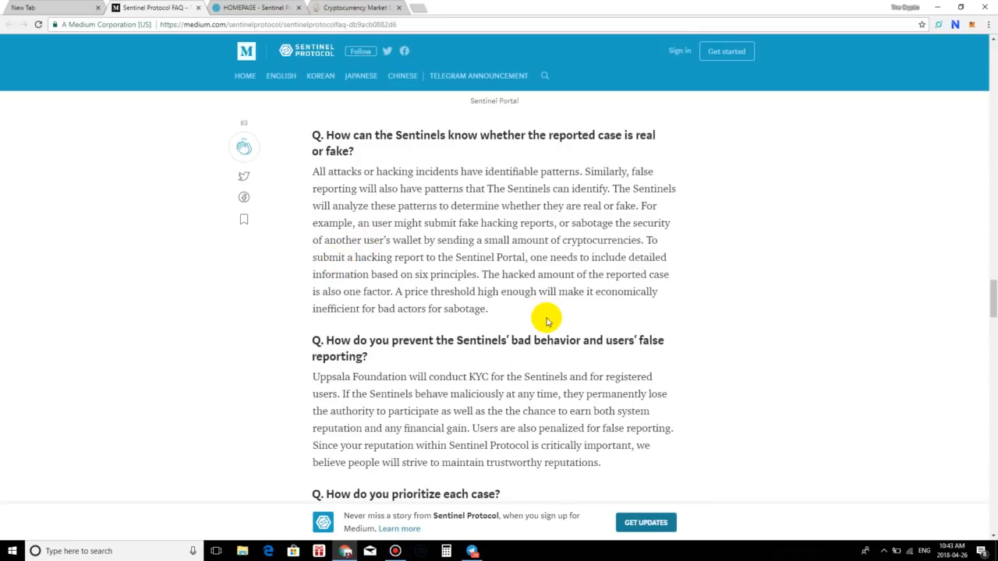
mouse_move(505, 323)
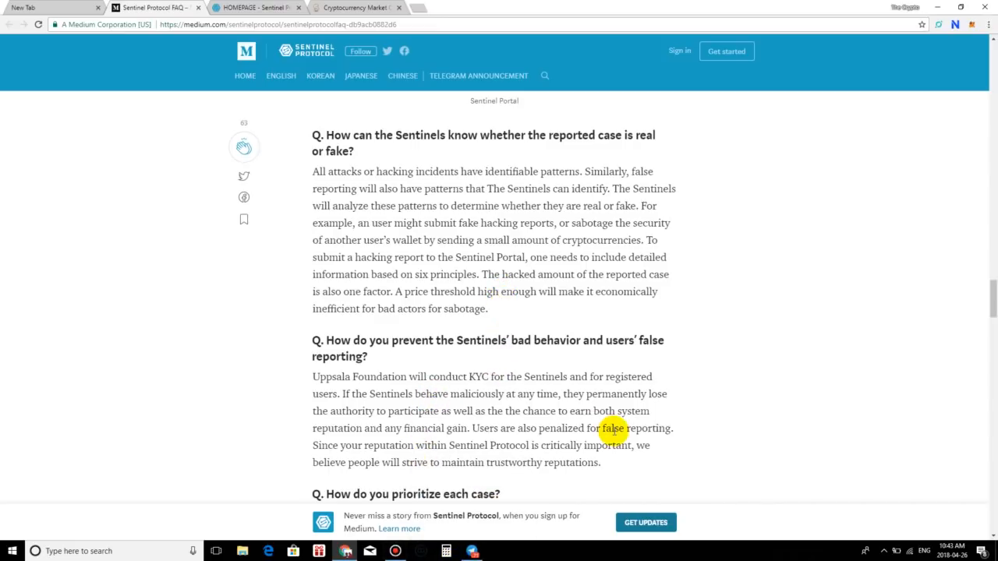
mouse_move(541, 428)
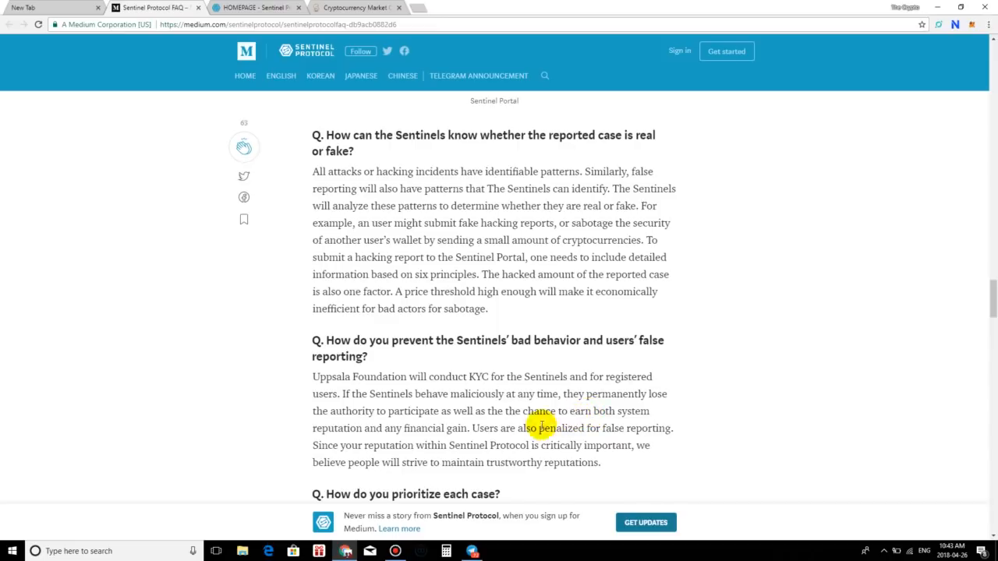
View the Sentinel Protocol Announcement channel's phishing-site warning post in Telegram Desktop.
left_click(471, 551)
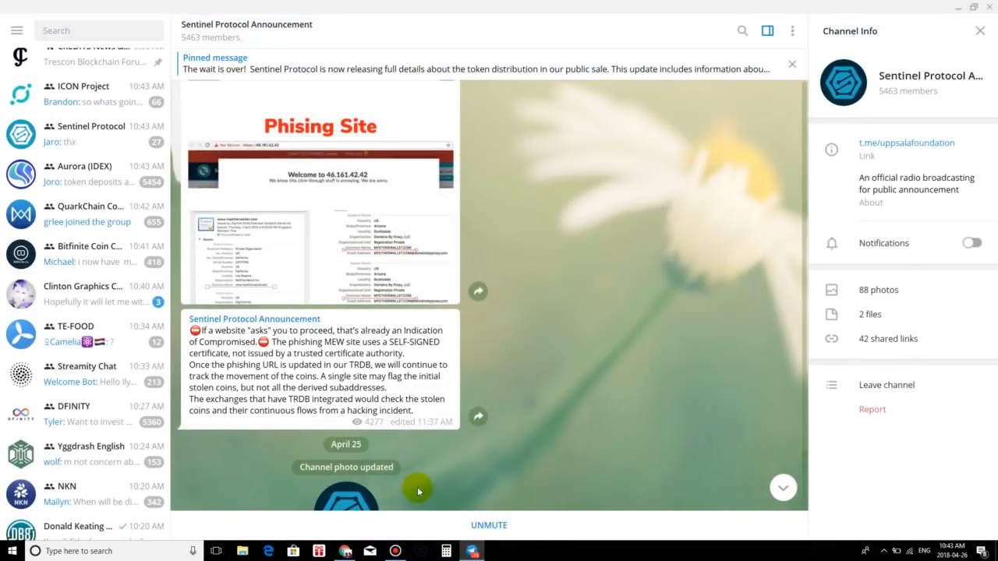
mouse_move(368, 478)
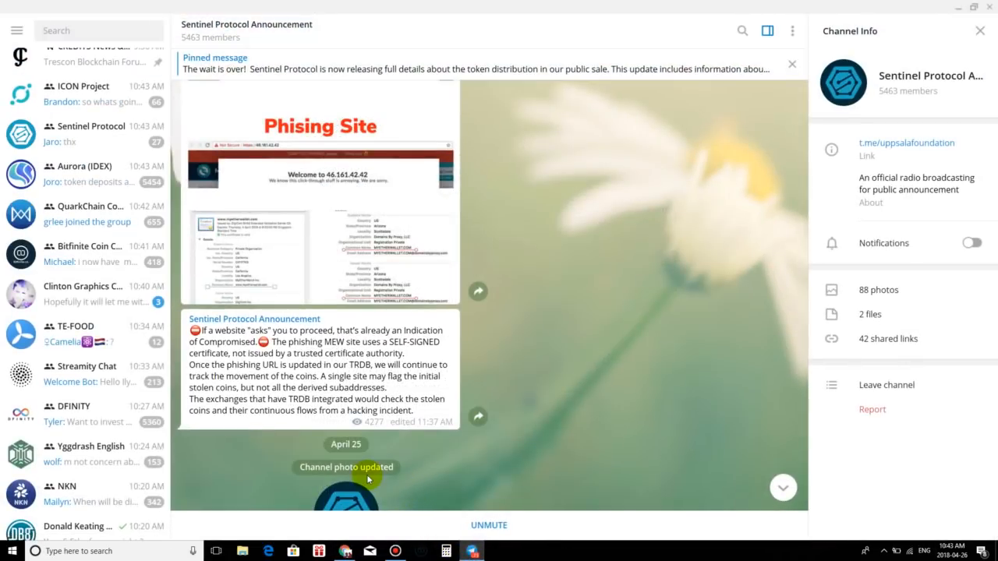
mouse_move(129, 279)
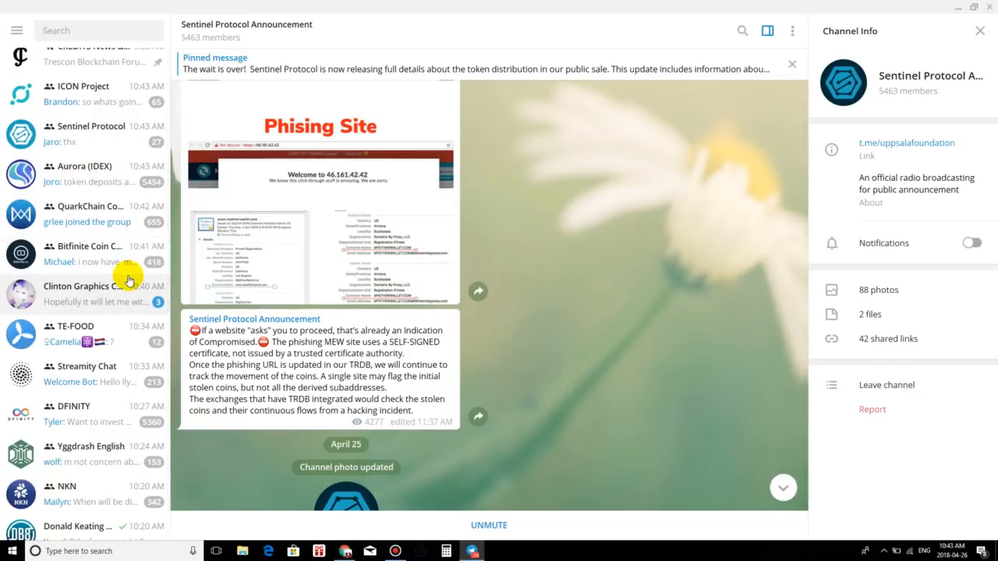
mouse_move(106, 234)
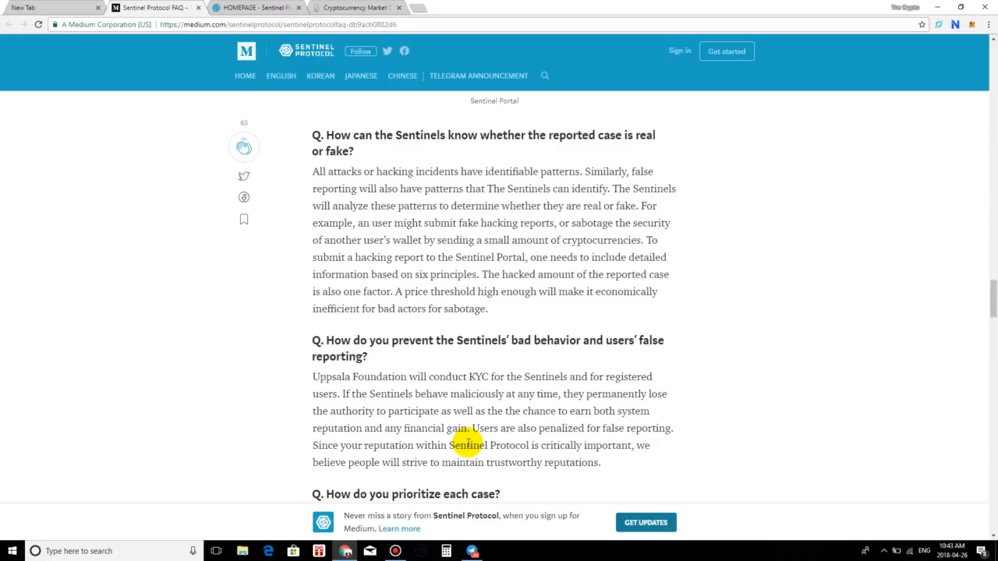
mouse_move(359, 356)
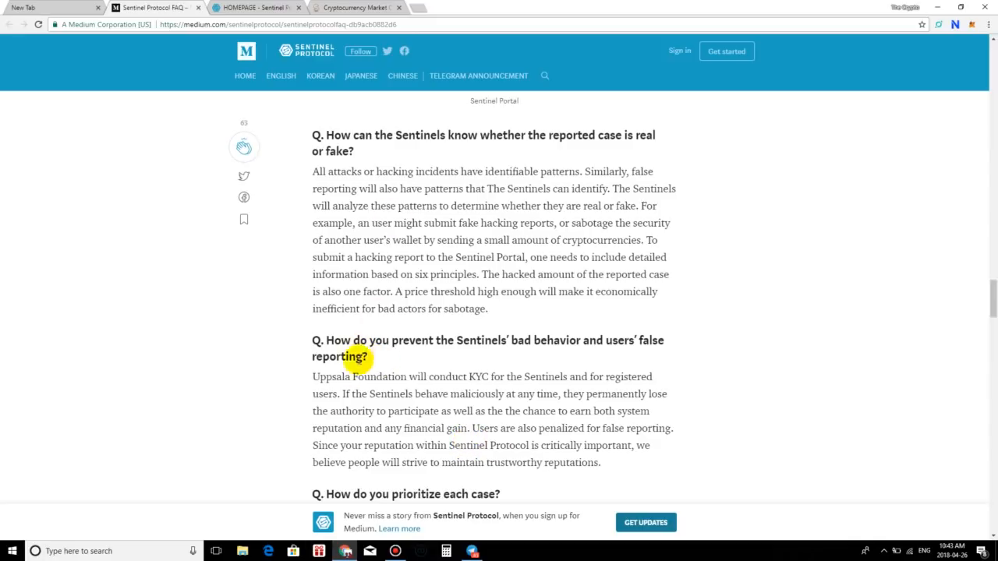
mouse_move(491, 362)
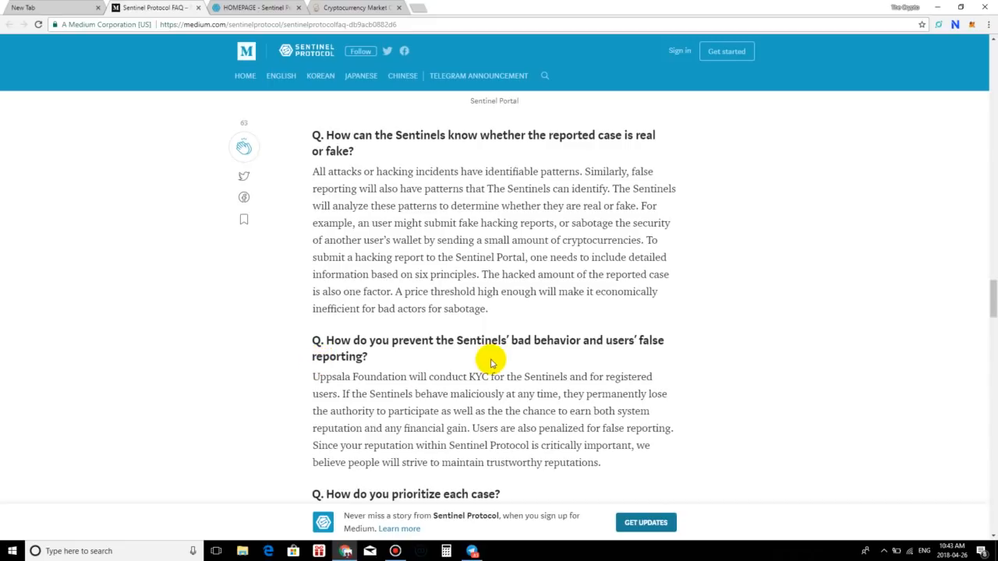